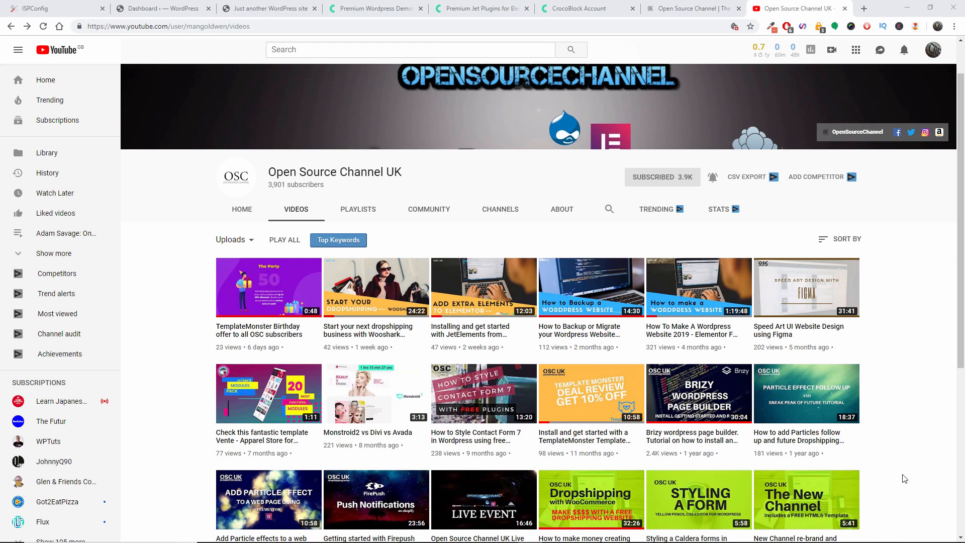
mouse_move(678, 56)
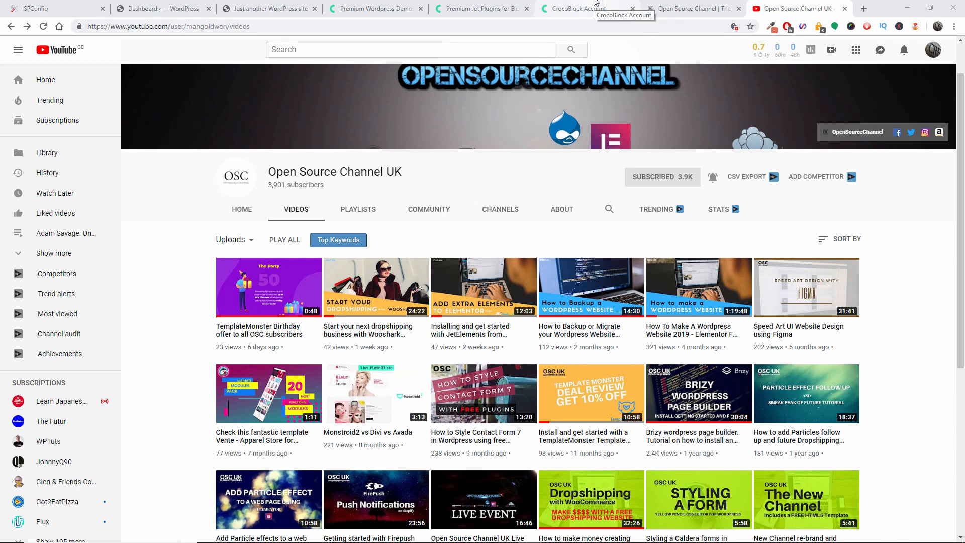
- Show the CrocoBlock account Downloads page listing installation packs, Jet plugins and bonus images
click(373, 9)
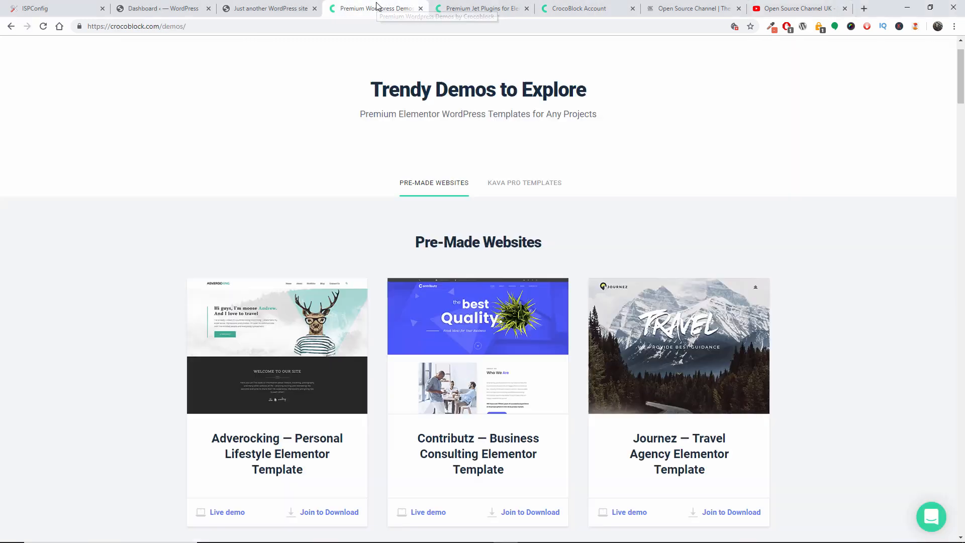
click(582, 8)
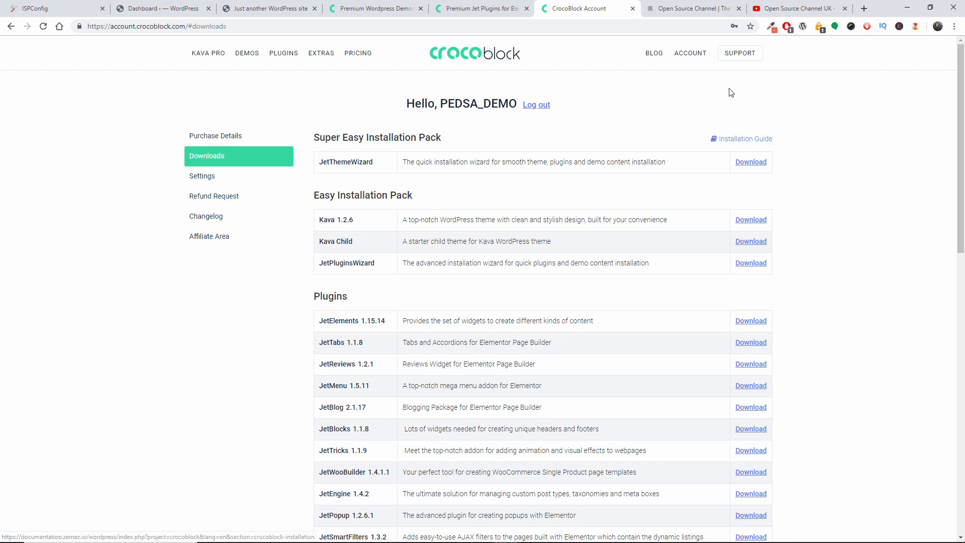
mouse_move(750, 321)
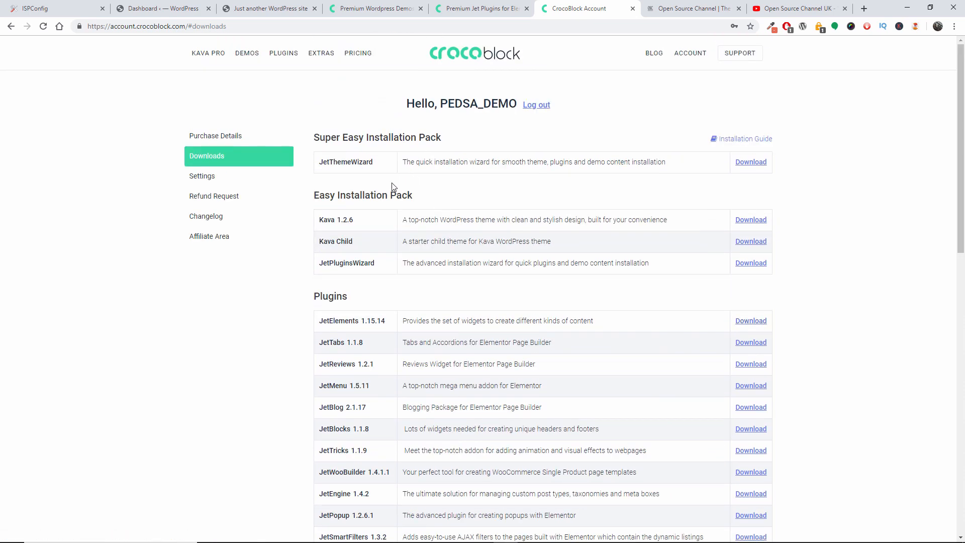
scroll(down, 3)
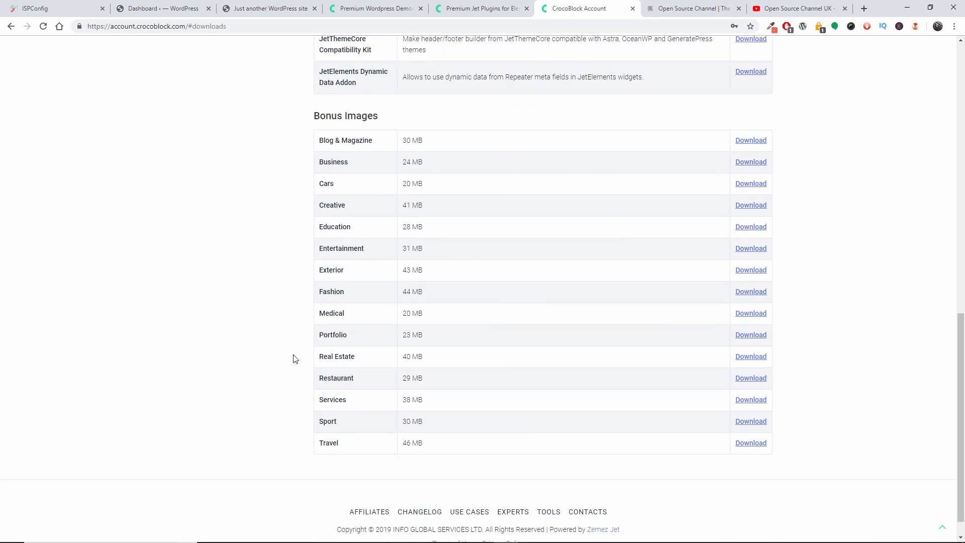
mouse_move(360, 138)
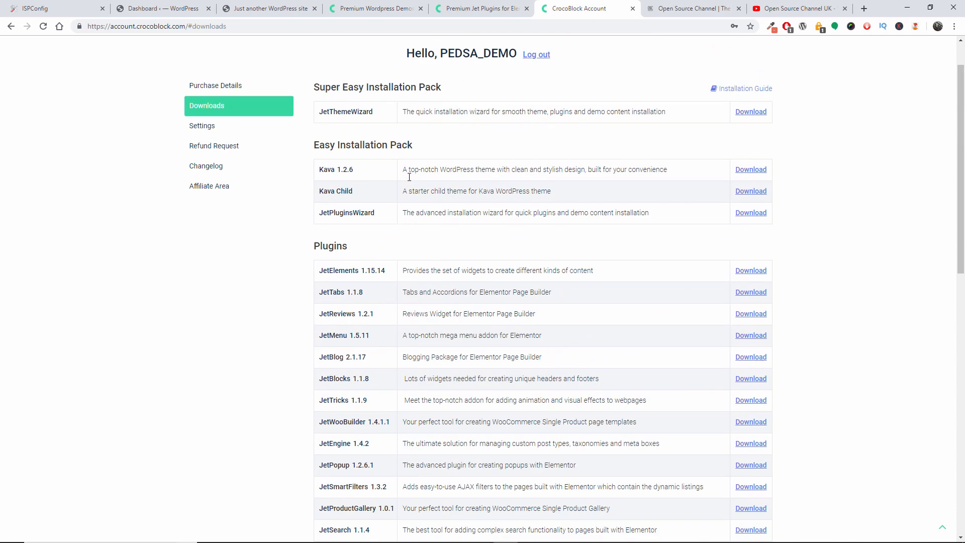
mouse_move(376, 120)
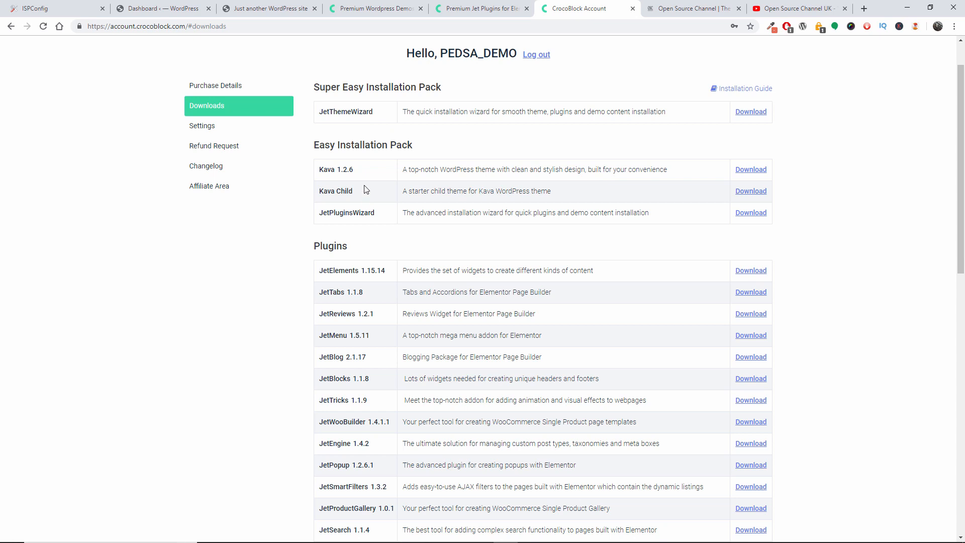
mouse_move(374, 9)
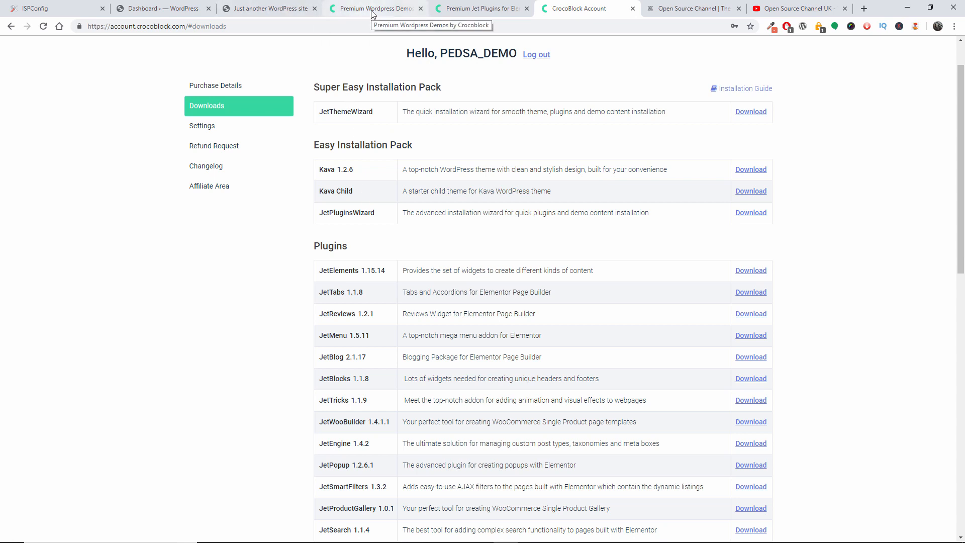
- Browse the Kava Pro Templates grid of home, blog and team page designs on the demos page
click(375, 8)
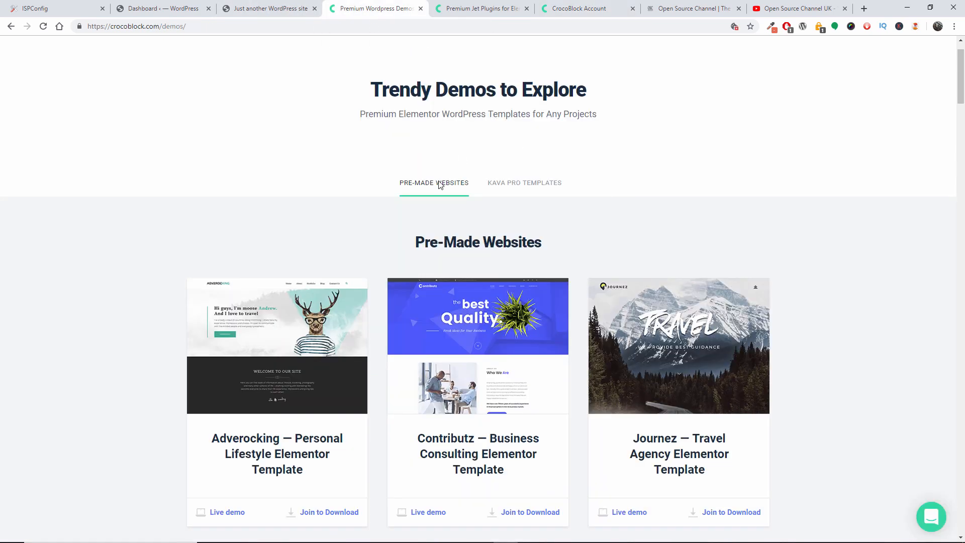
mouse_move(531, 199)
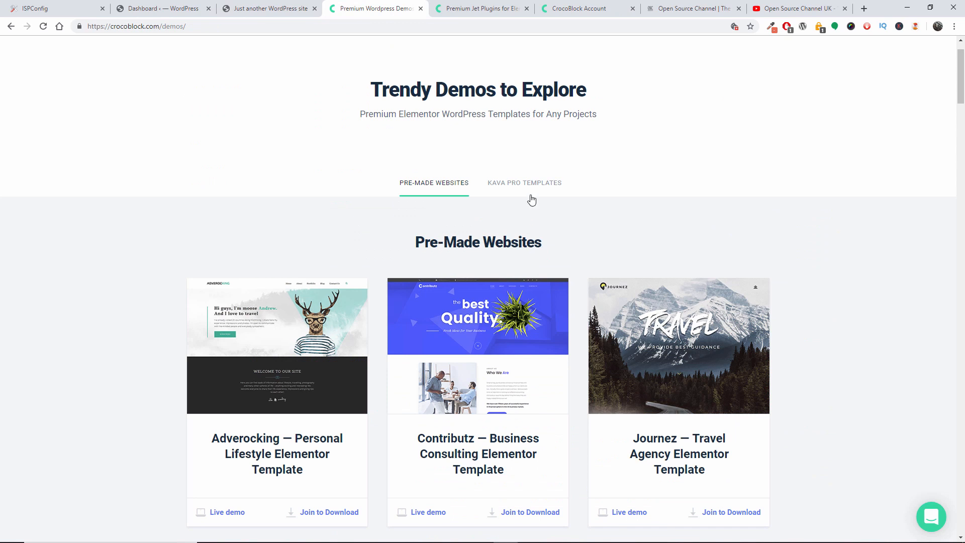
click(525, 182)
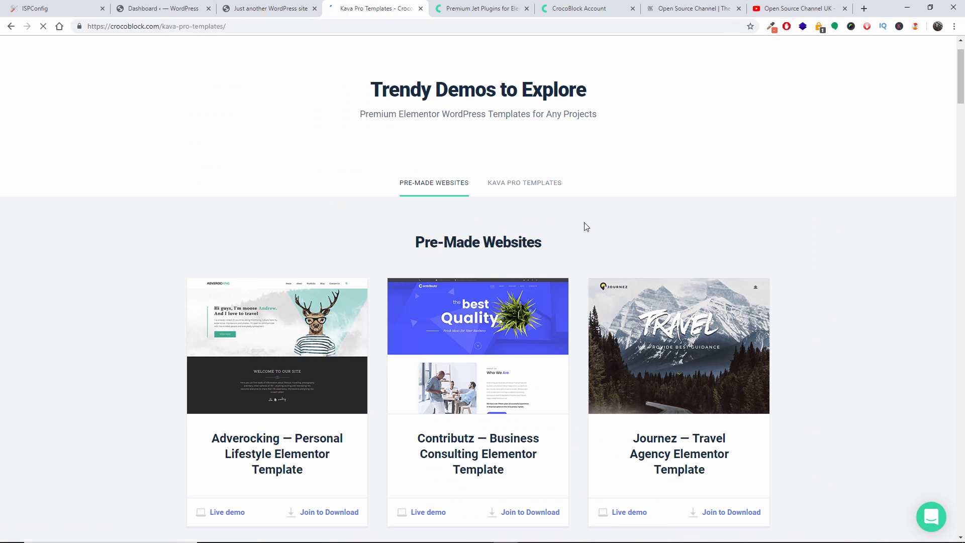
click(524, 181)
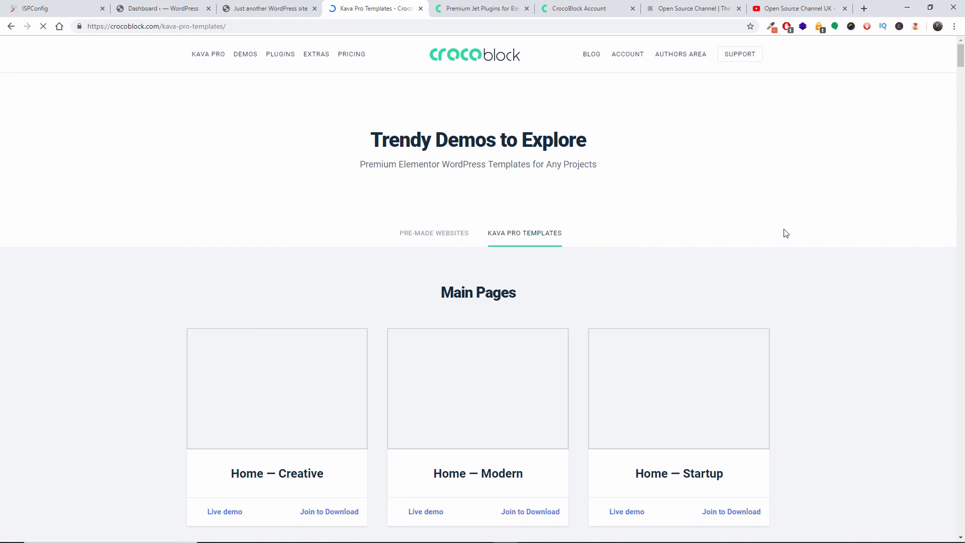
scroll(down, 3)
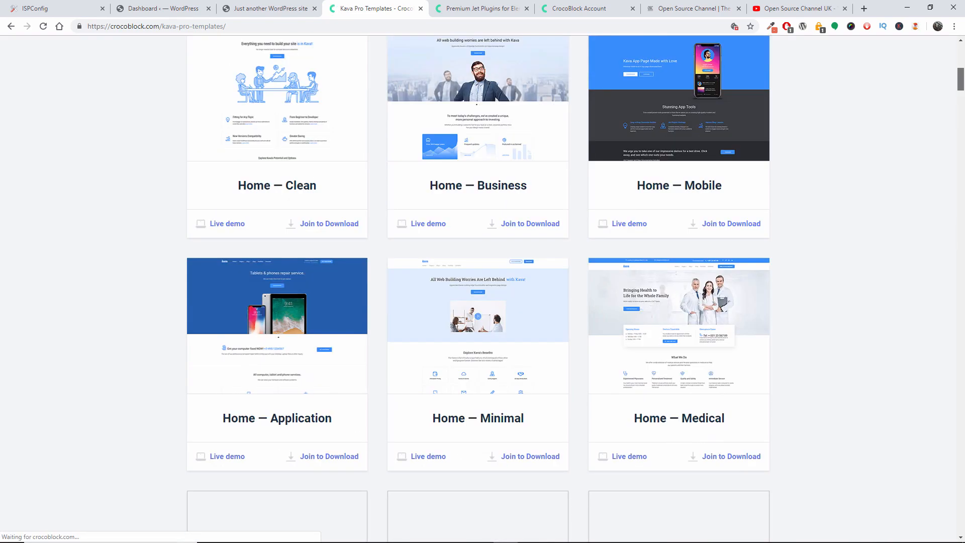
scroll(down, 3)
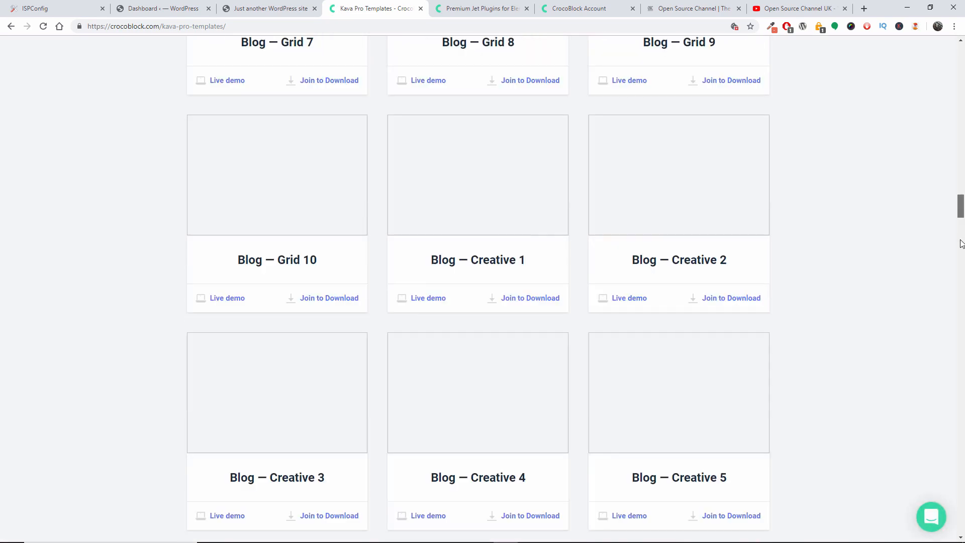
scroll(down, 3)
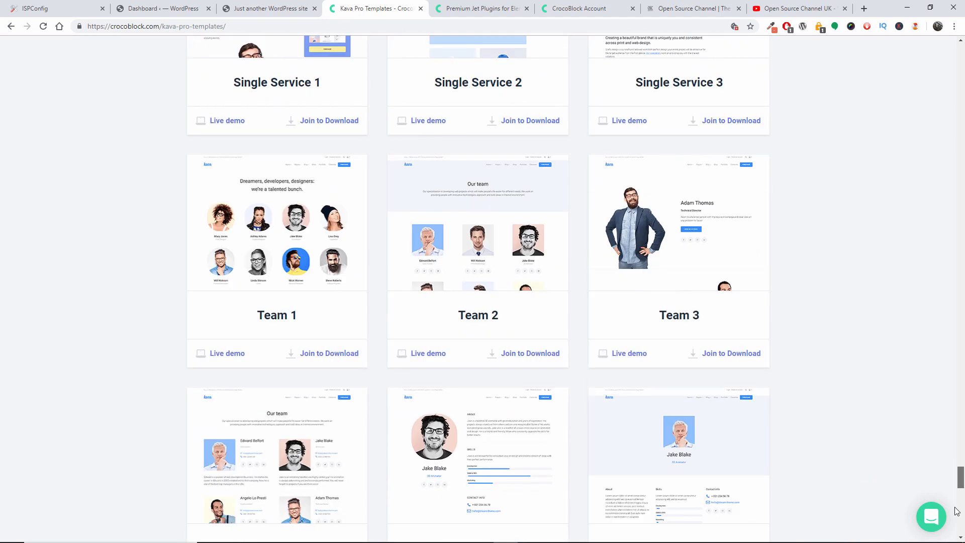
scroll(down, 3)
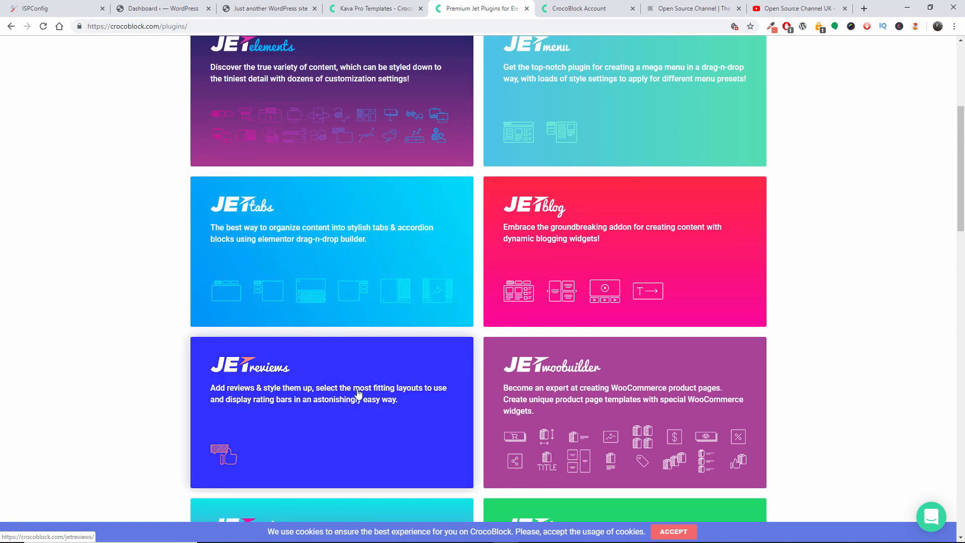
- Look through the Jet plugins cards (JetElements, JetMenu, JetTabs, JetBlog), then return to account downloads
scroll(down, 3)
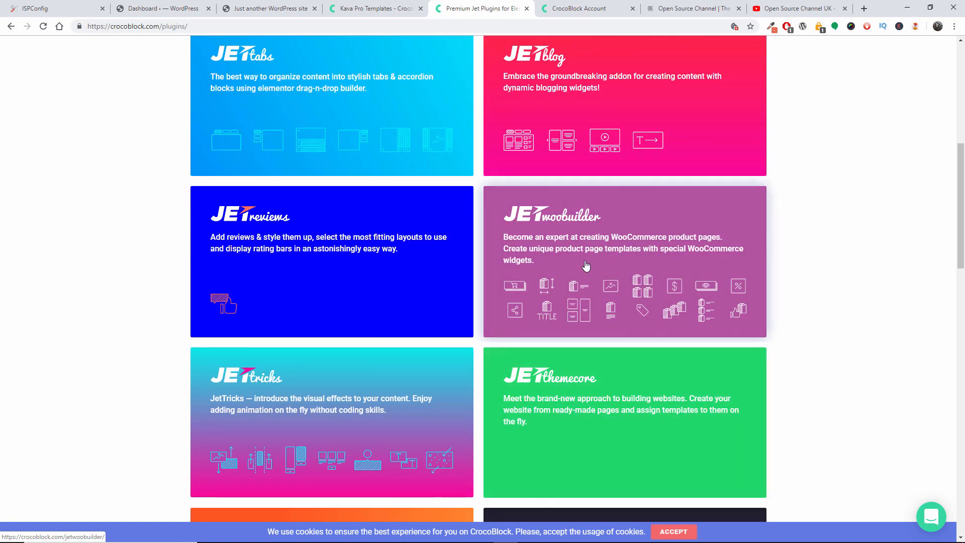
mouse_move(629, 270)
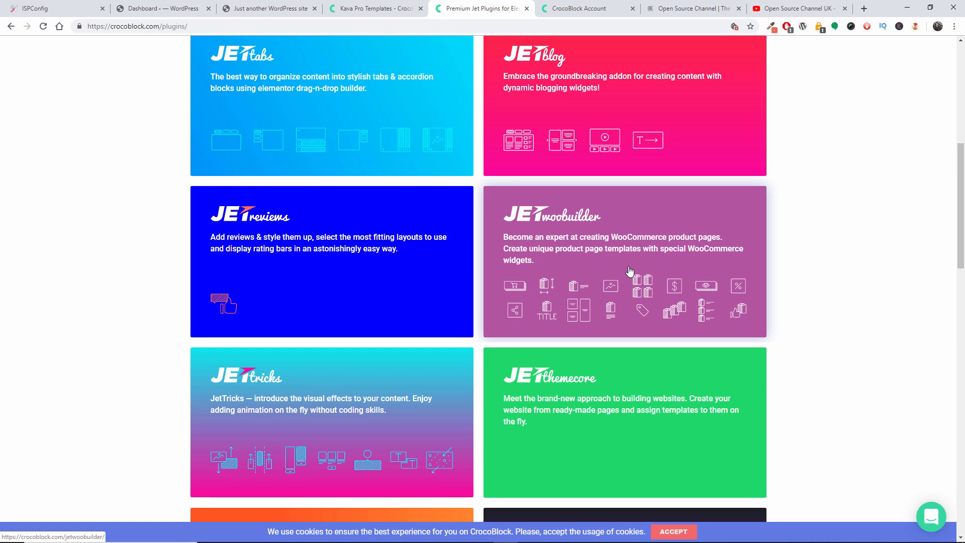
scroll(down, 3)
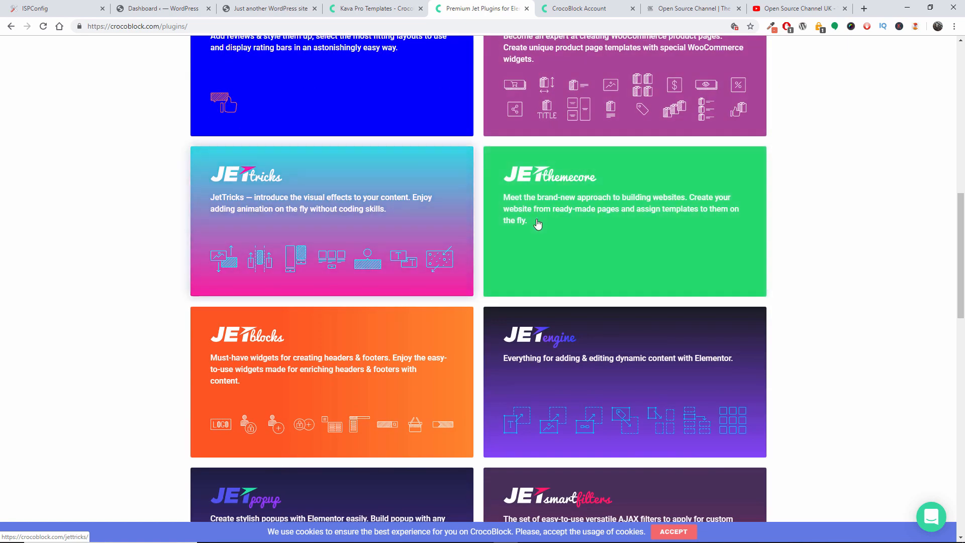
scroll(down, 3)
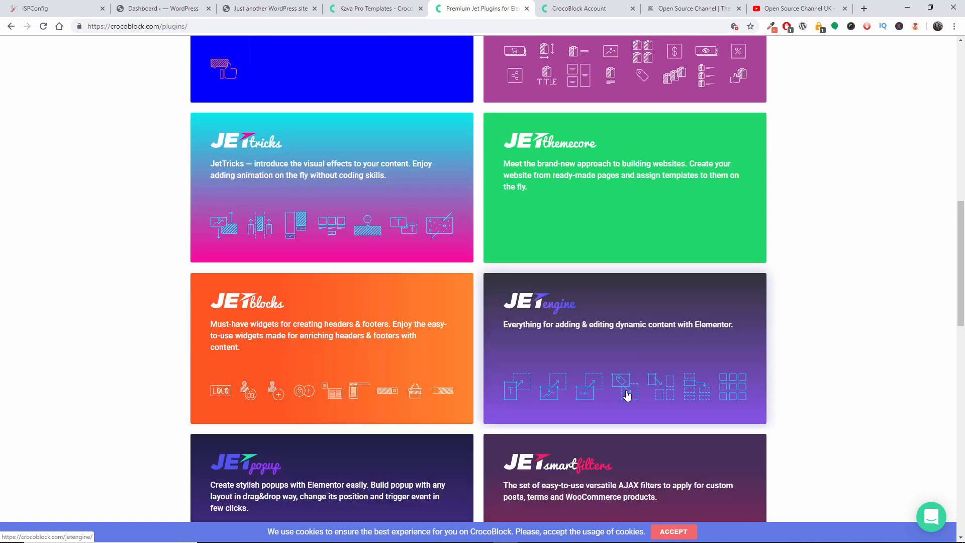
scroll(down, 3)
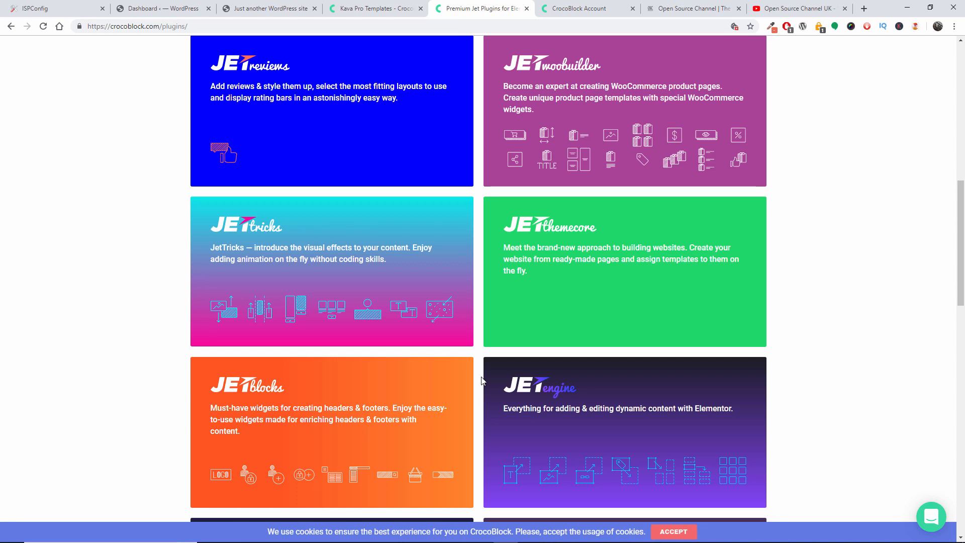
click(579, 8)
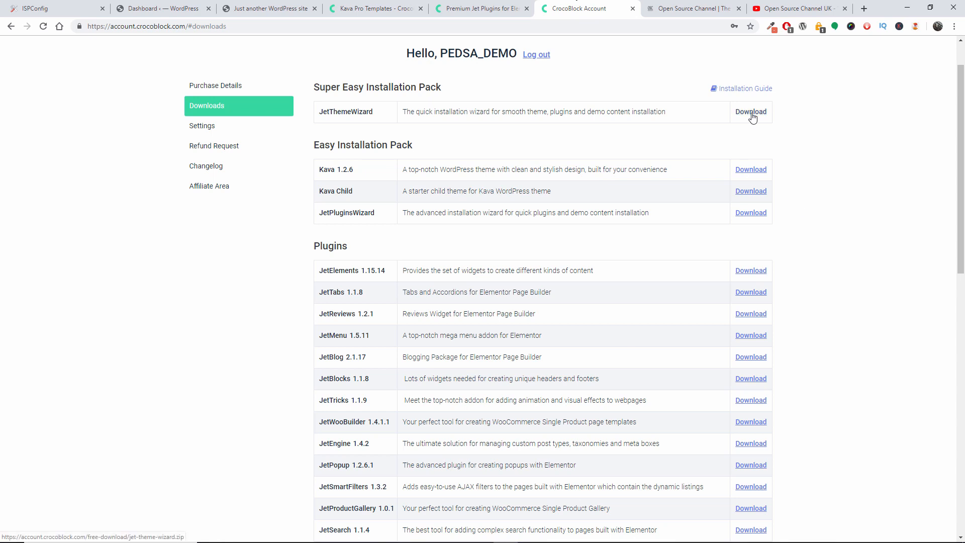
mouse_move(564, 182)
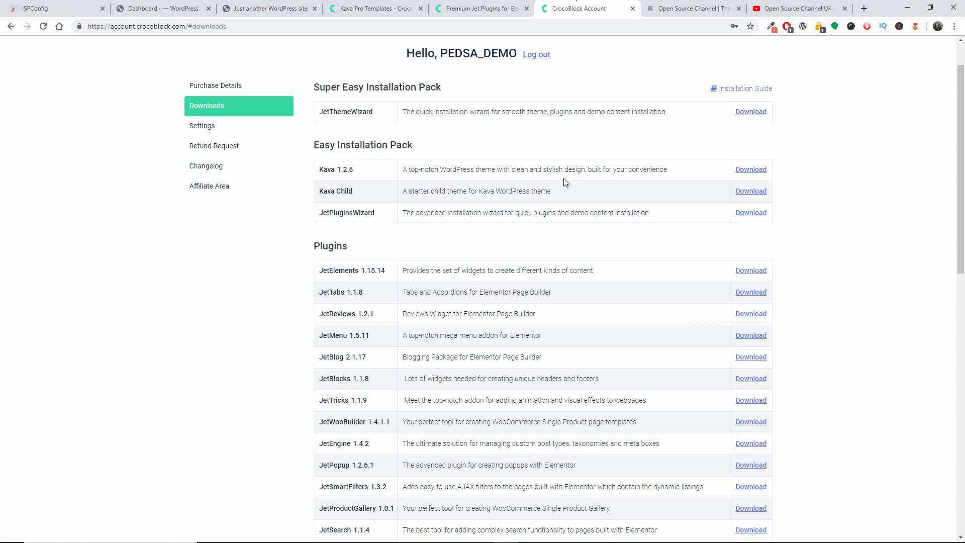
mouse_move(230, 223)
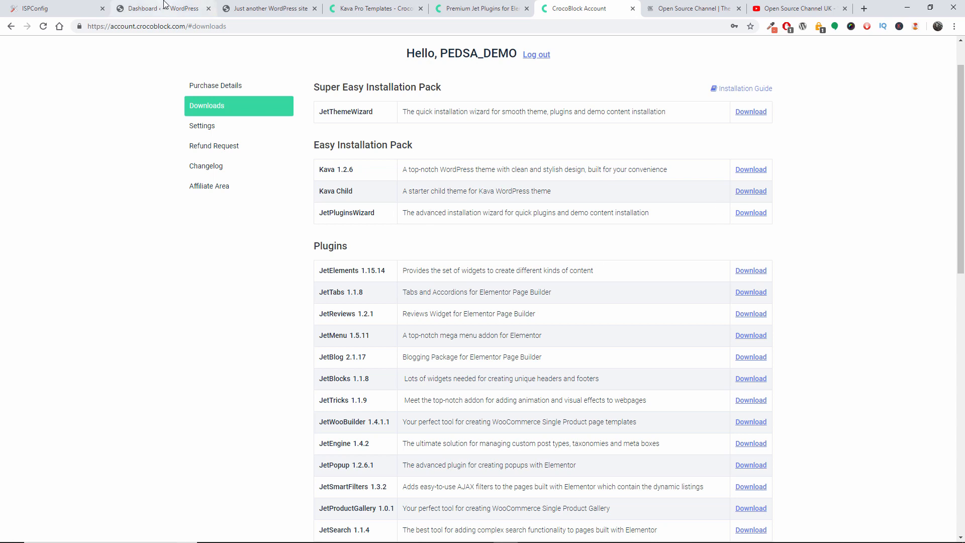
- Show the site's Installed Plugins list with Jet Plugins Wizard and JetThemeWizard active
click(163, 8)
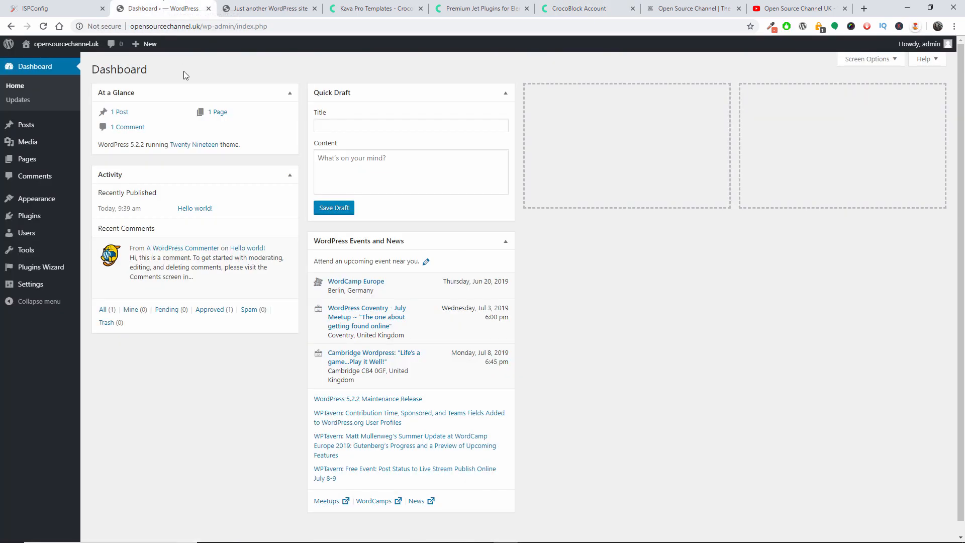
mouse_move(34, 198)
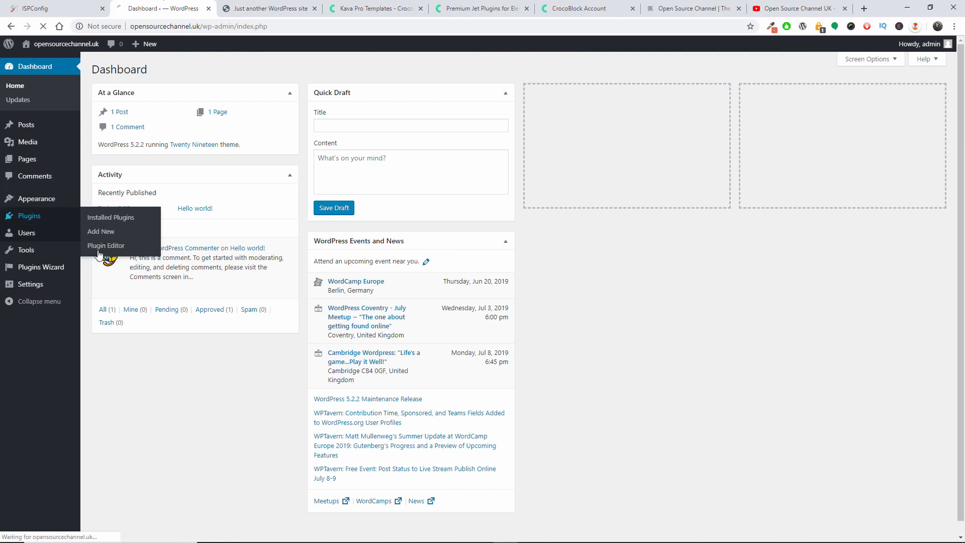
click(110, 217)
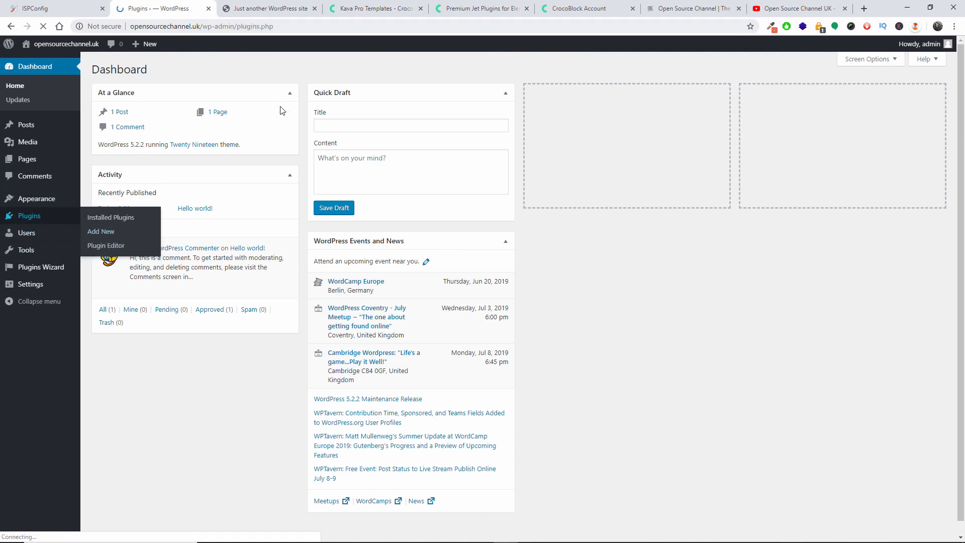
click(110, 217)
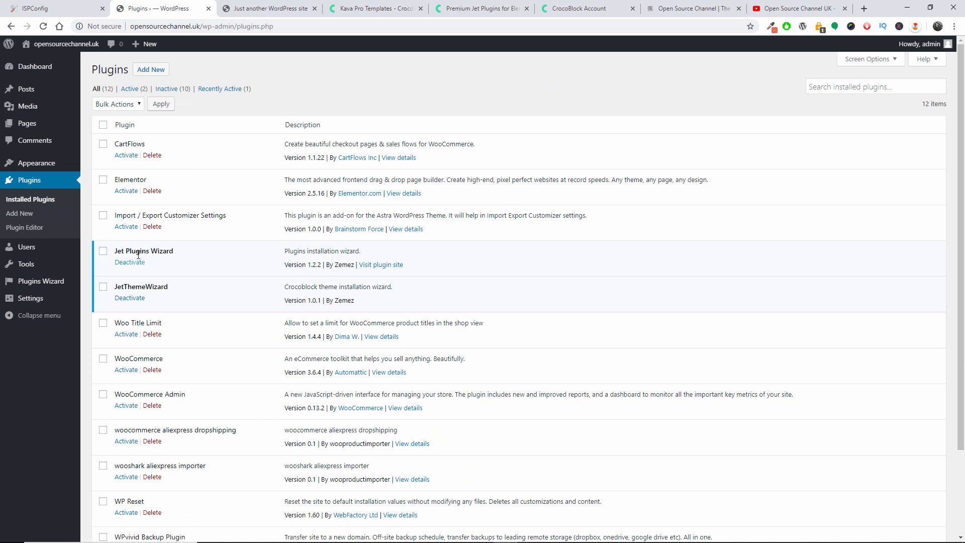
mouse_move(150, 69)
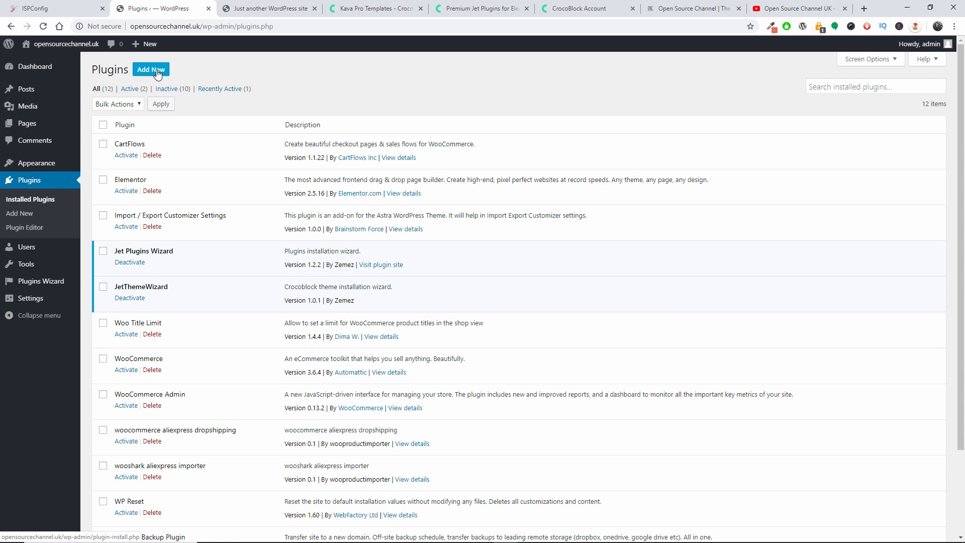
- Show the plugin zip upload form and browse the CROCOBLOCK folder's wizard archives without choosing one
click(150, 69)
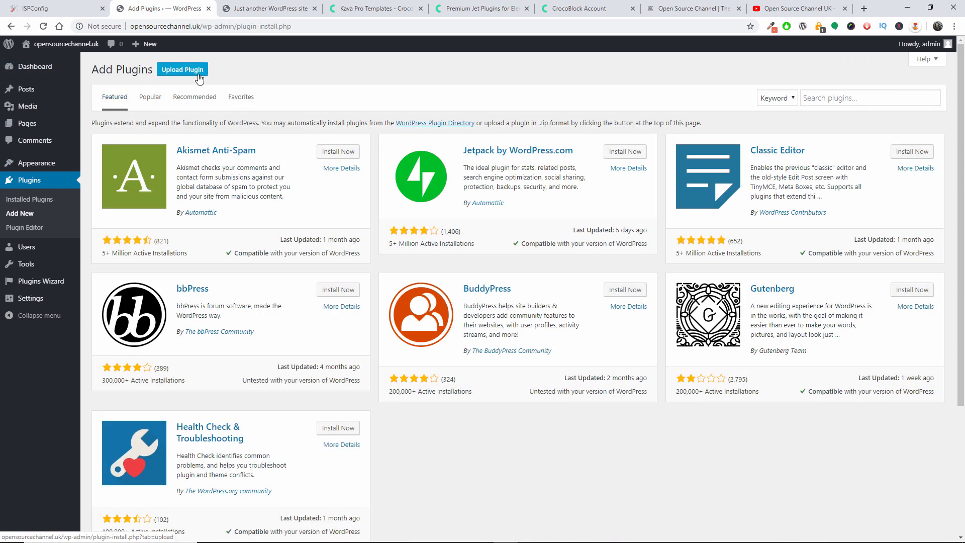
click(182, 70)
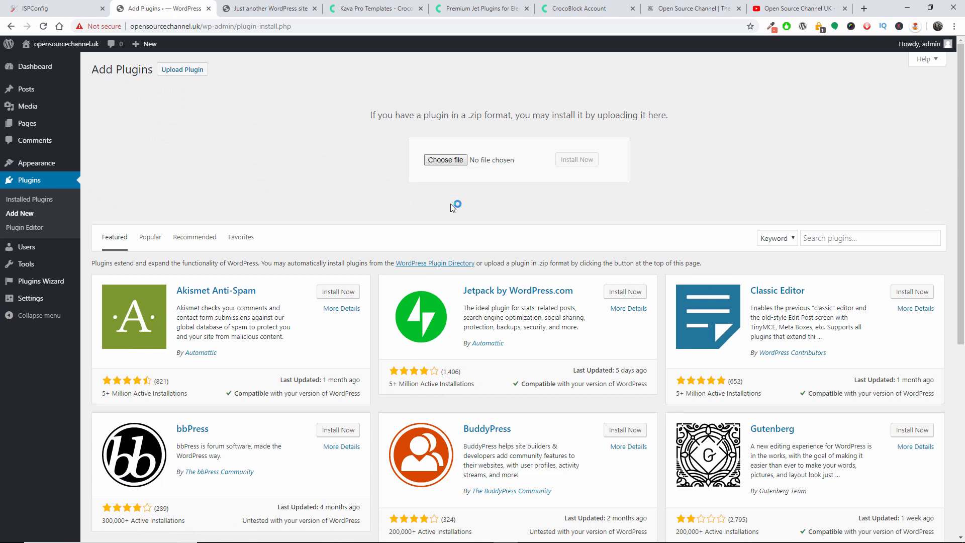
click(445, 160)
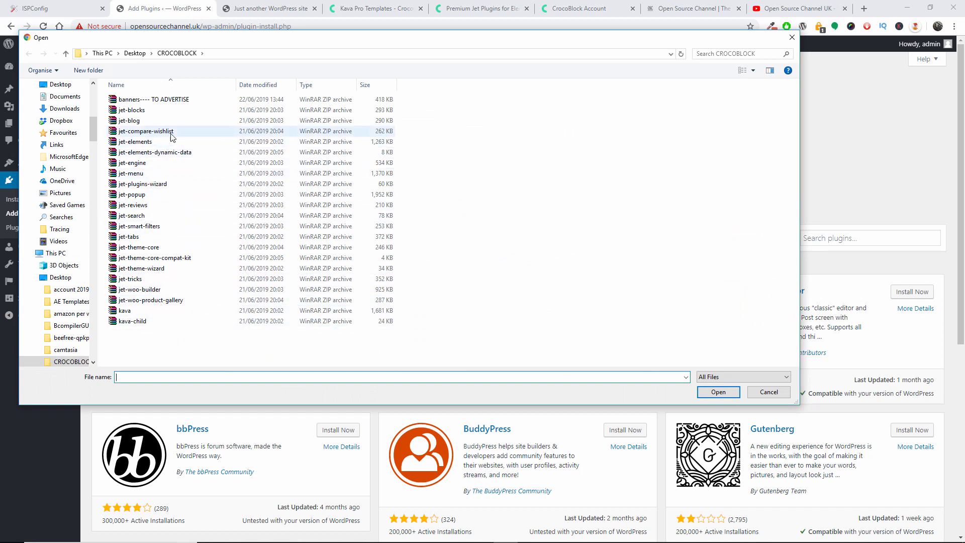
click(141, 183)
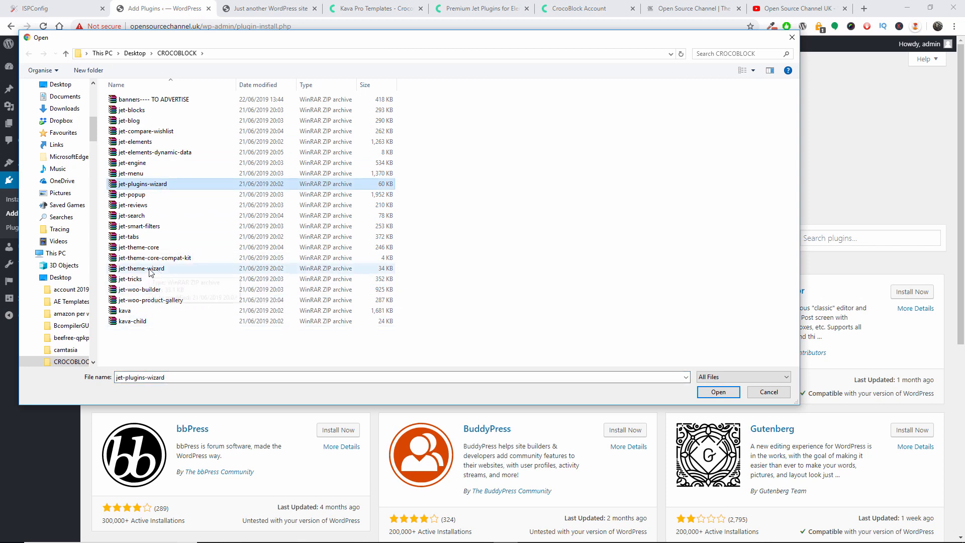
click(140, 267)
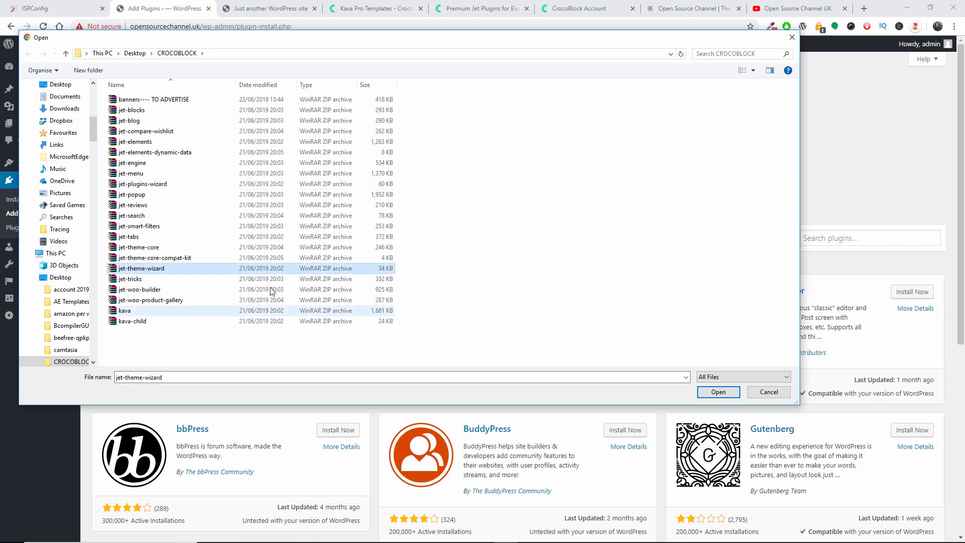
click(768, 392)
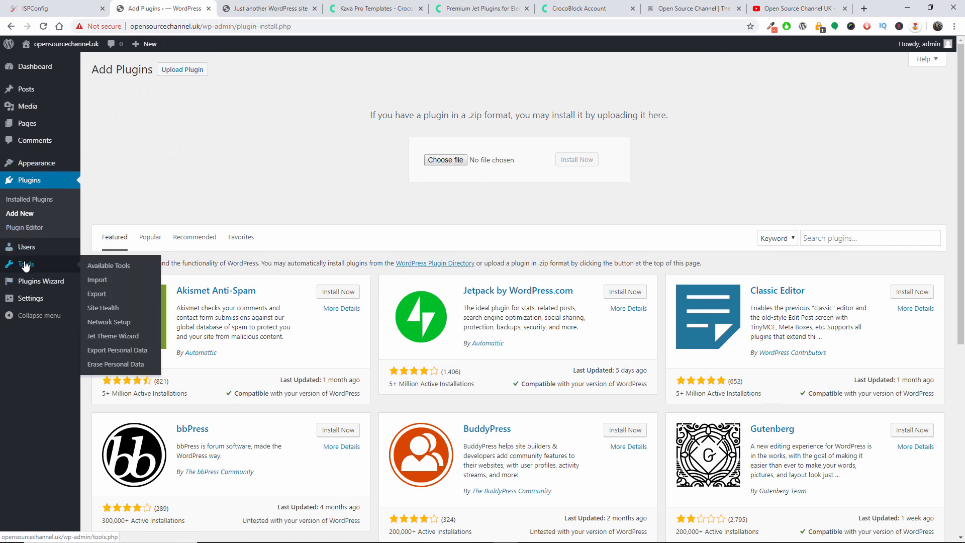
mouse_move(112, 335)
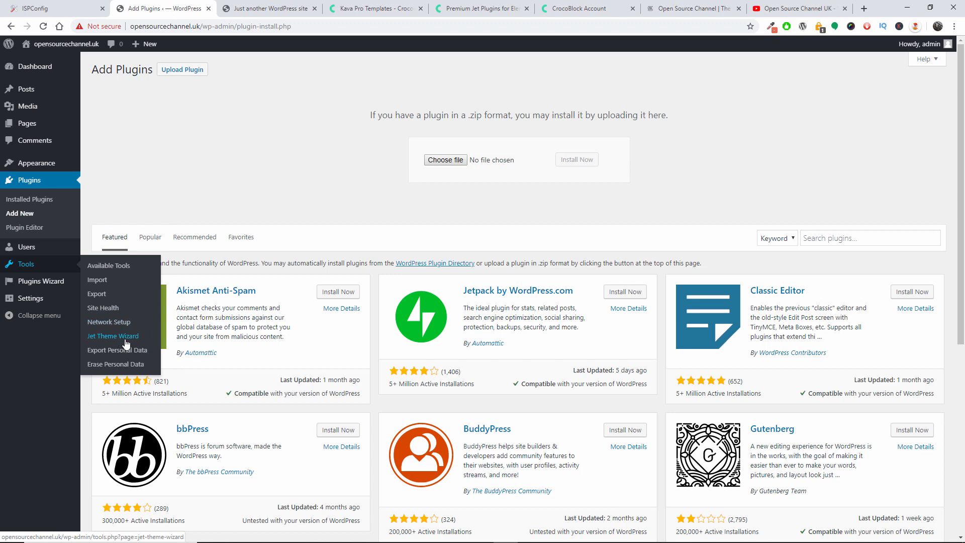
- Go to Tools > Jet Theme Wizard to reach the Install Theme license-key form
click(112, 336)
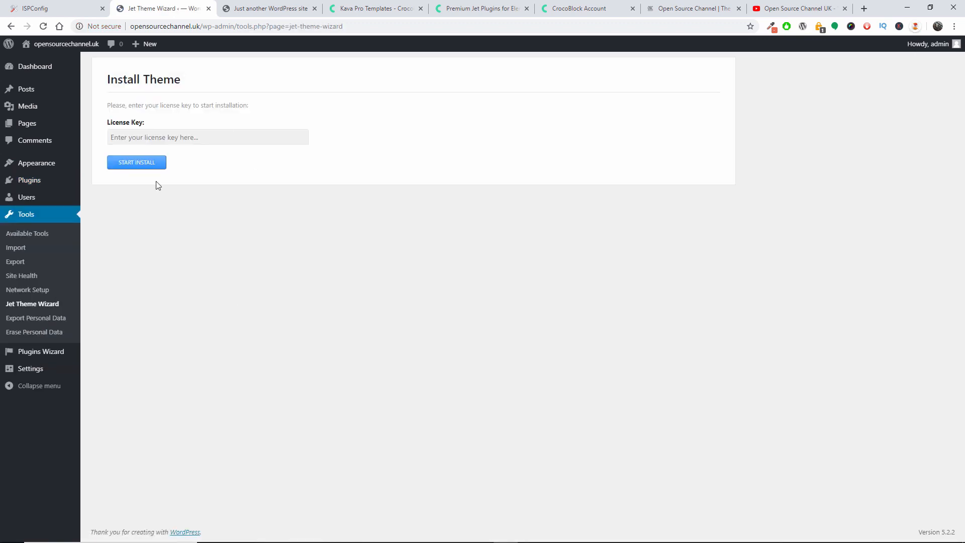
mouse_move(175, 101)
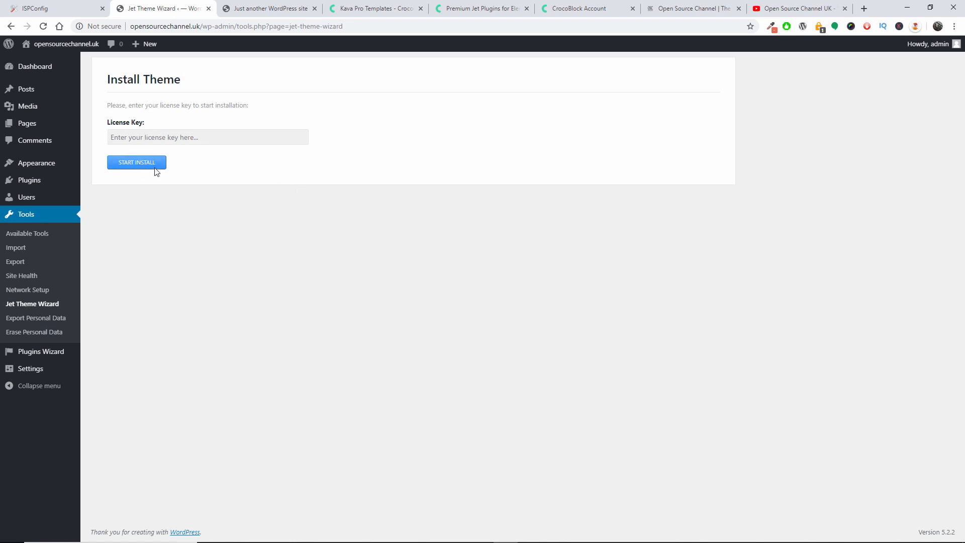
mouse_move(168, 217)
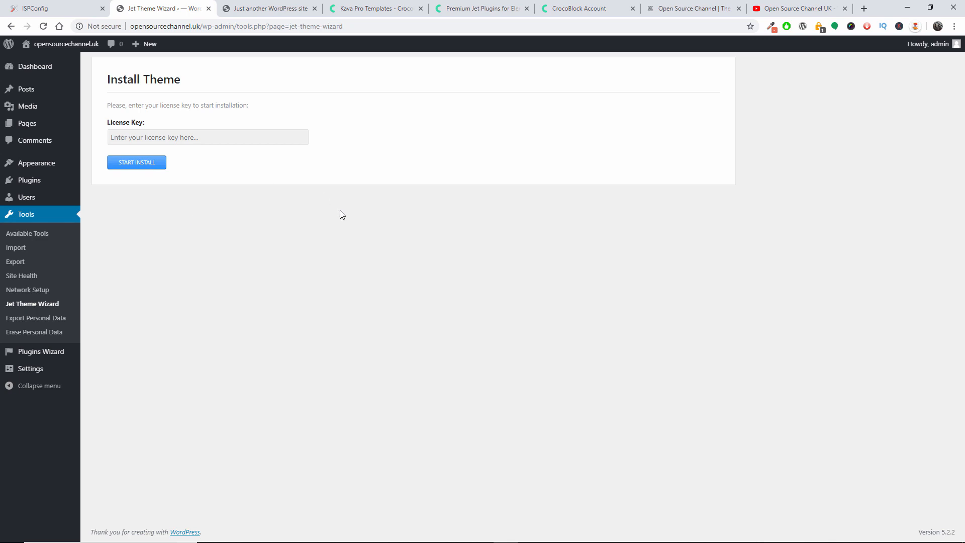
mouse_move(40, 351)
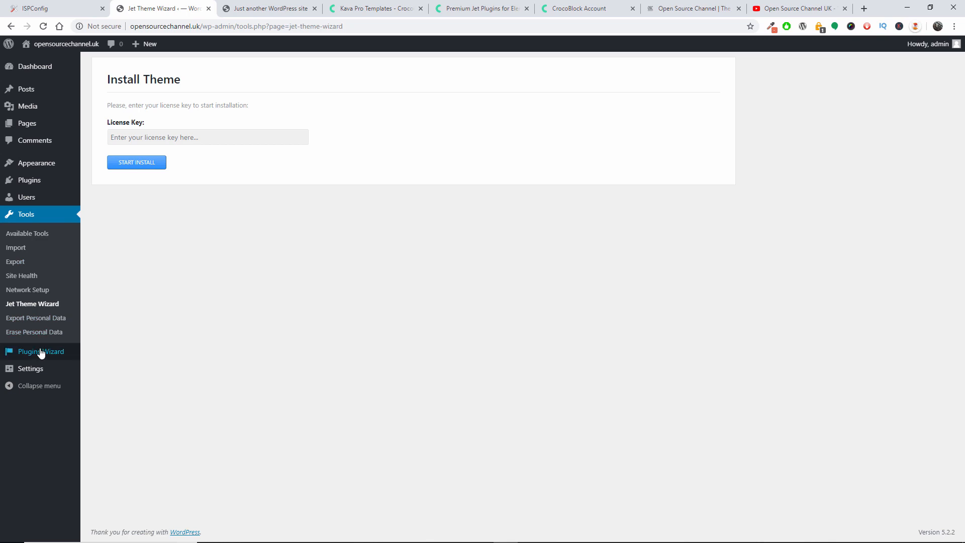
click(41, 351)
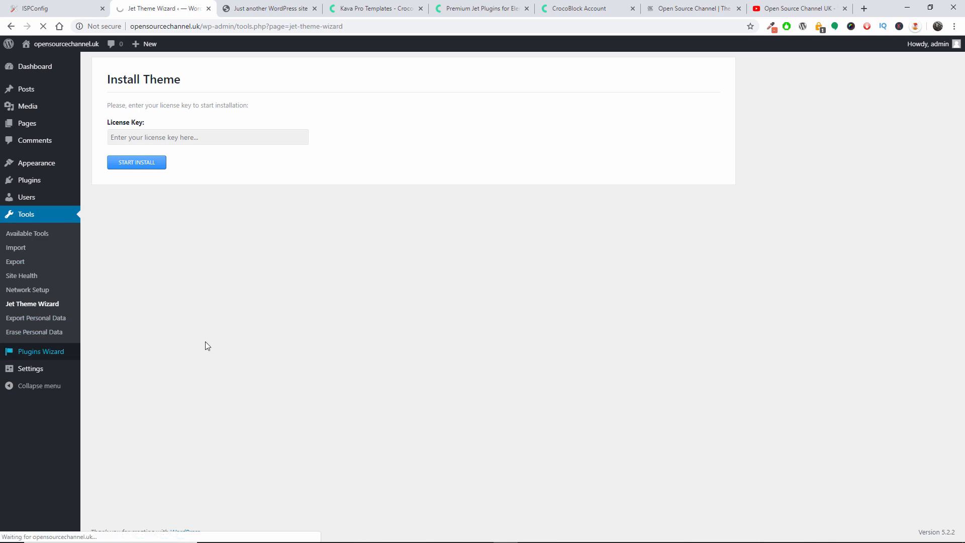
click(40, 352)
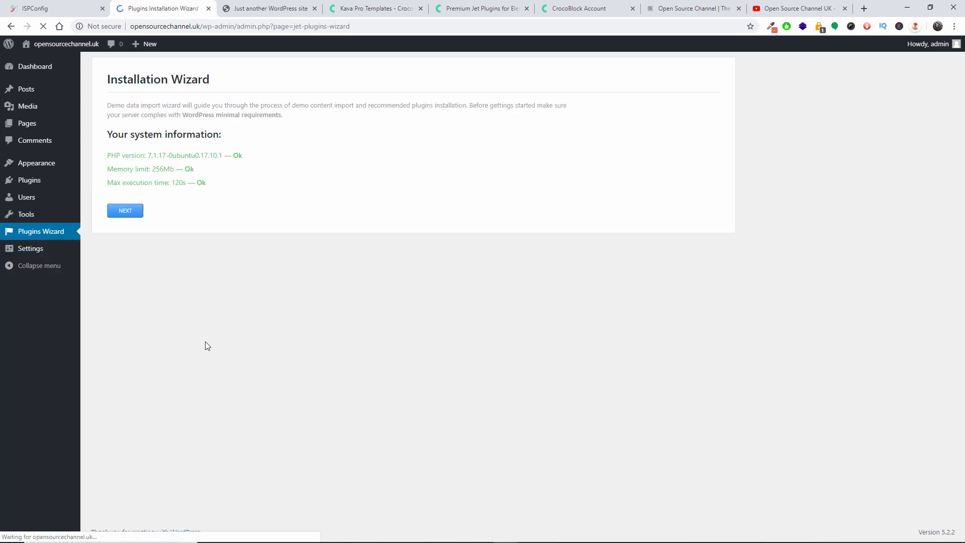
click(125, 210)
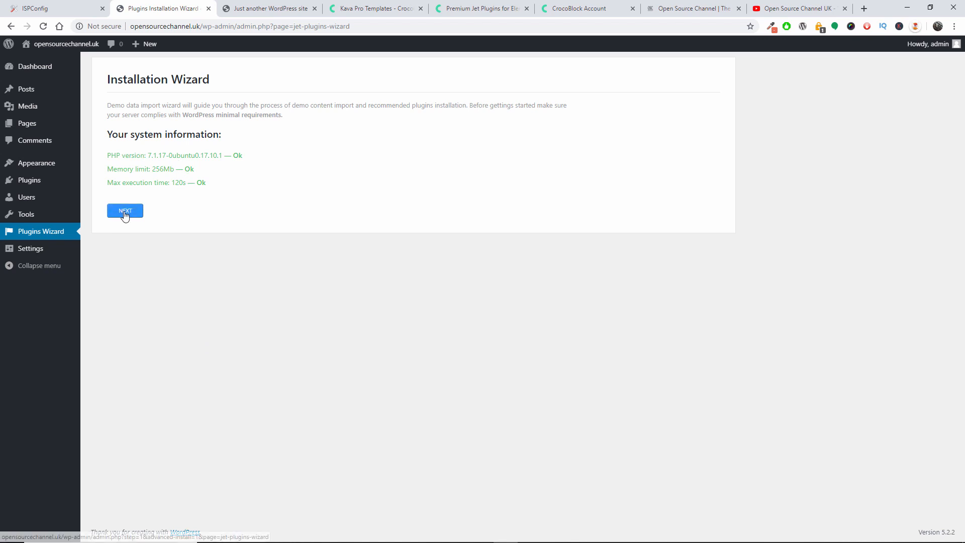
click(125, 210)
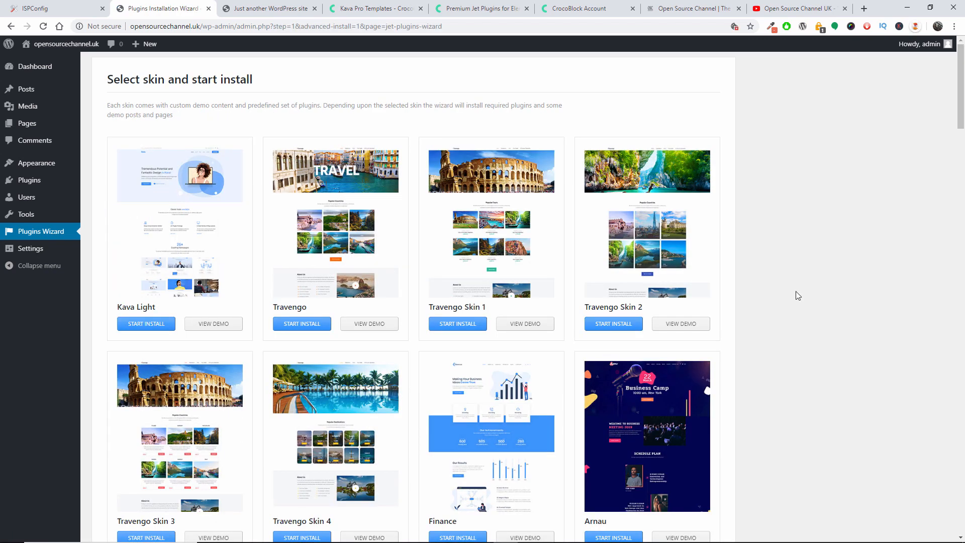
scroll(down, 3)
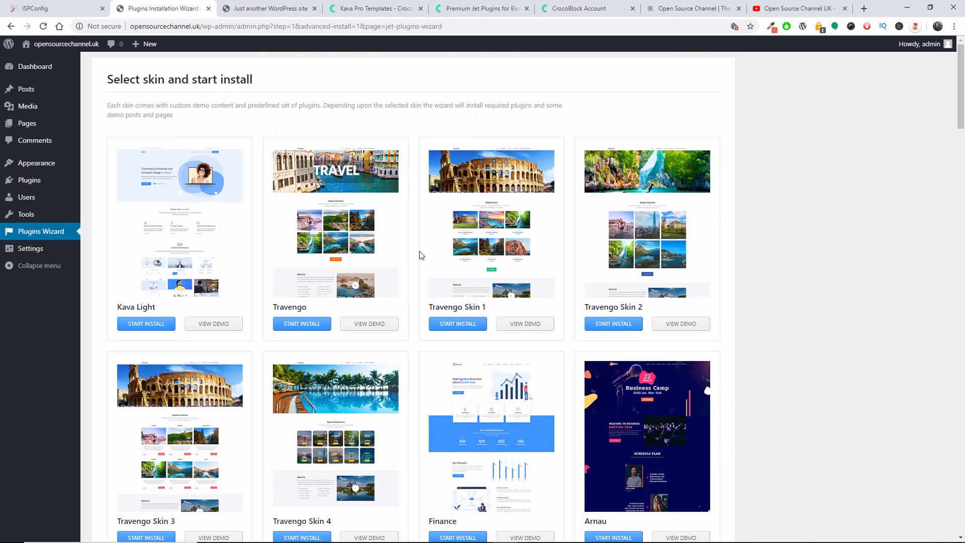
mouse_move(30, 180)
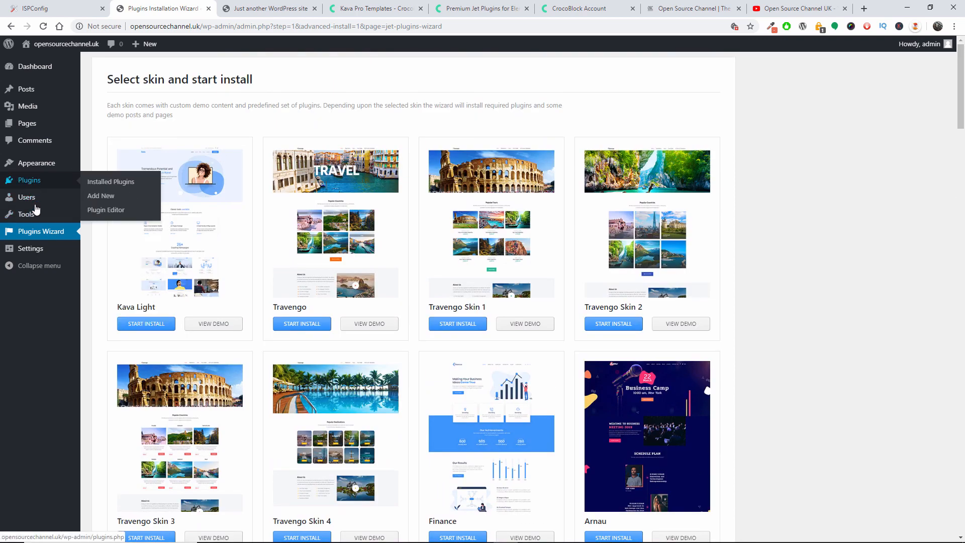
mouse_move(26, 213)
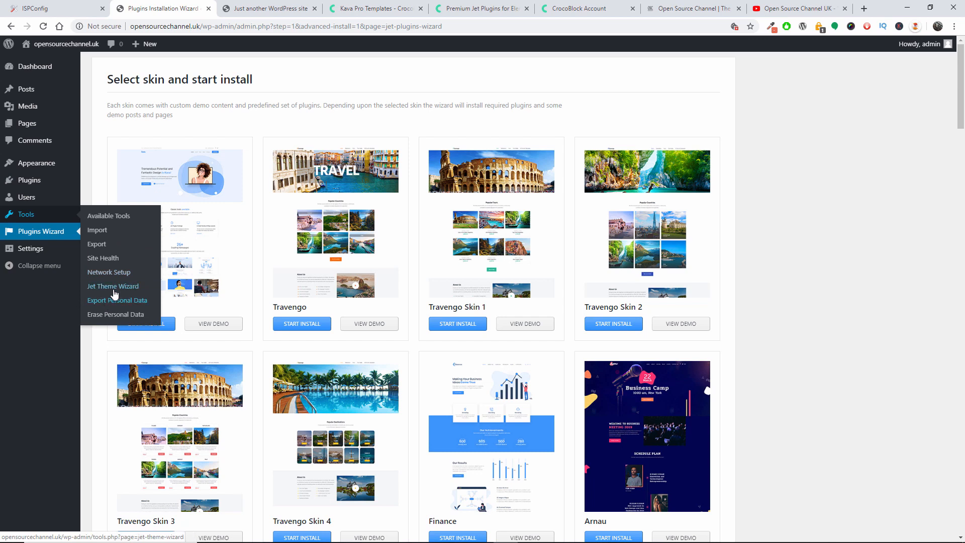
click(112, 285)
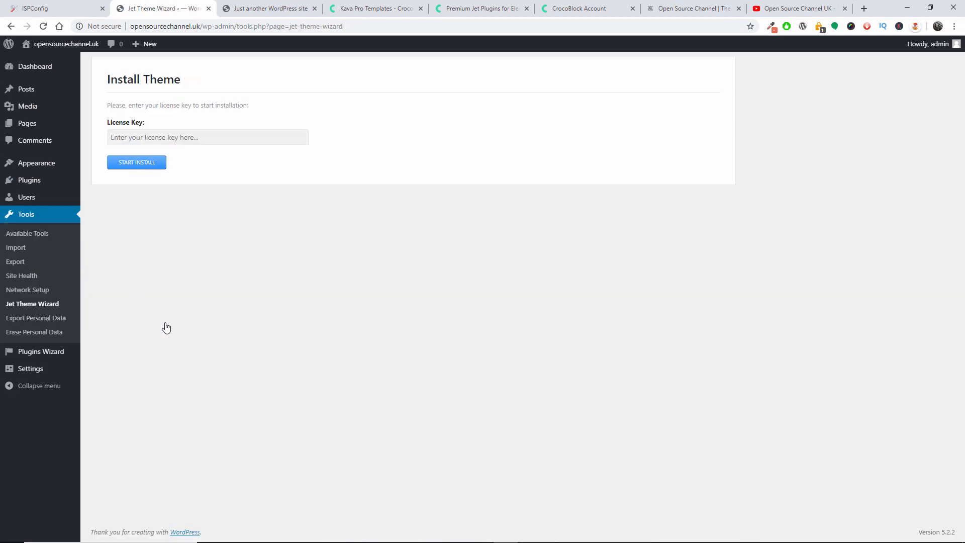
- Enter the license key and continue installing Kava with 'Use child theme' selected
click(136, 162)
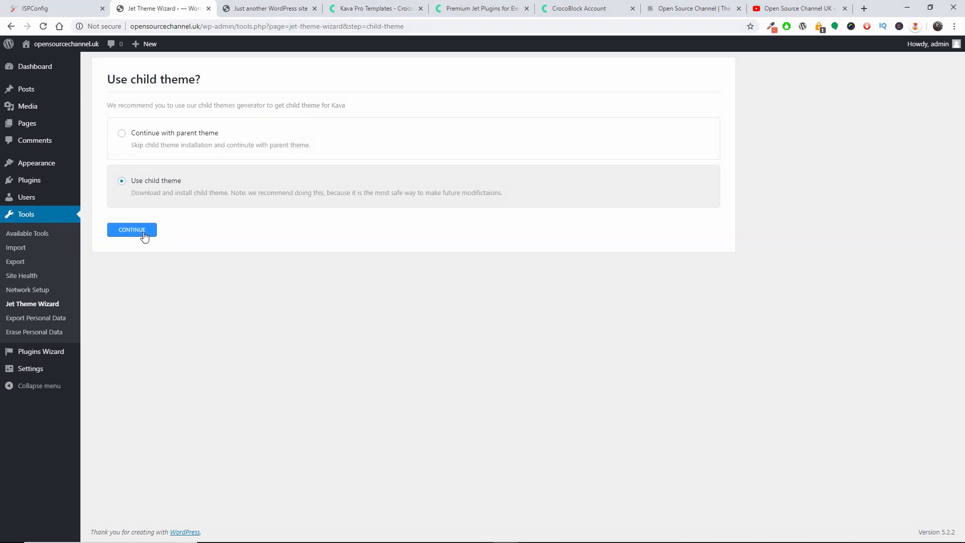
click(131, 229)
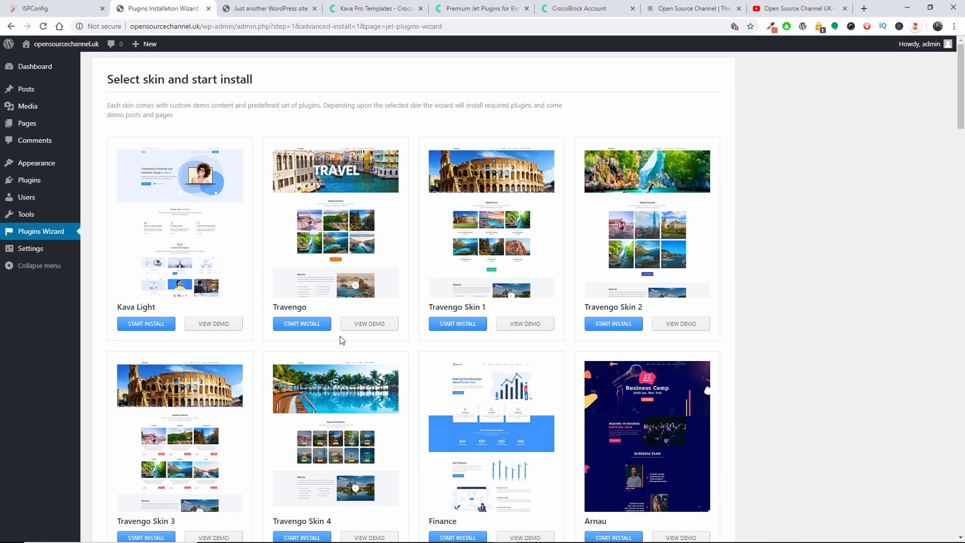
scroll(down, 3)
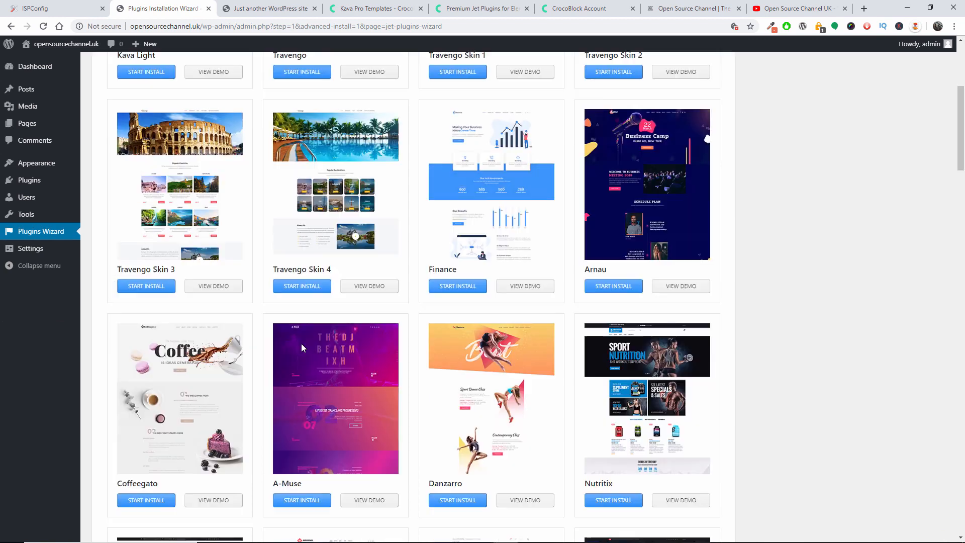
scroll(down, 3)
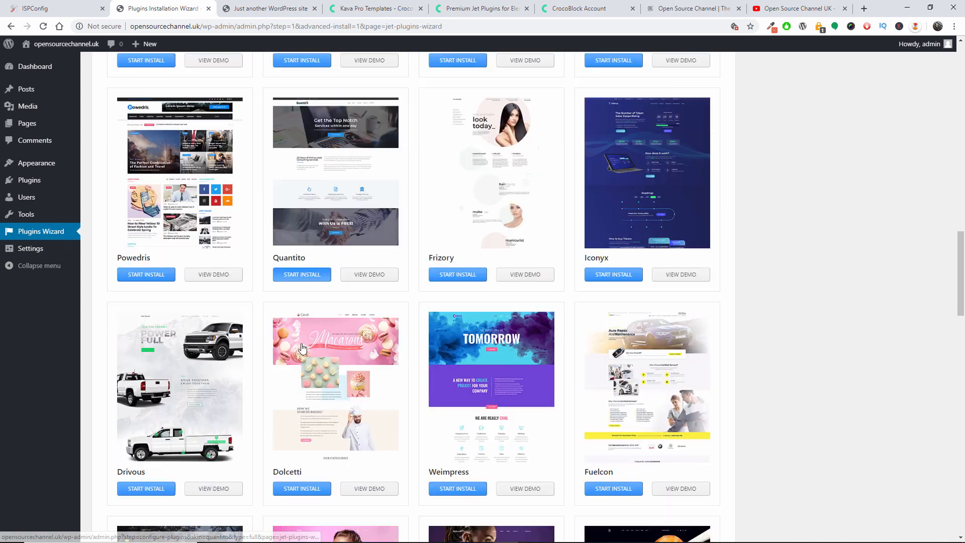
scroll(down, 3)
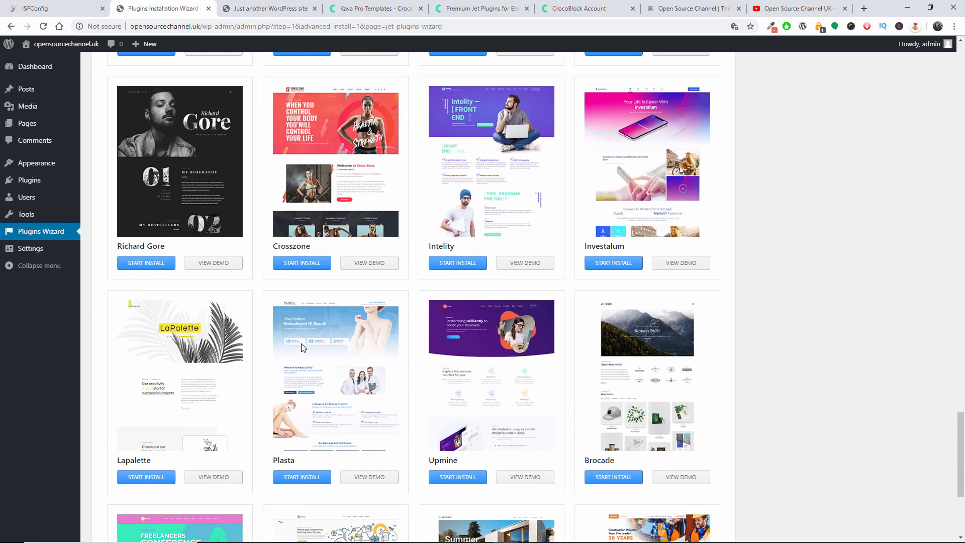
scroll(down, 3)
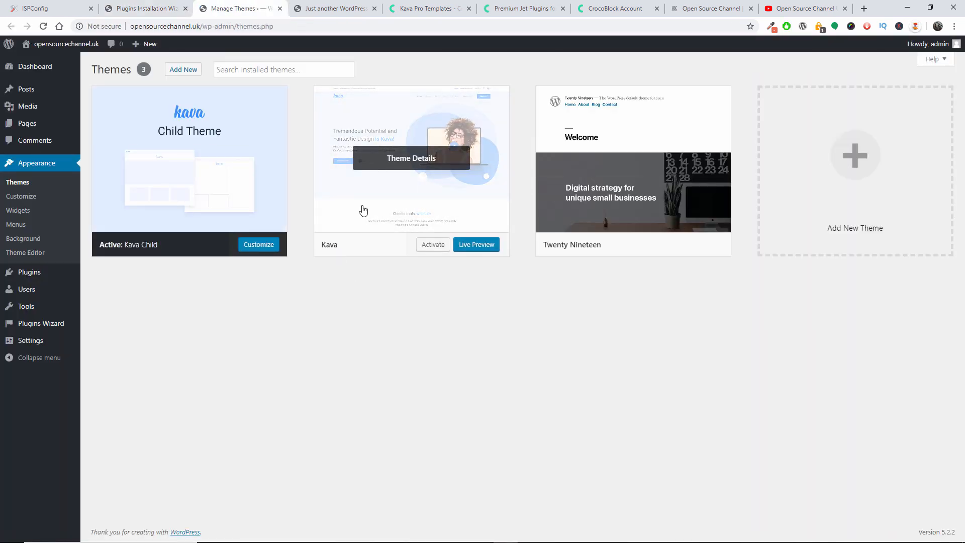
mouse_move(189, 158)
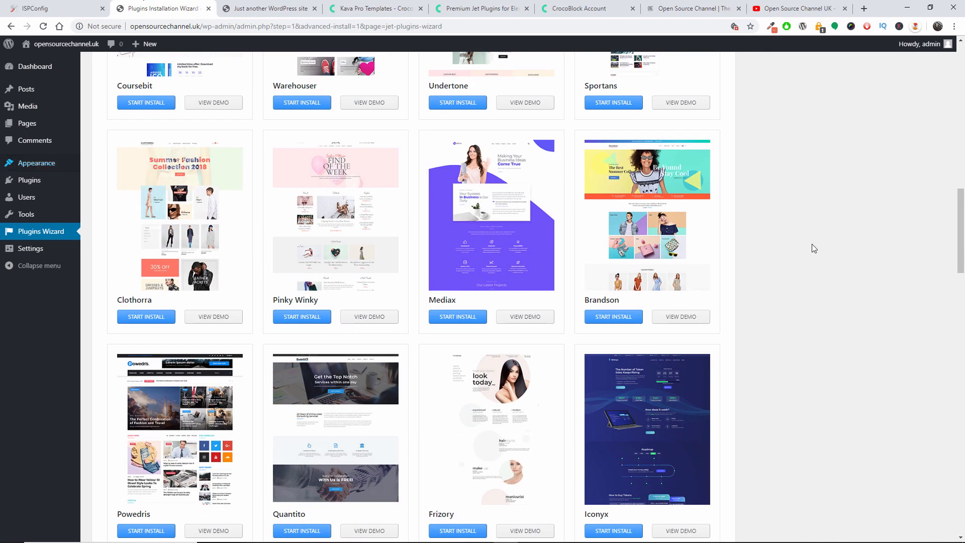
scroll(down, 3)
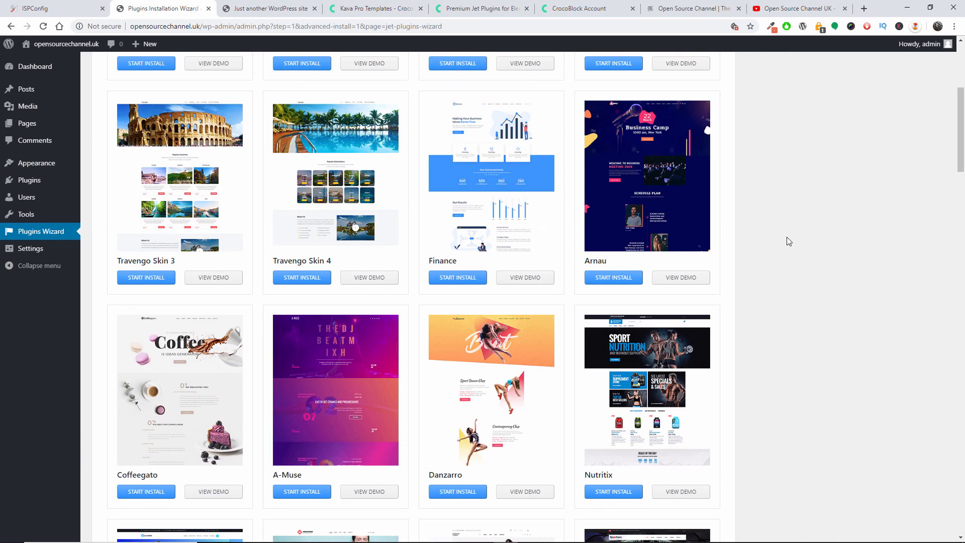
scroll(down, 3)
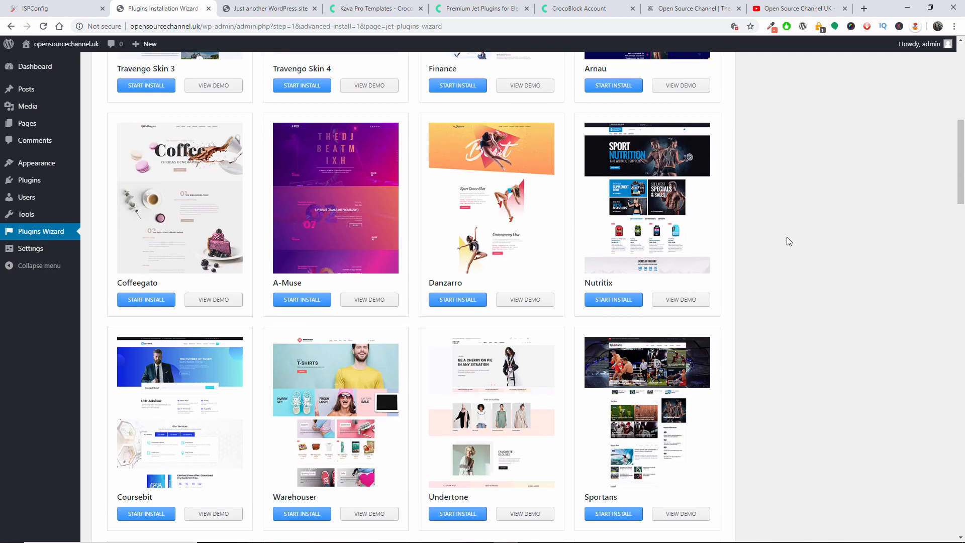
scroll(down, 3)
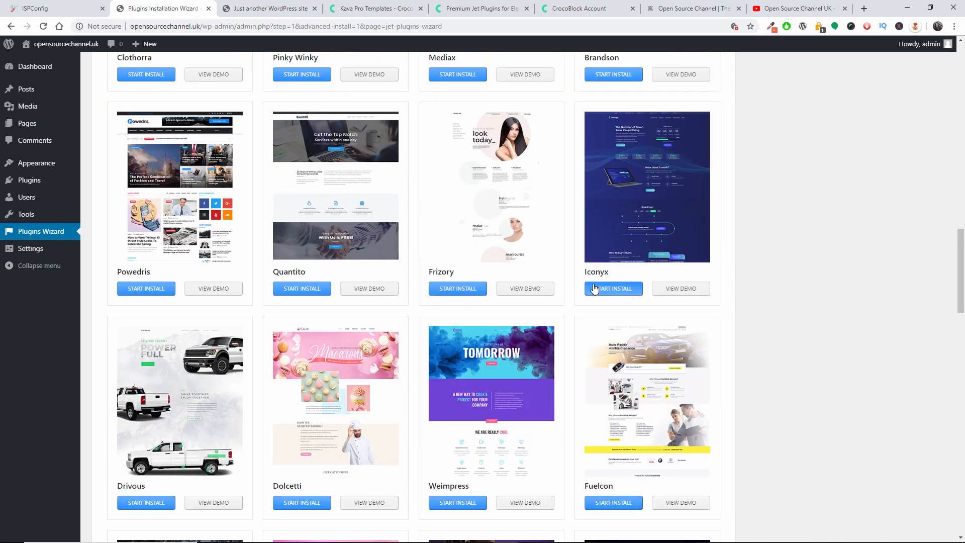
mouse_move(609, 292)
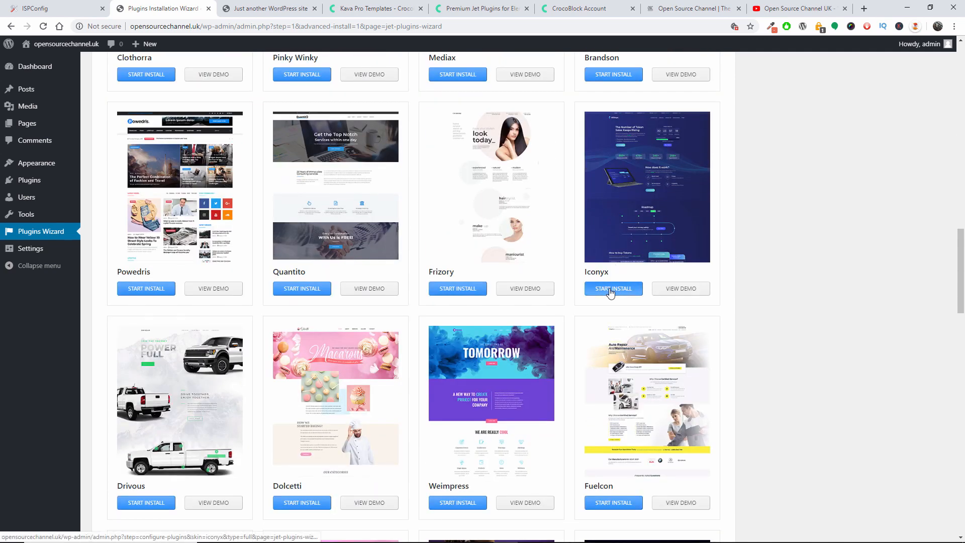
- Start the Iconyx skin install with all extra plugins including JetSmartFilters ticked and proceed
click(612, 288)
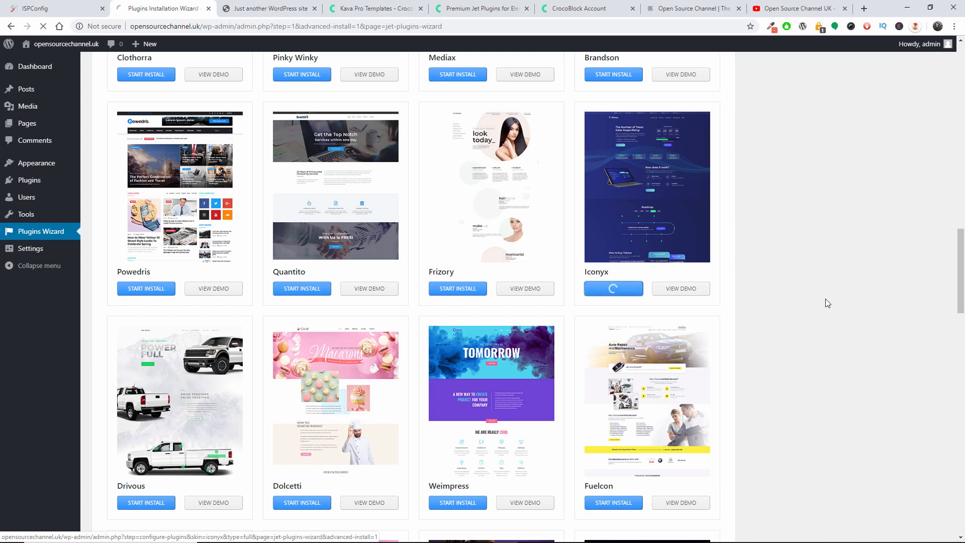
click(613, 288)
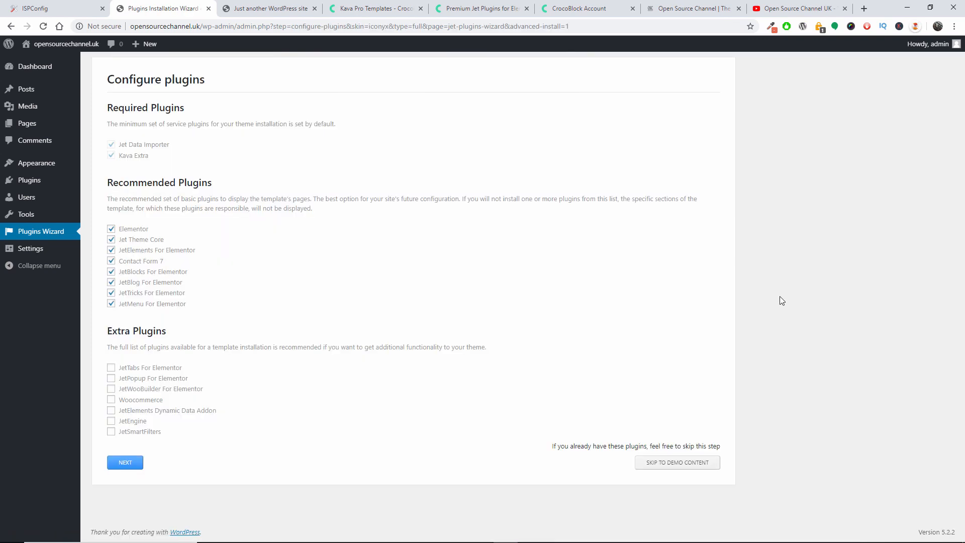
mouse_move(155, 231)
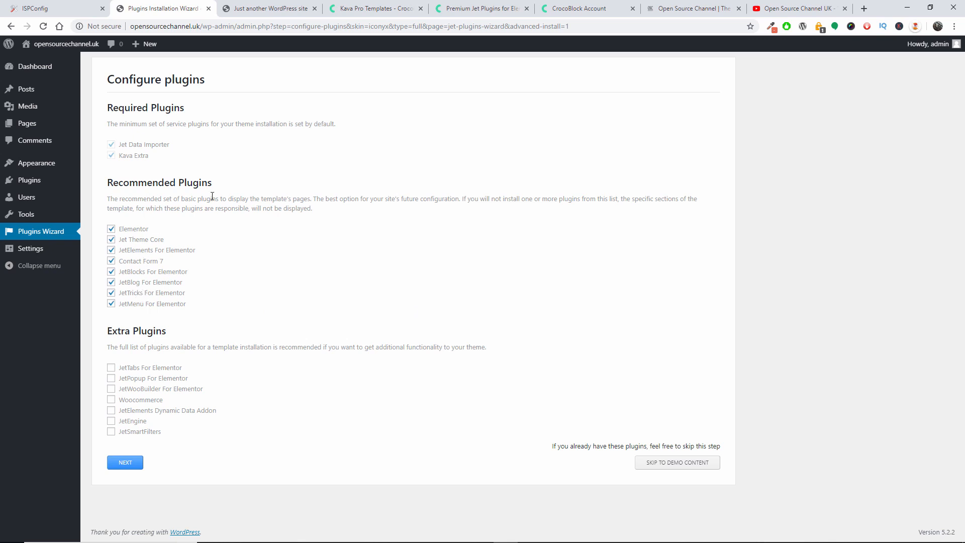
mouse_move(251, 311)
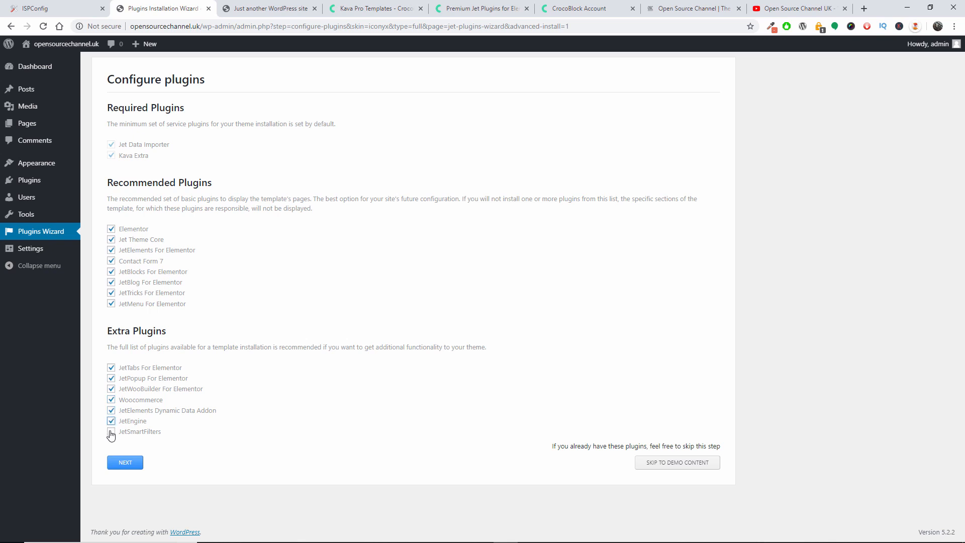
click(111, 431)
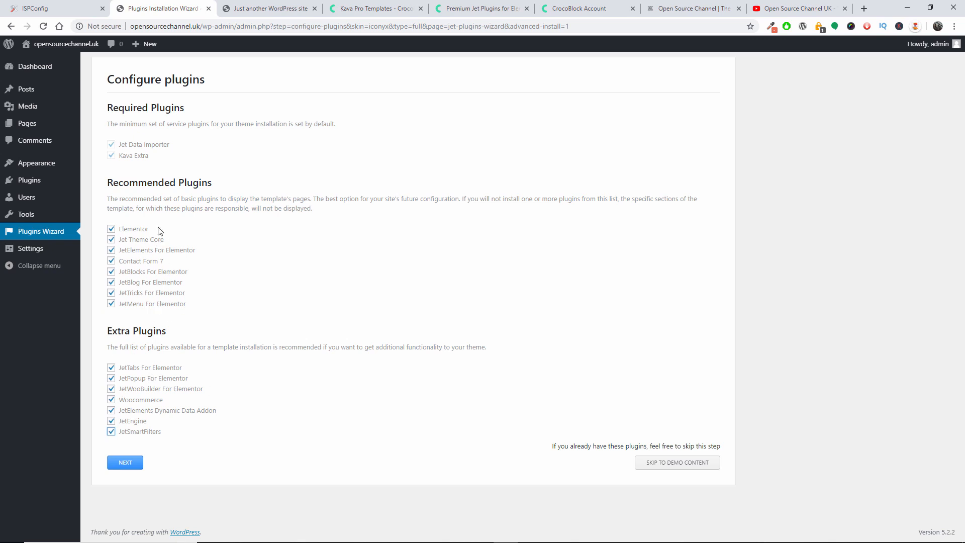
mouse_move(148, 244)
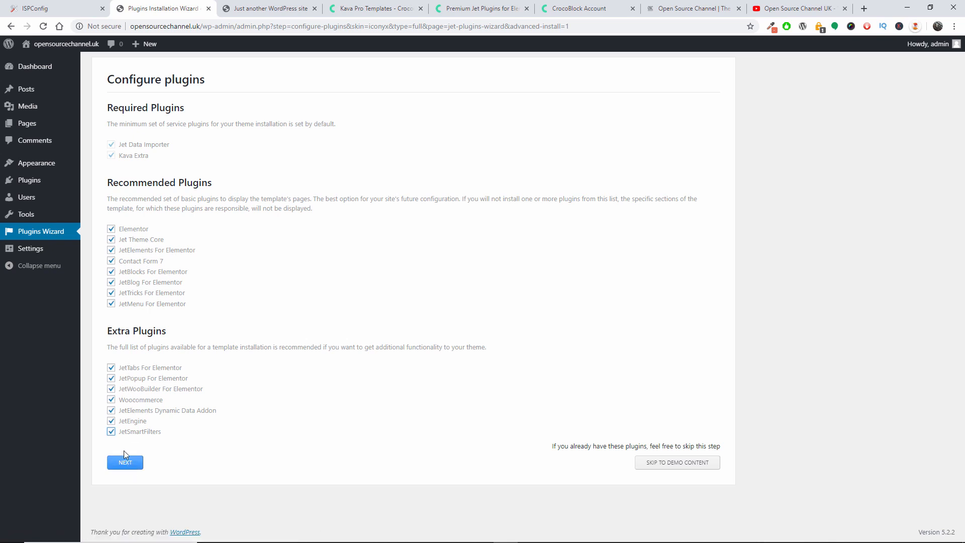
click(125, 462)
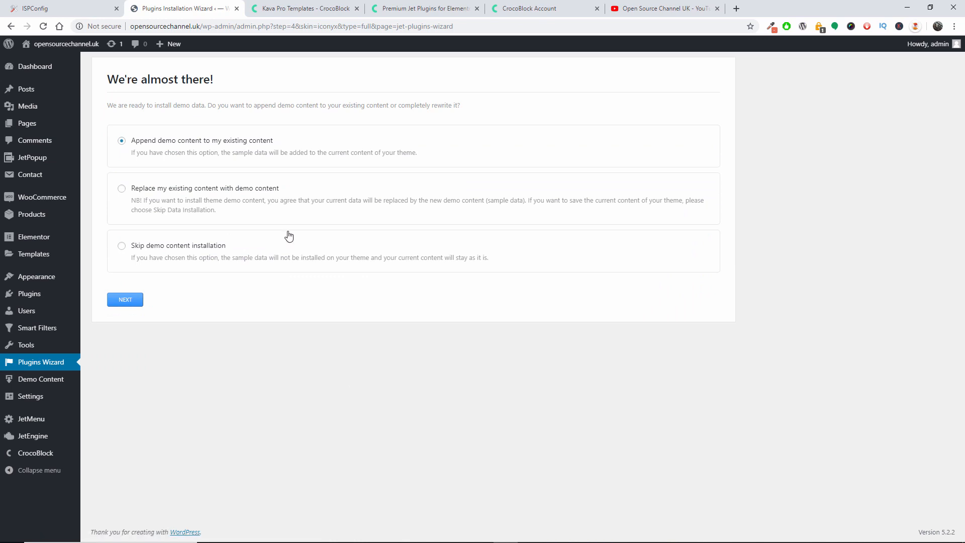
mouse_move(248, 215)
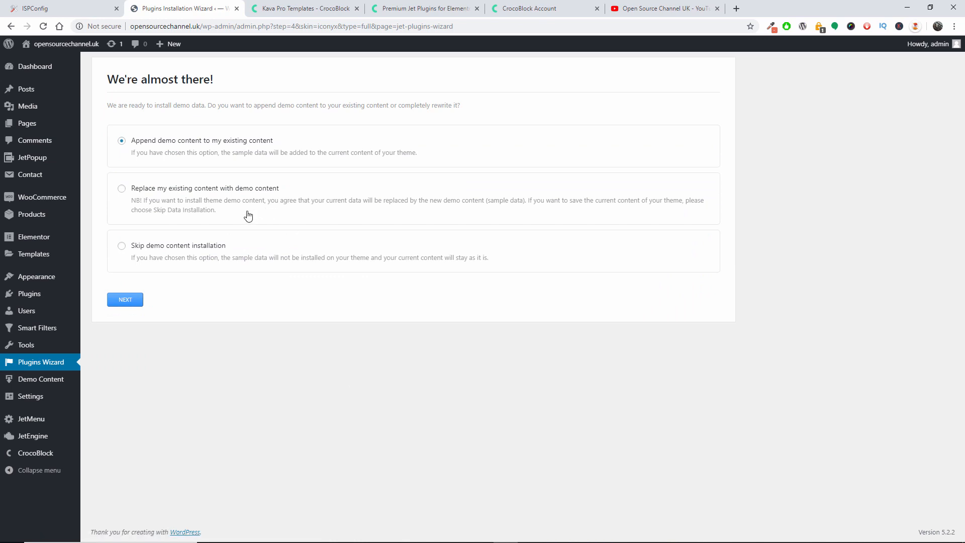
mouse_move(244, 204)
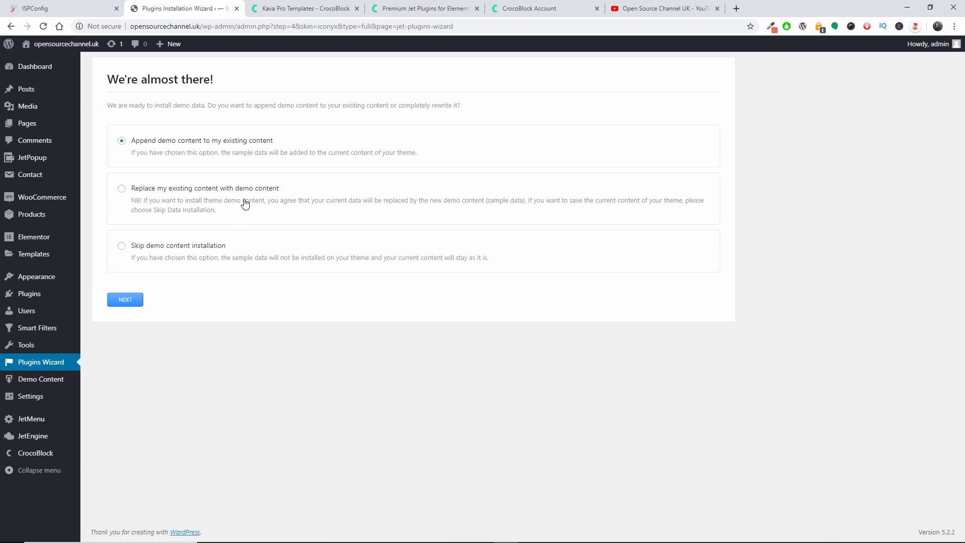
- Choose 'Replace my existing content with demo content' and begin the import
click(122, 187)
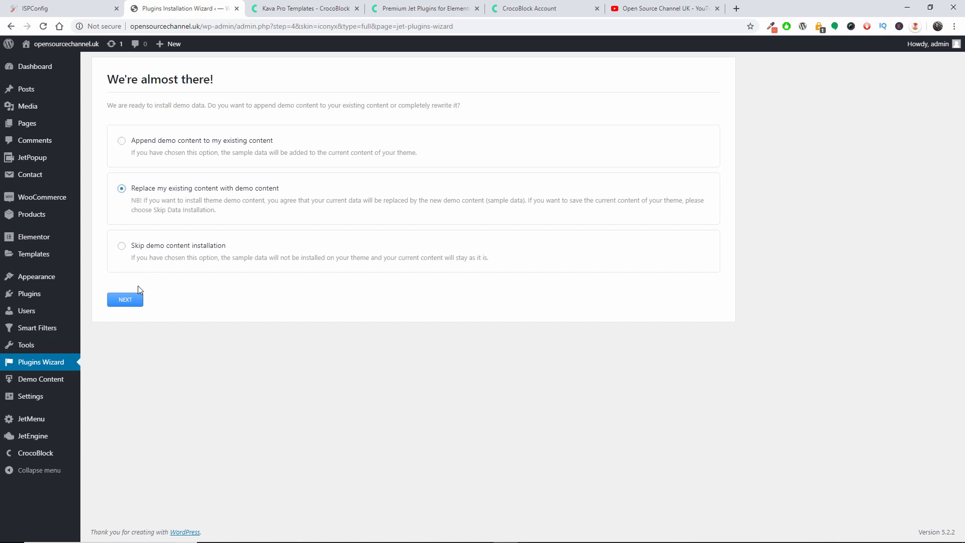
click(124, 299)
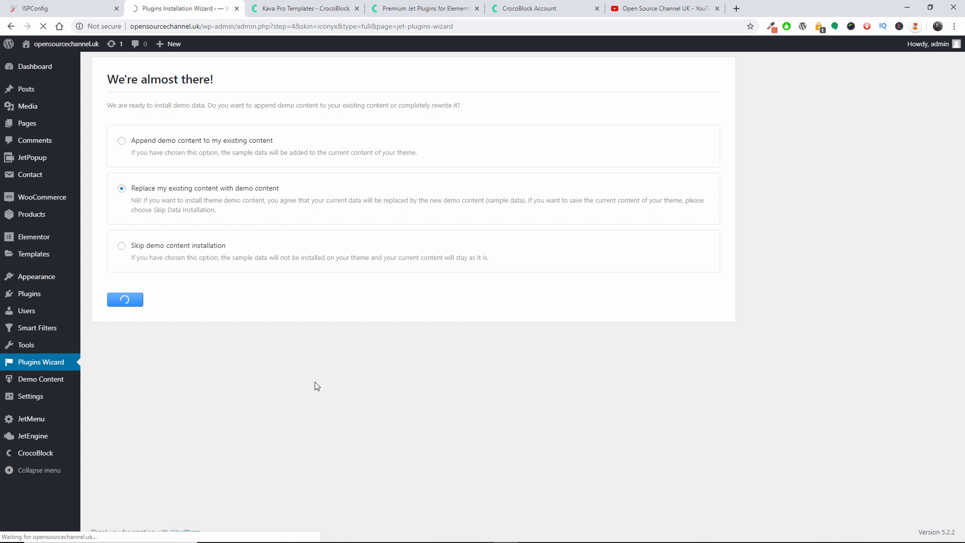
- Let the ICOnyx demo import regenerate thumbnails until the 'You're all Set!' screen
click(124, 300)
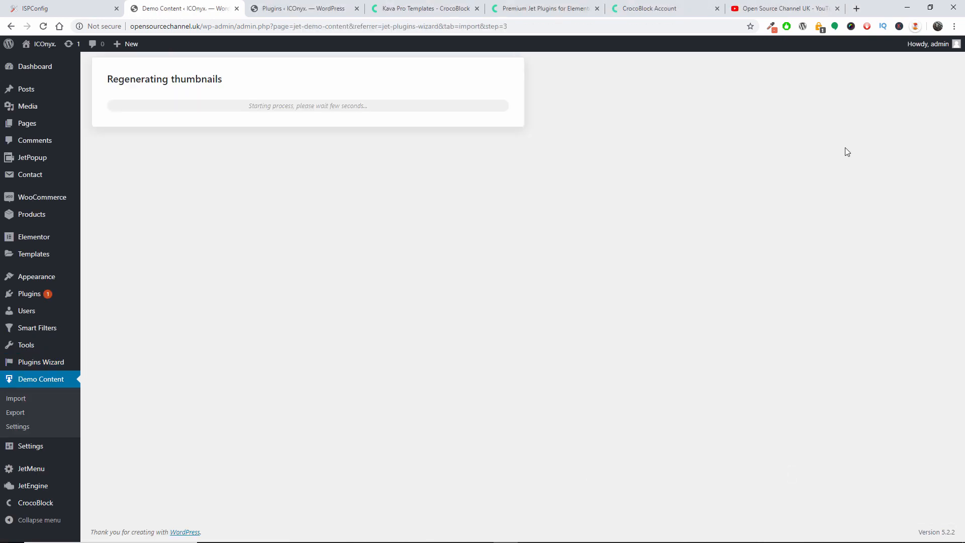
mouse_move(843, 153)
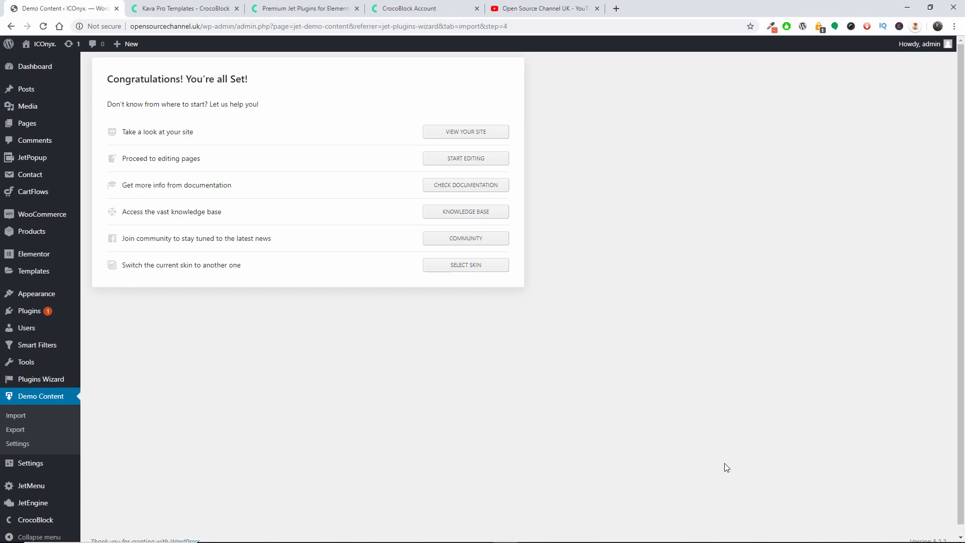
mouse_move(35, 66)
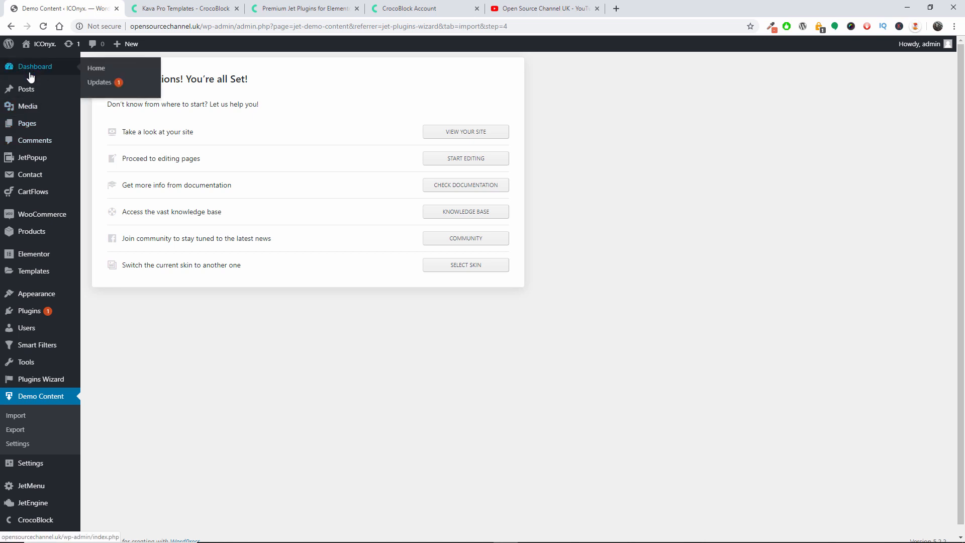
mouse_move(80, 56)
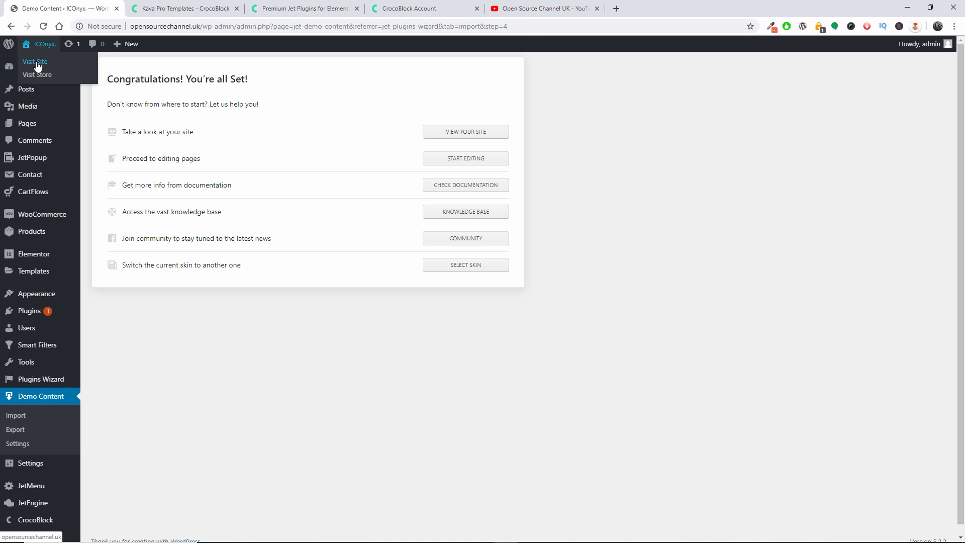
- Visit the live ICOnyx site and scroll the homepage down to the newsletter subscription field
click(34, 61)
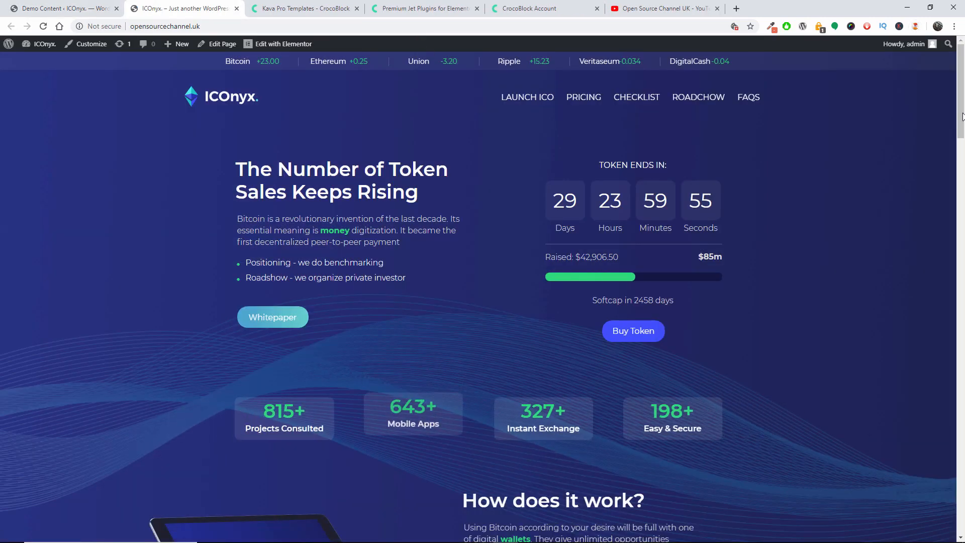
scroll(down, 3)
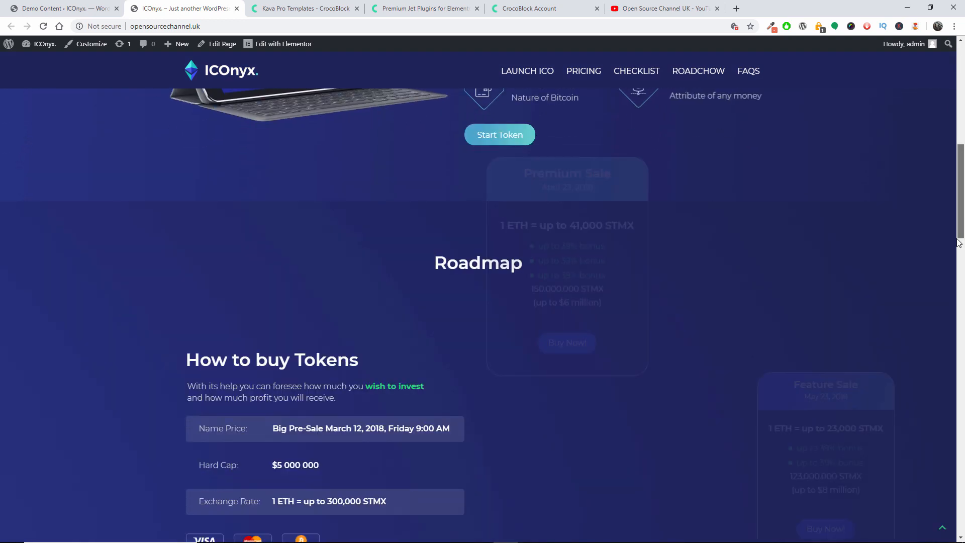
scroll(down, 3)
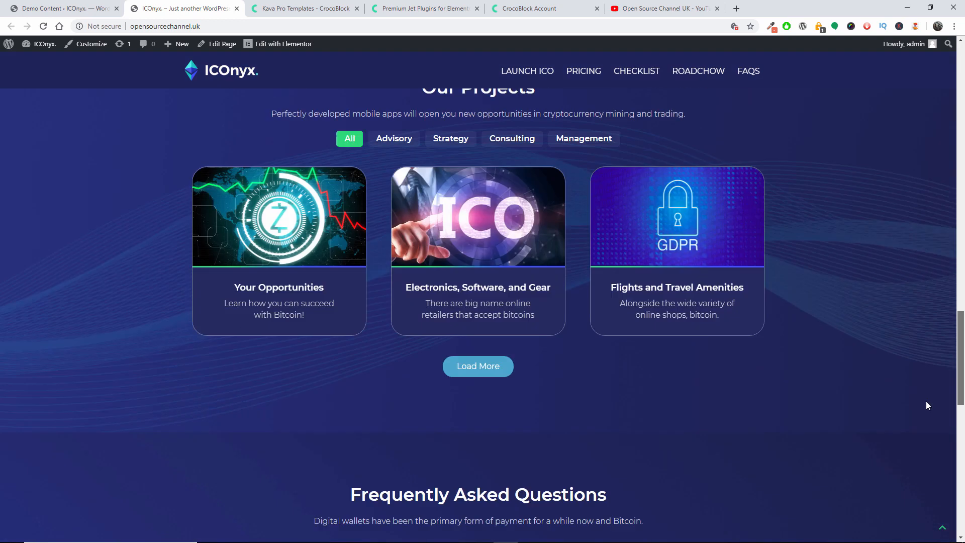
scroll(up, 3)
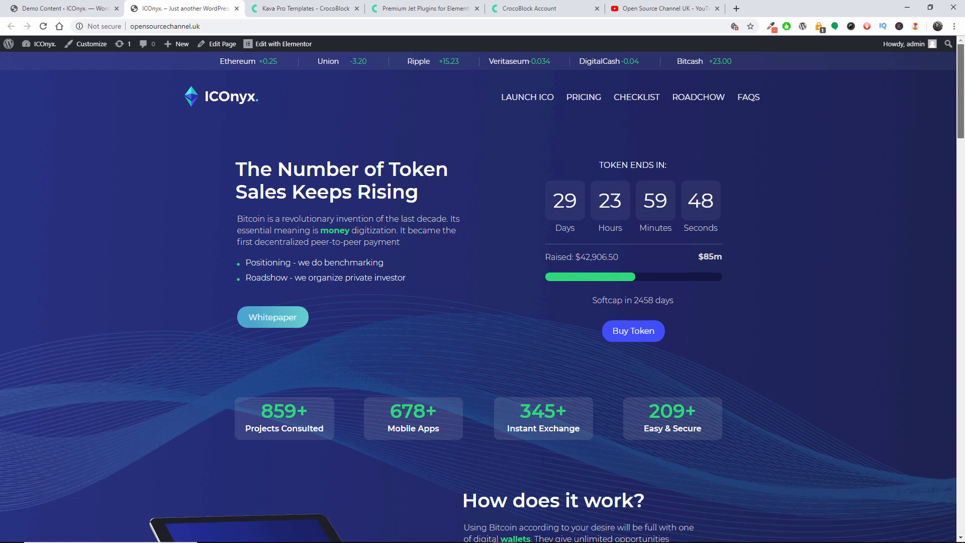
scroll(down, 3)
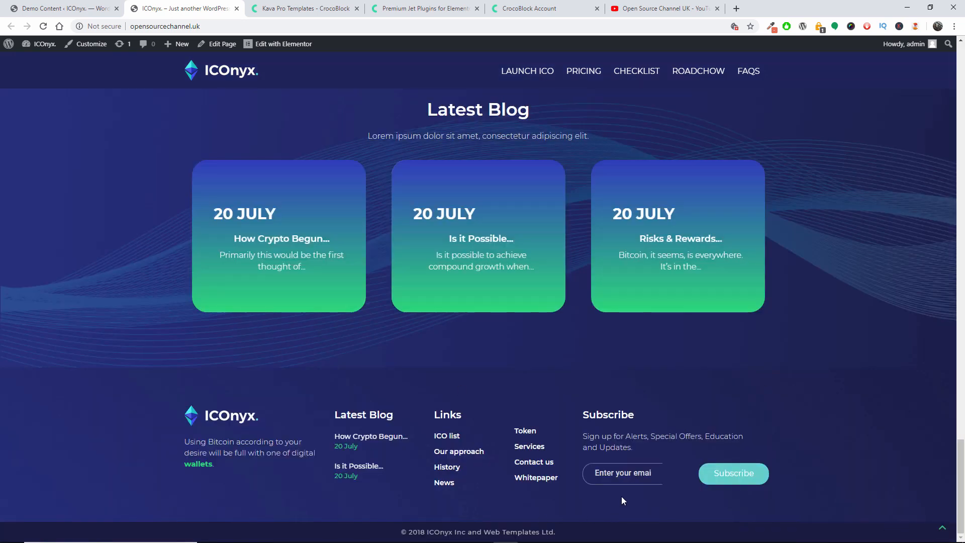
click(622, 472)
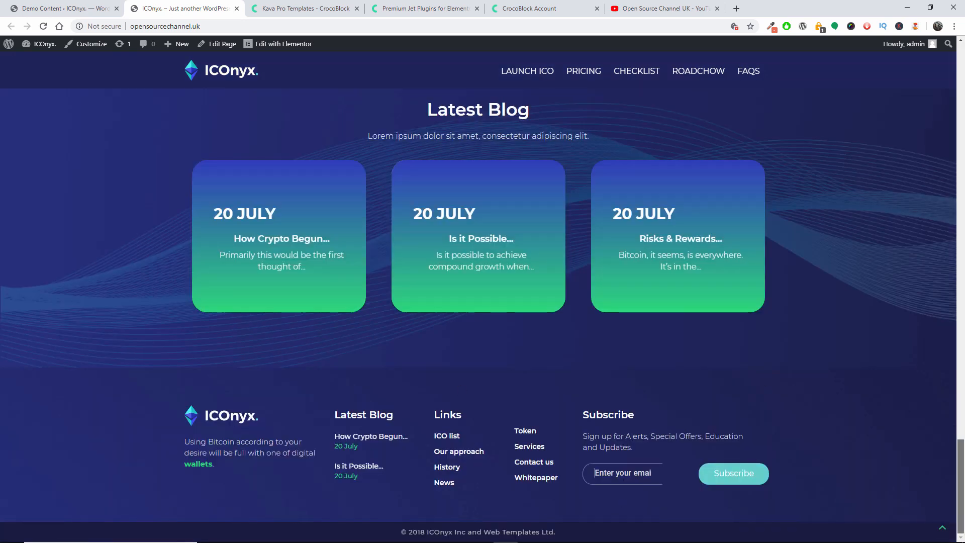
- Jump to the Roadmap section from the menu and scroll on toward the blog footer
scroll(up, 3)
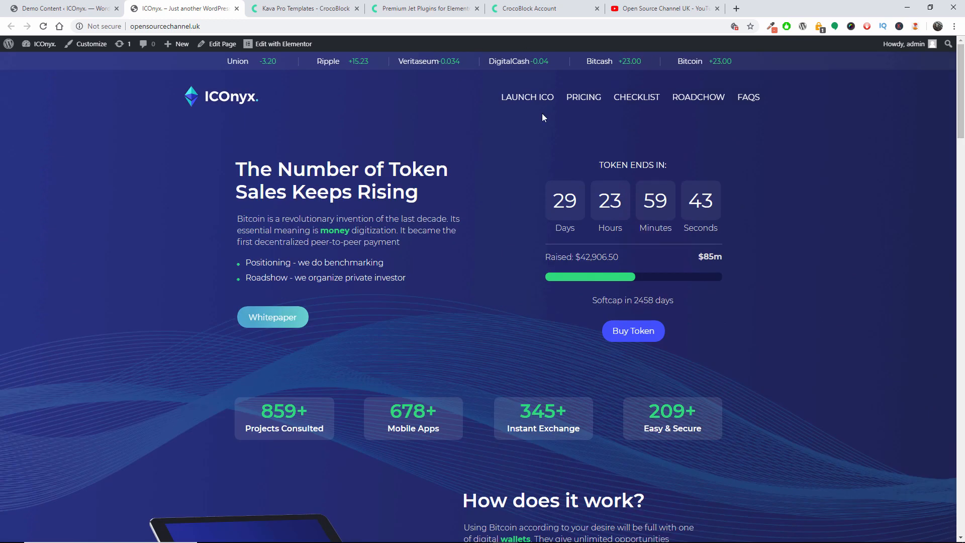
scroll(down, 3)
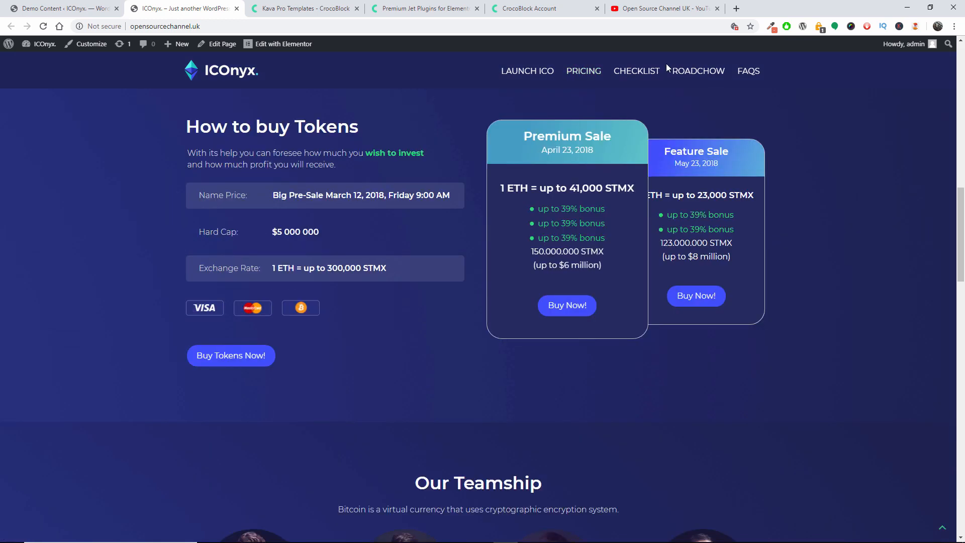
click(698, 70)
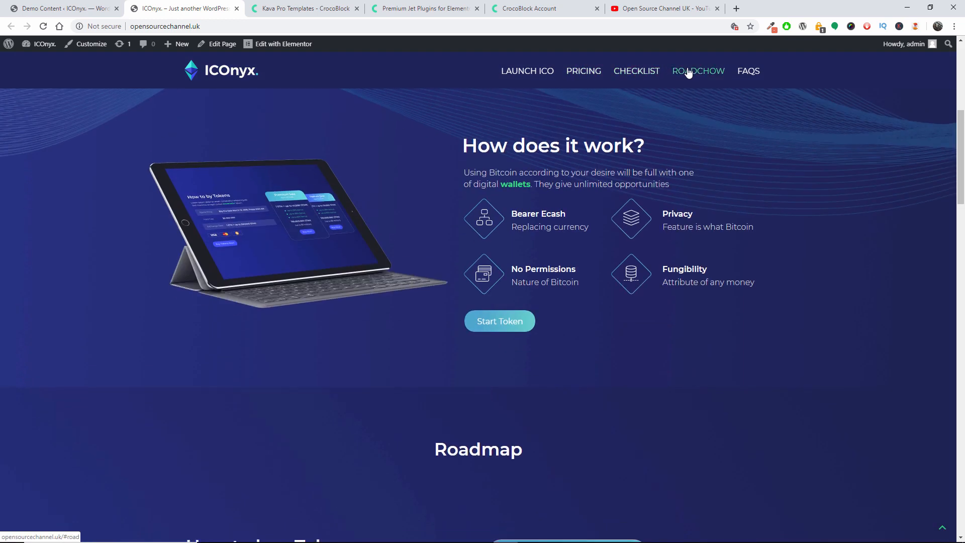
scroll(down, 3)
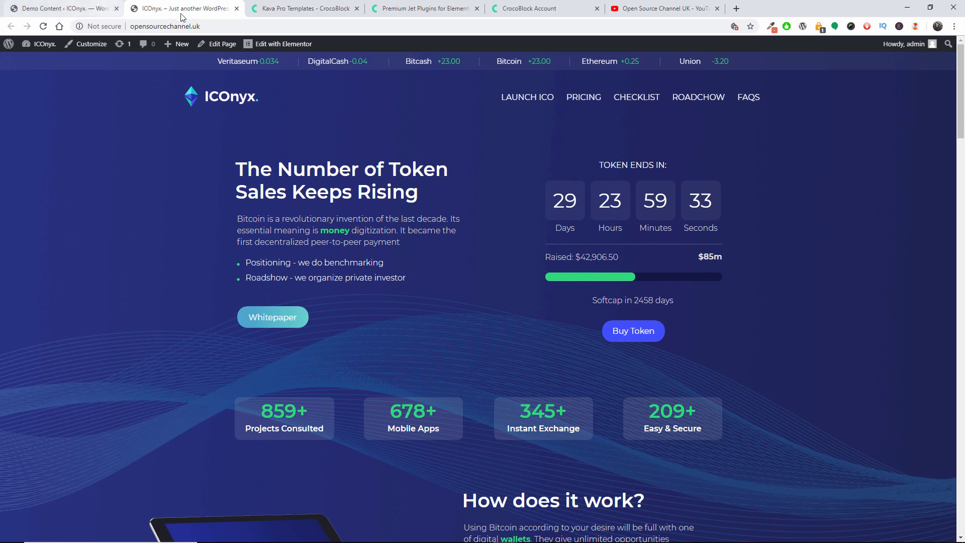
- Return to the WordPress admin and review the installed plugins list with the Jet suite active
click(62, 8)
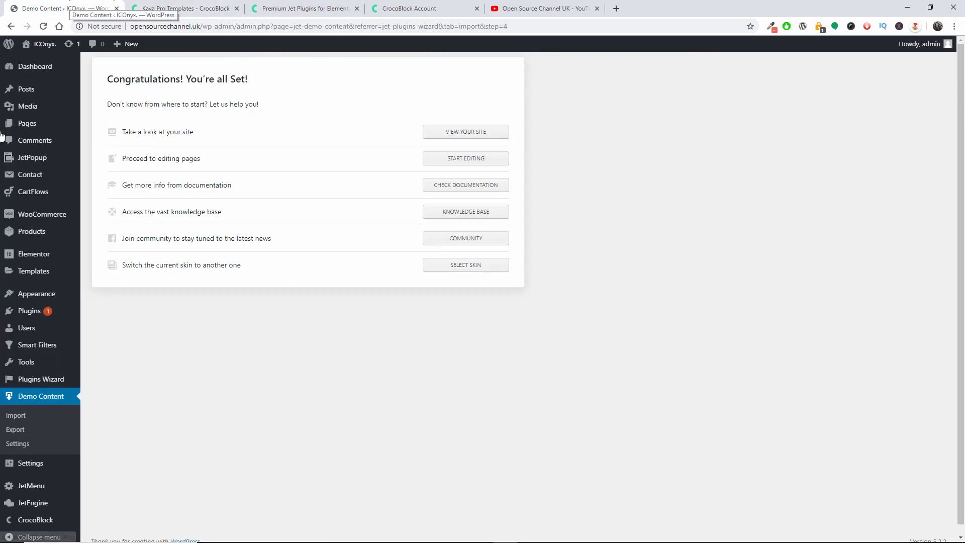
click(29, 311)
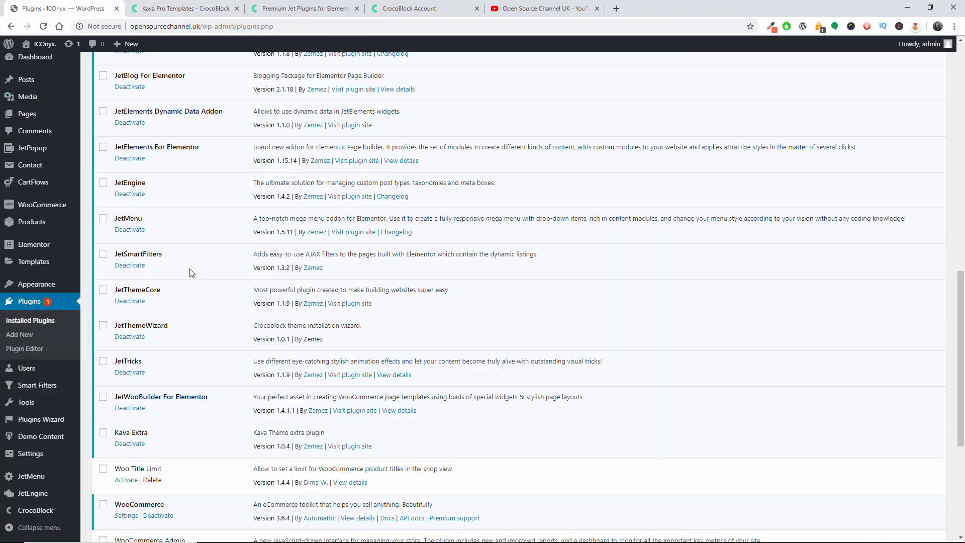
scroll(up, 3)
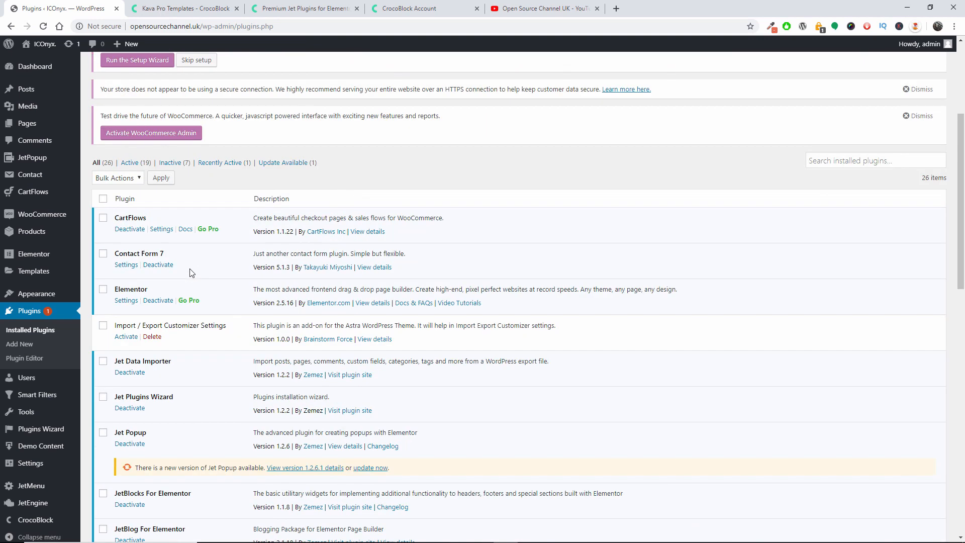
- Check the CrocoBlock account downloads, revisit the plugins list, then switch to the Kava Pro templates demos page
click(409, 8)
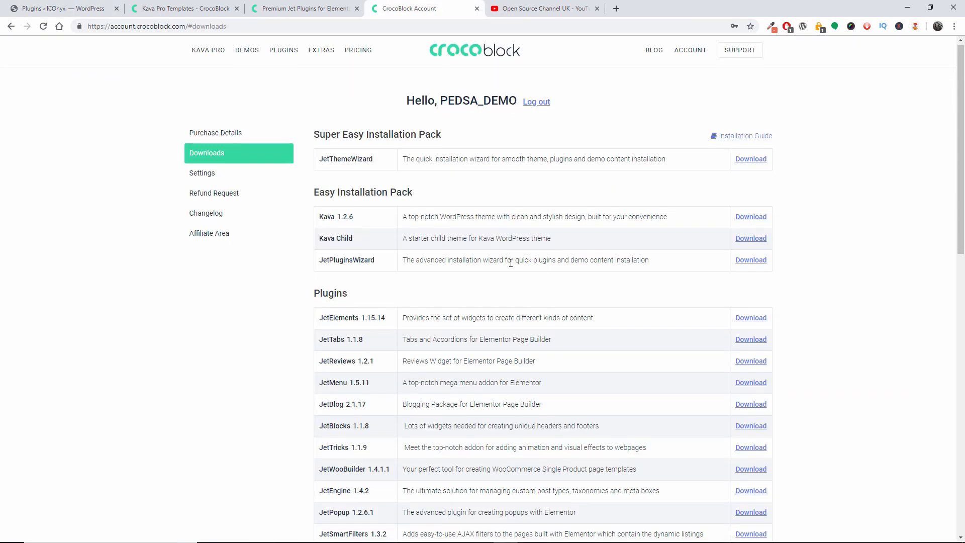
click(61, 8)
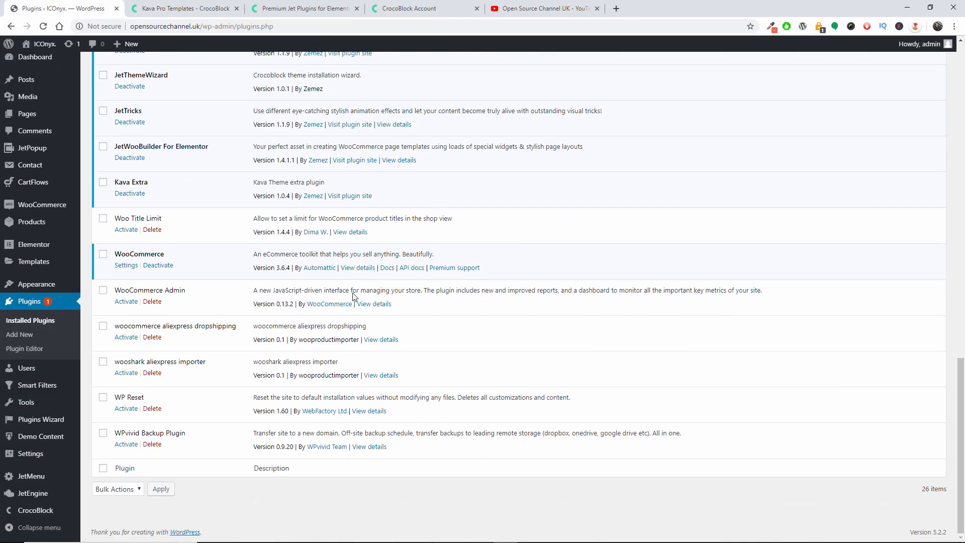
scroll(up, 3)
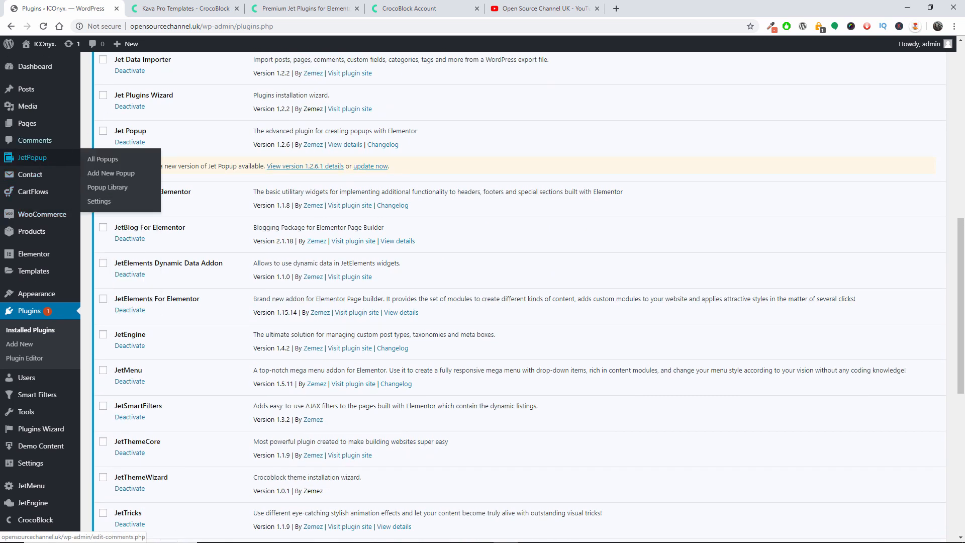
click(179, 8)
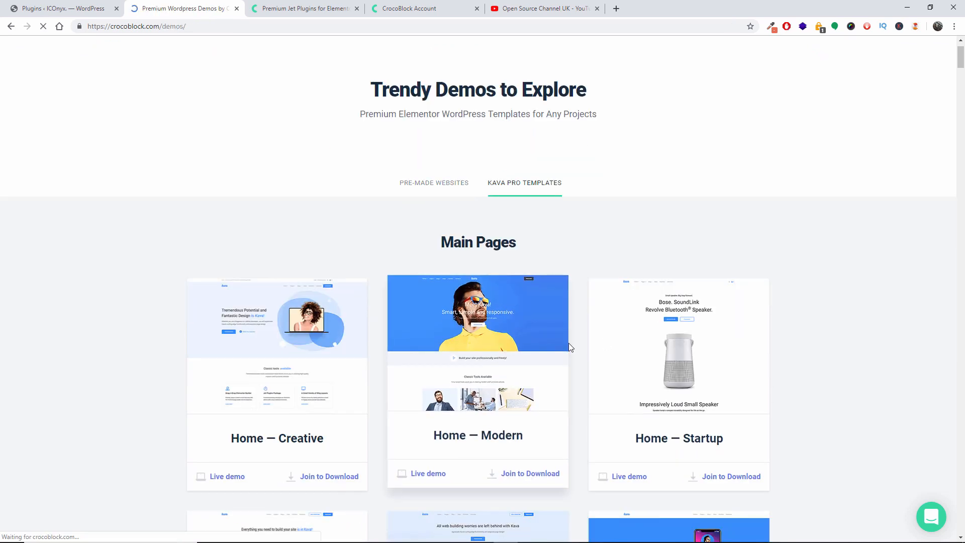
- Browse the Pre-Made Websites demos, then go to CrocoBlock's pricing plans page
click(434, 183)
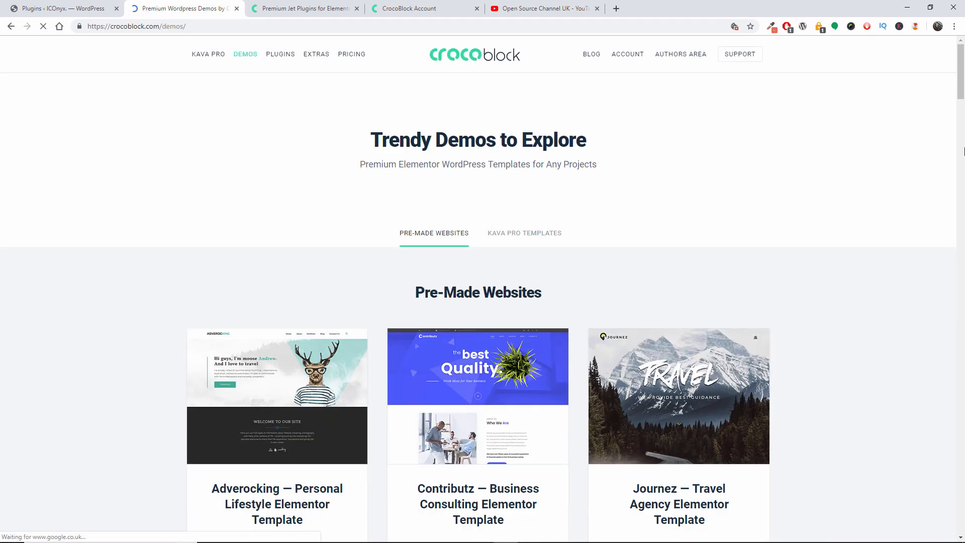
scroll(down, 3)
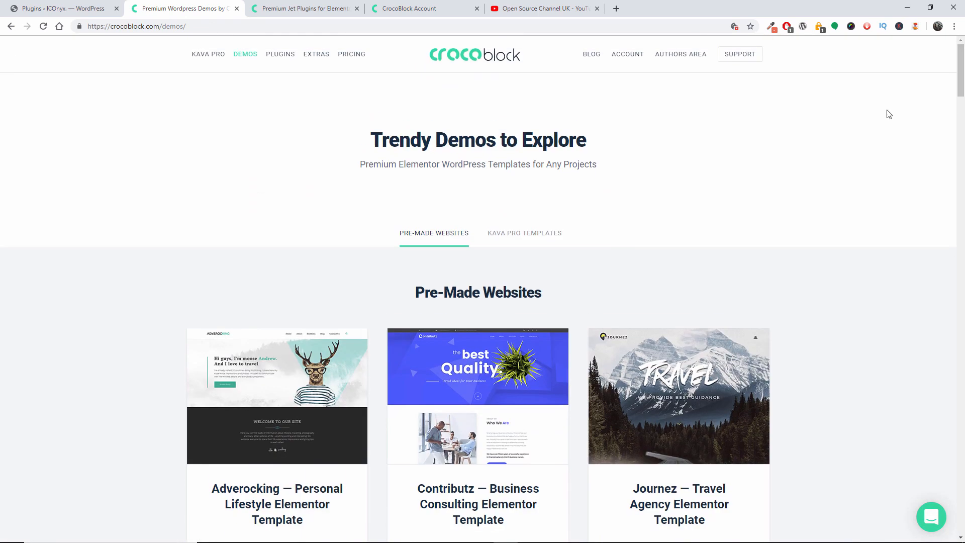
click(351, 54)
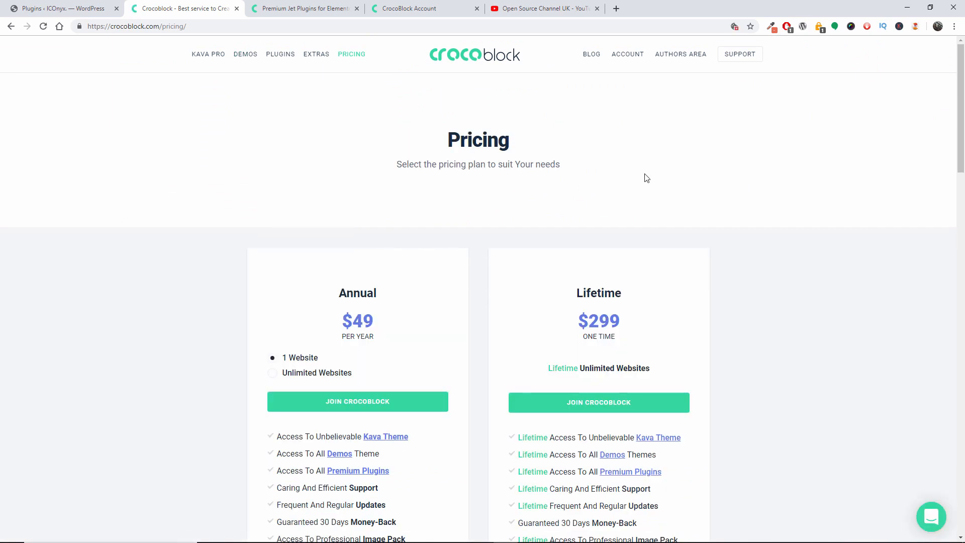
- Compare the Annual Unlimited Websites price of $79 against the highlighted $299 Lifetime plan
scroll(down, 3)
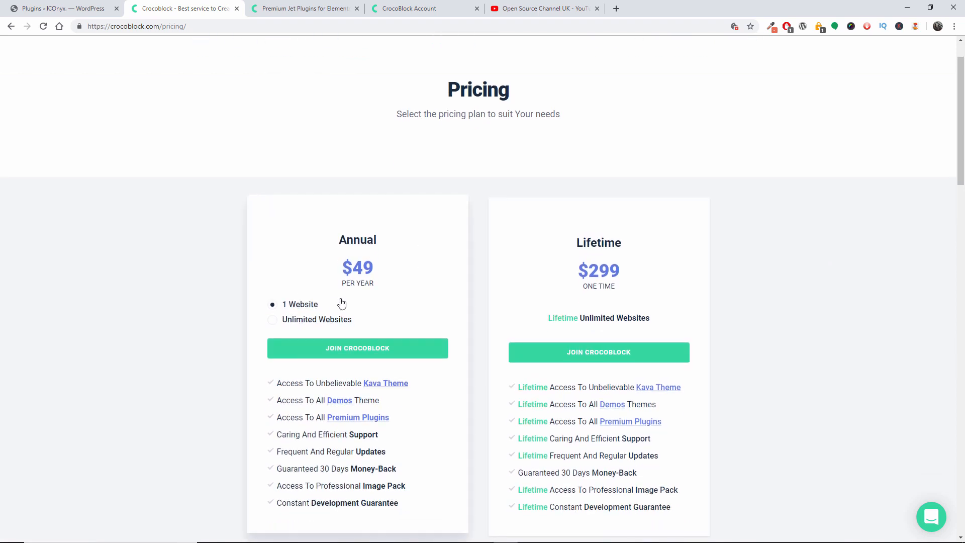
mouse_move(326, 312)
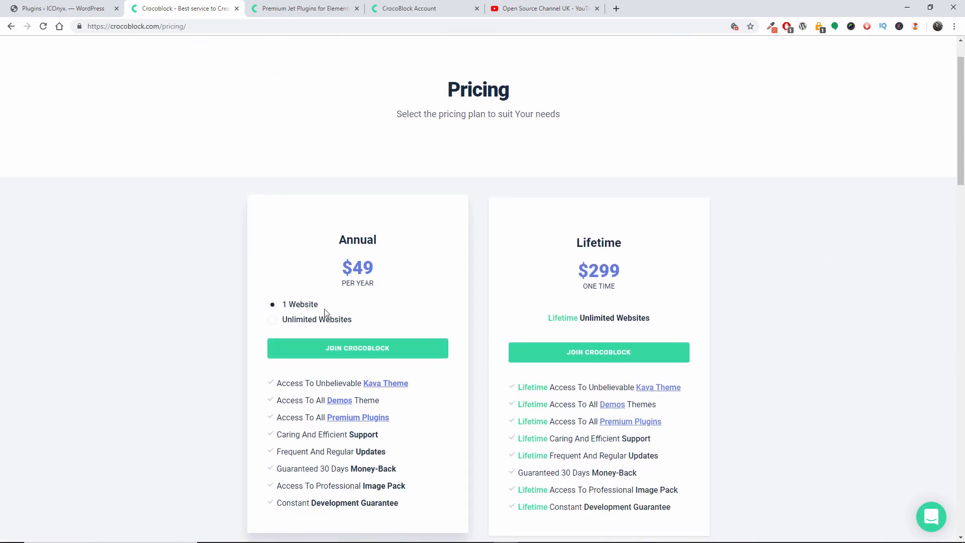
click(272, 320)
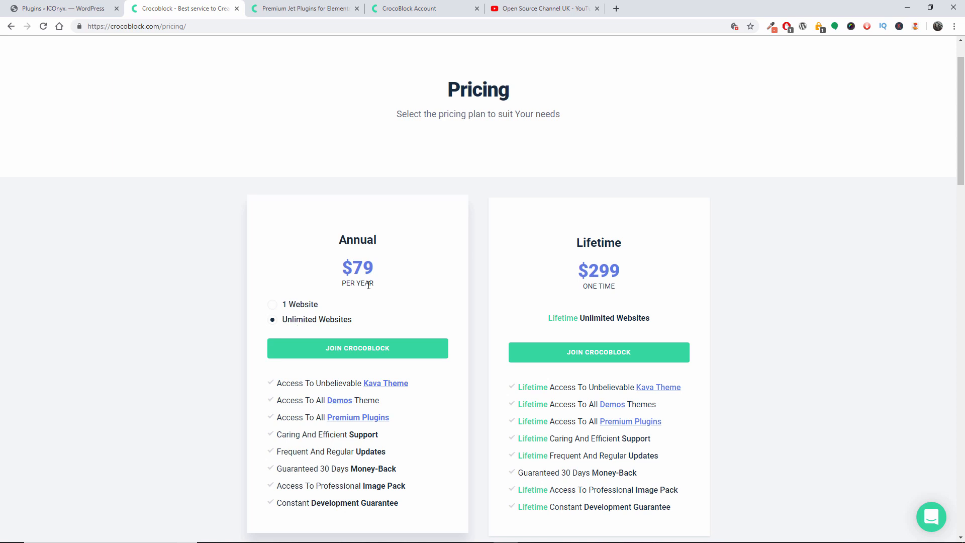
scroll(down, 3)
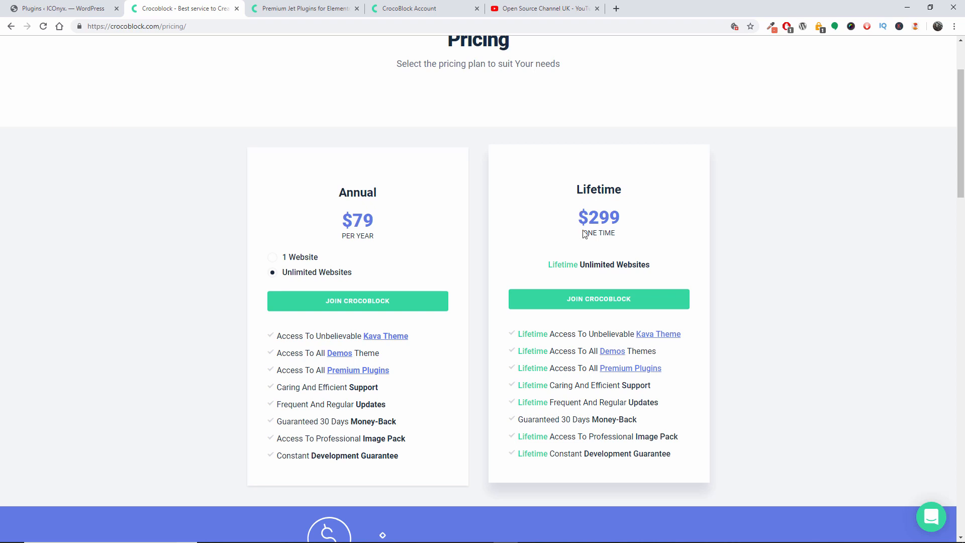
double_click(597, 232)
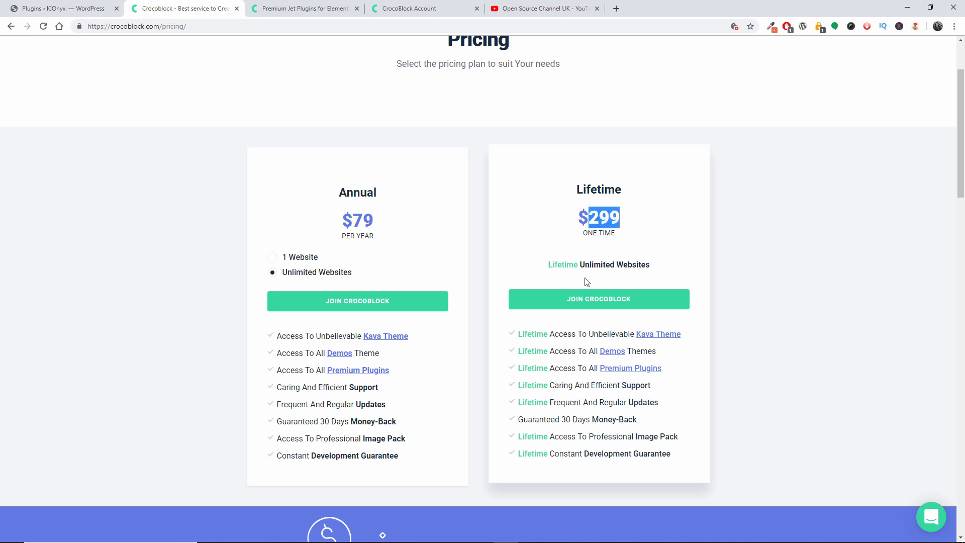
- Read through the pricing FAQs, then head to the CrocoBlock plugins catalogue
scroll(down, 3)
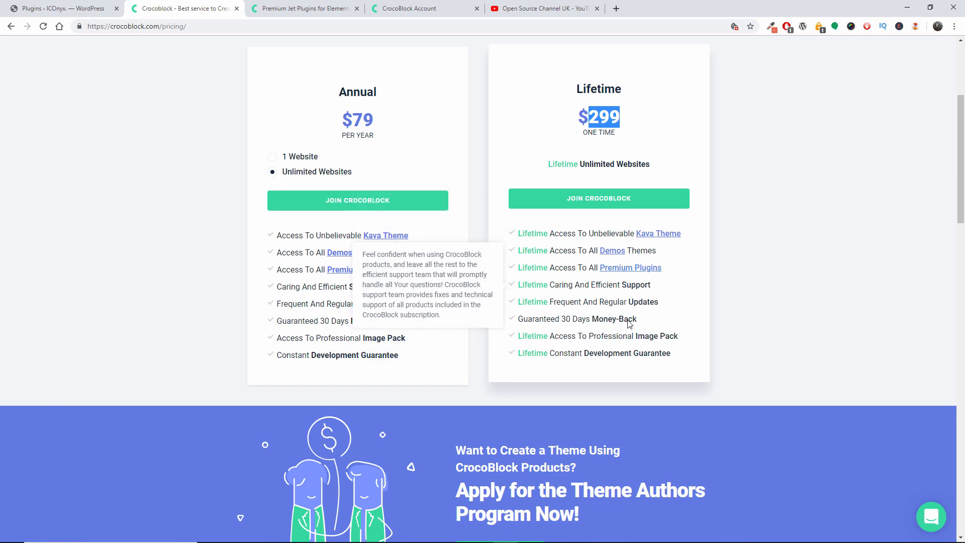
scroll(down, 3)
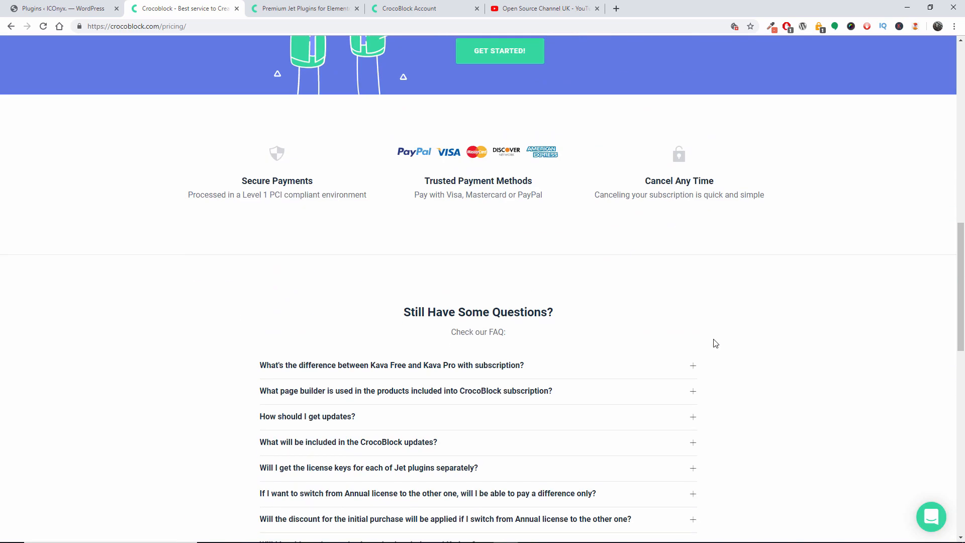
scroll(up, 3)
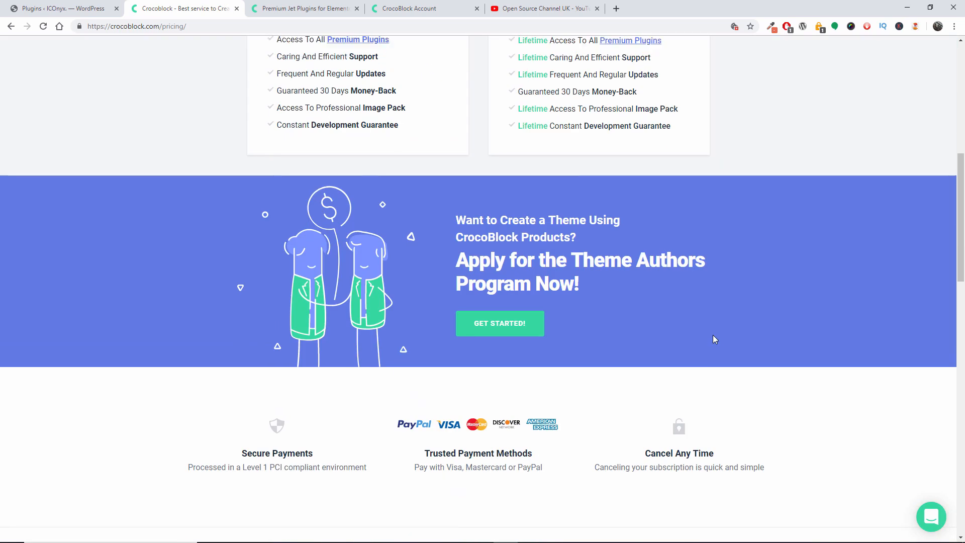
scroll(up, 3)
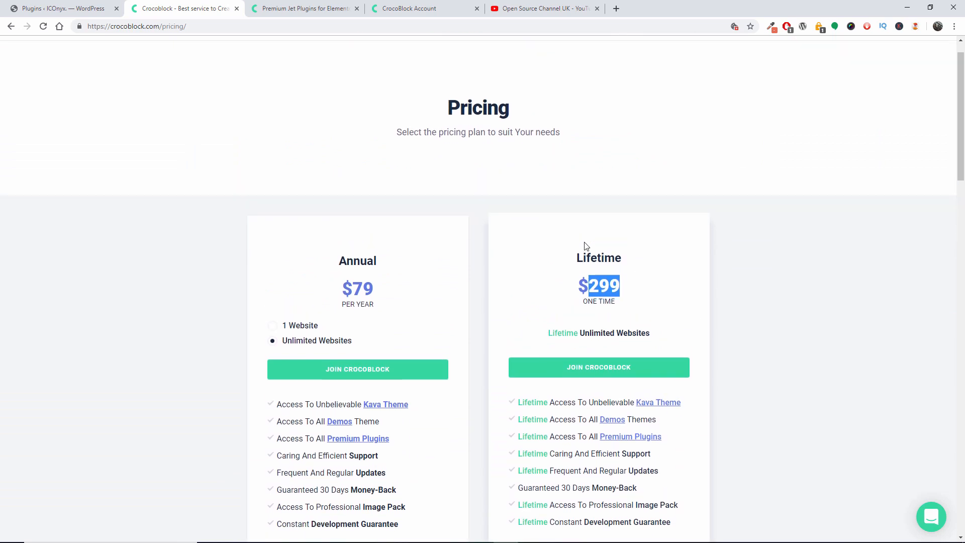
click(279, 54)
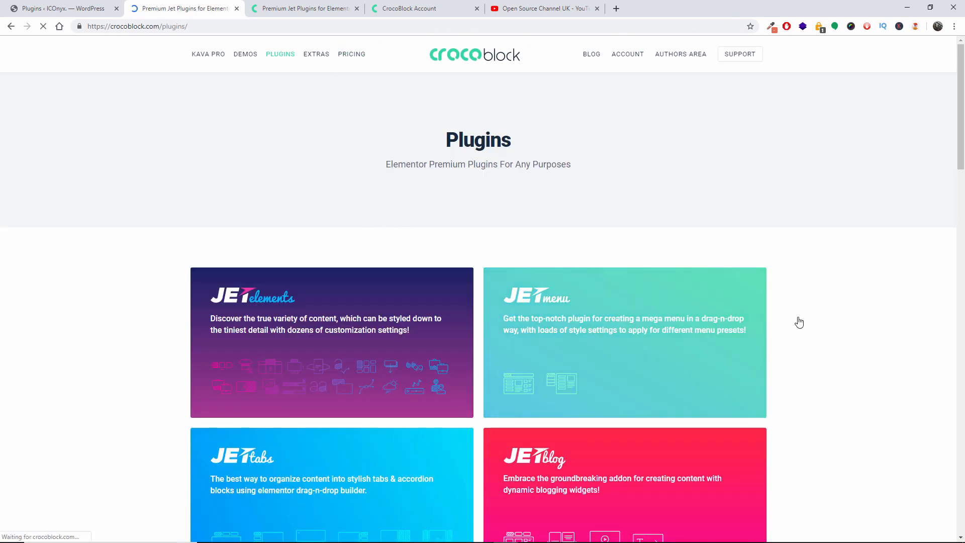
- Scroll the JetThemeCore plugin details to its purchase options, then return to the WordPress plugins list
scroll(down, 3)
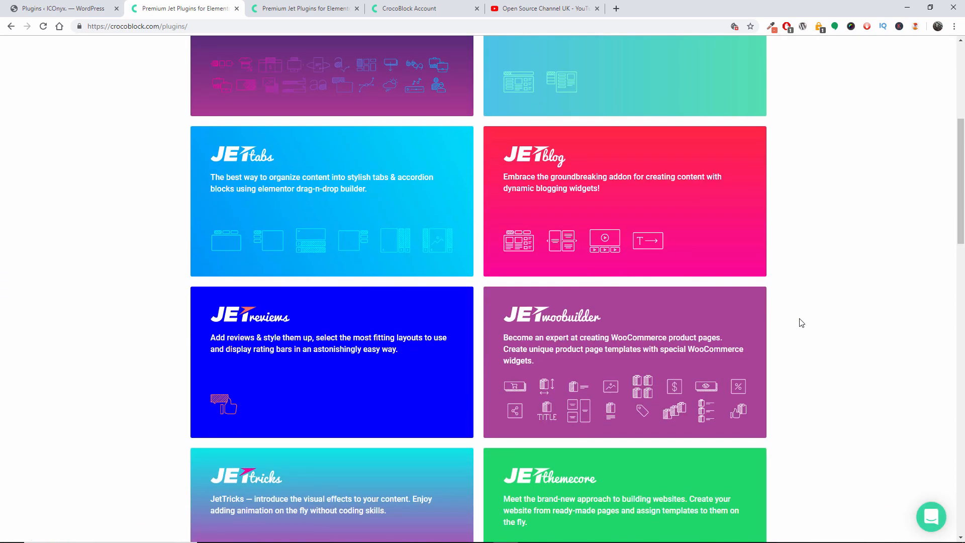
scroll(down, 3)
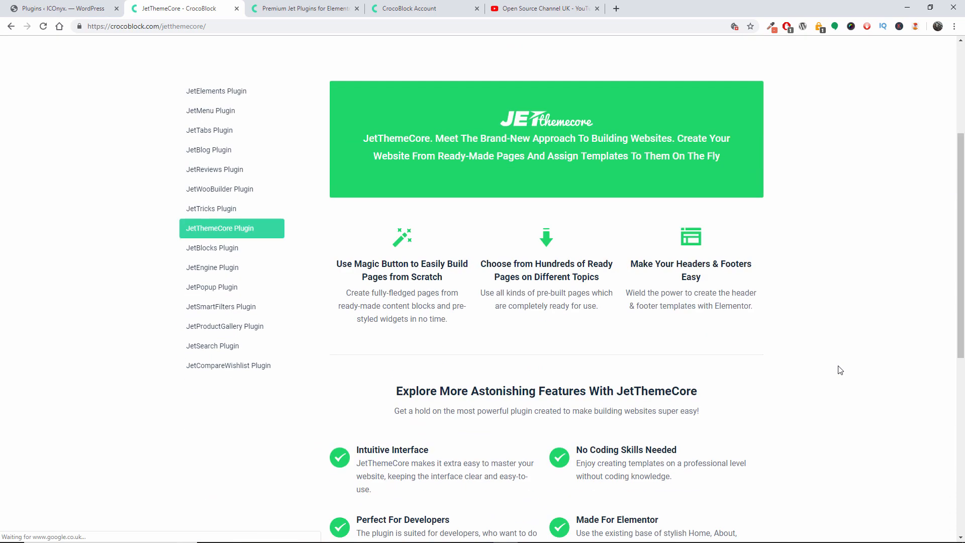
scroll(down, 3)
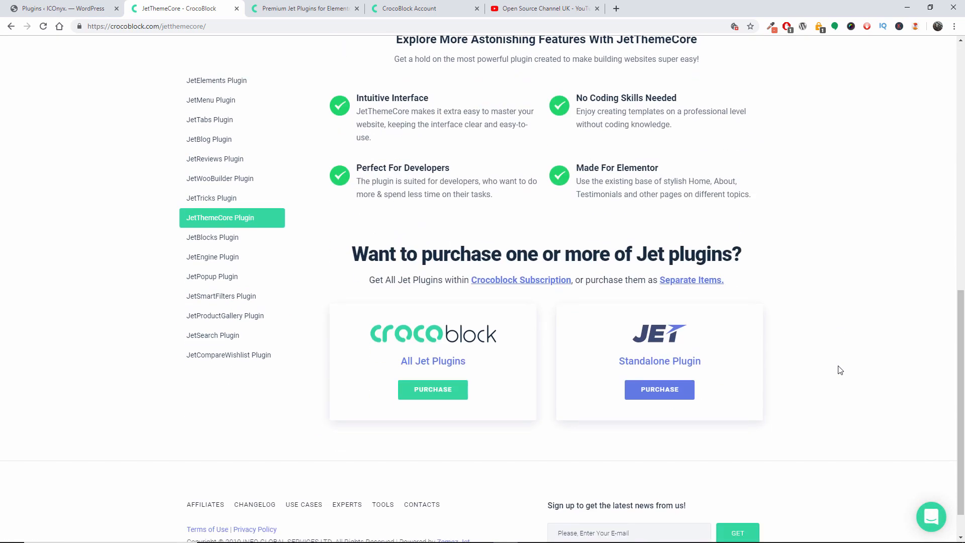
mouse_move(817, 369)
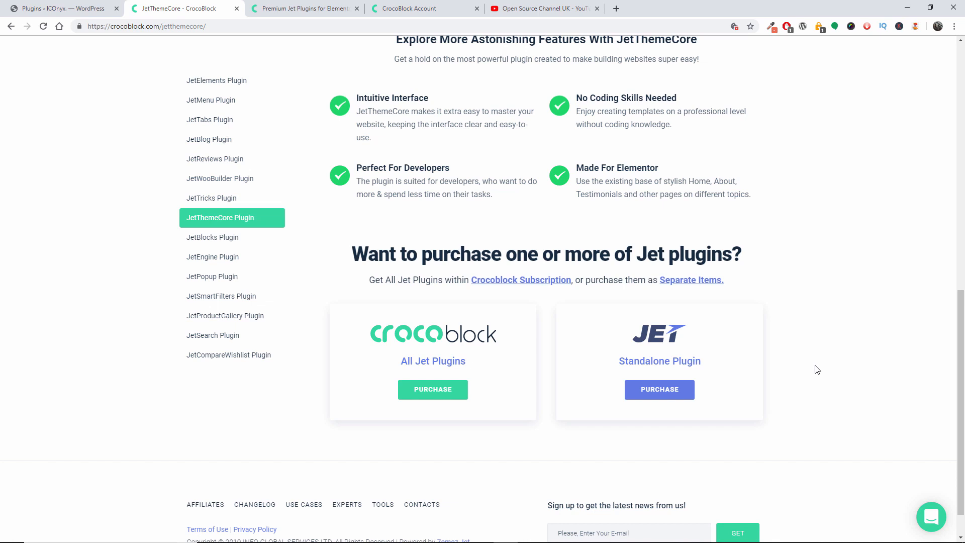
mouse_move(369, 106)
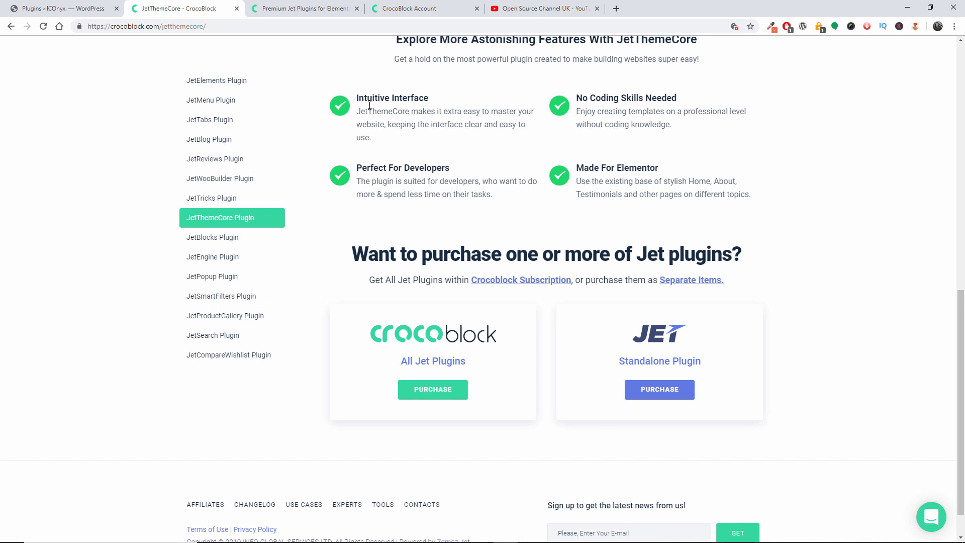
click(58, 8)
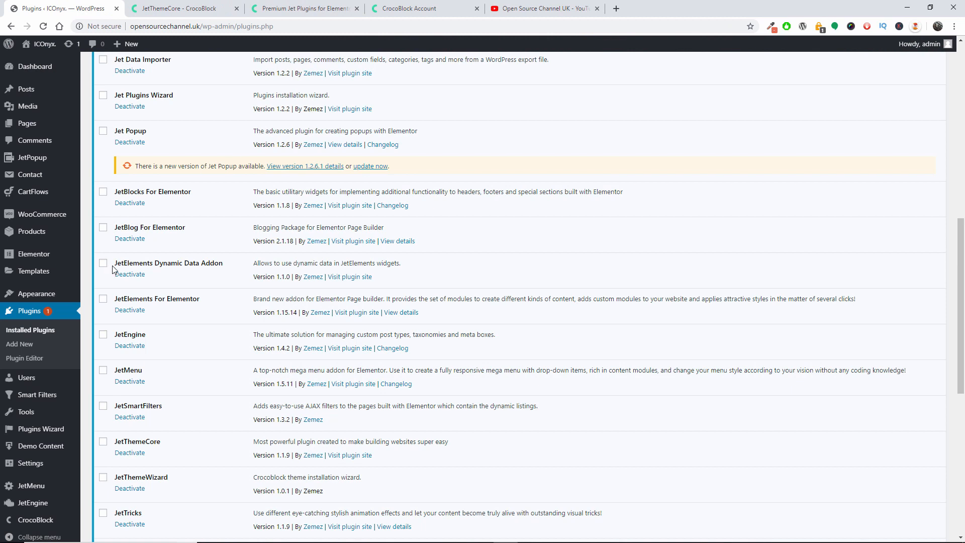
- From All Pages, start editing the Home front page with Elementor
scroll(down, 3)
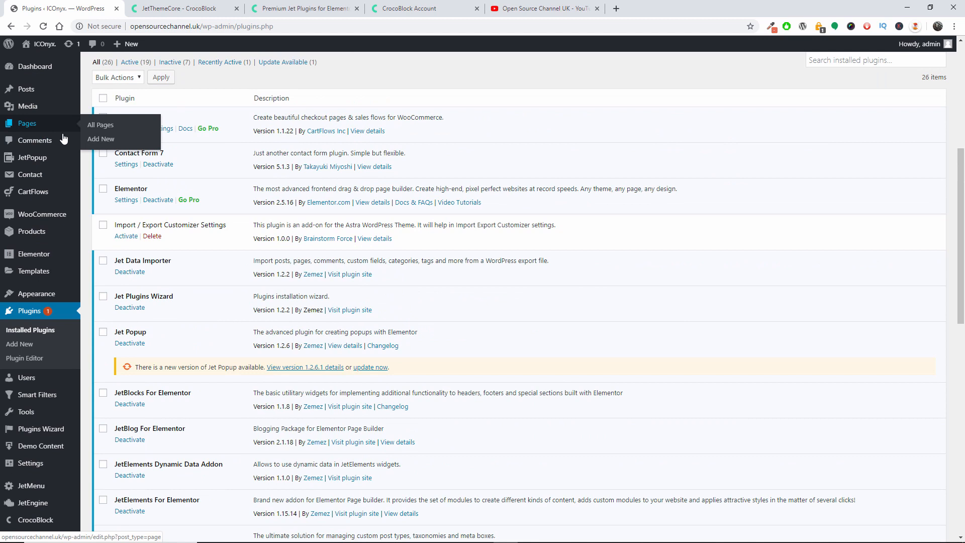
click(100, 125)
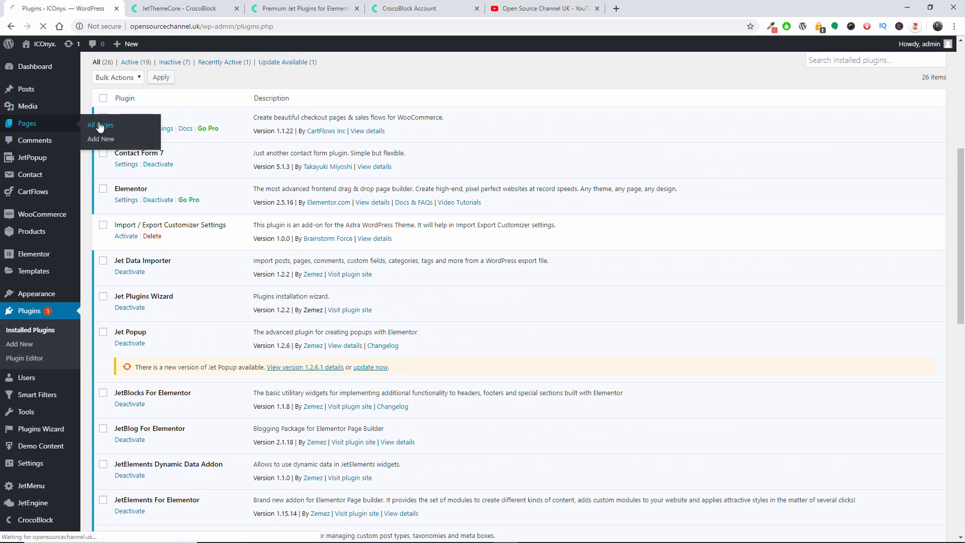
click(99, 125)
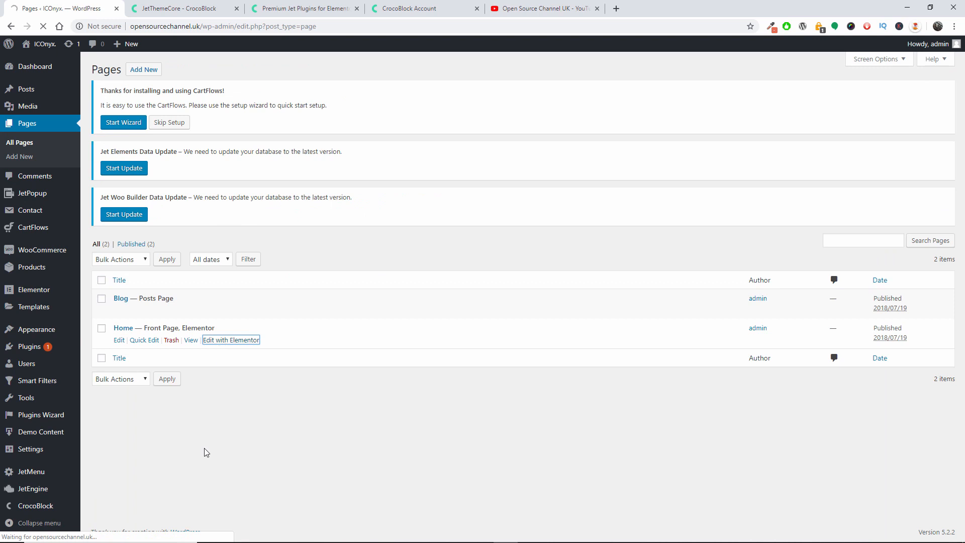
click(230, 340)
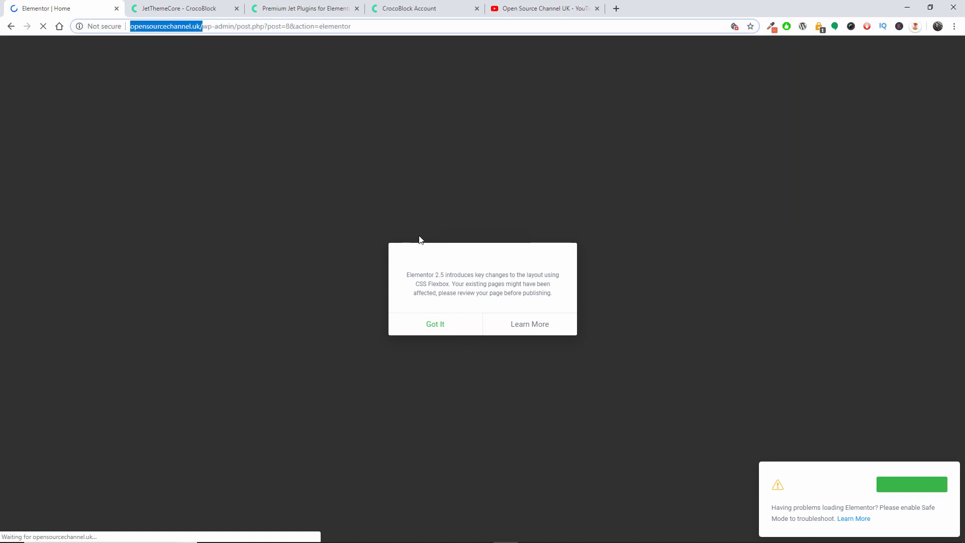
- Dismiss the Elementor 2.5 layout notice and scroll the widget panel from Basic to JetElements widgets
click(434, 323)
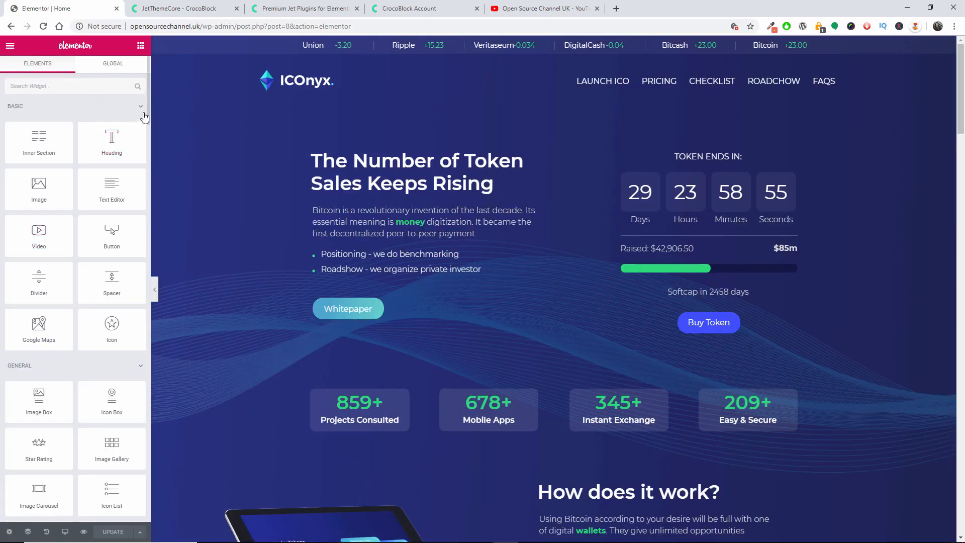
scroll(down, 3)
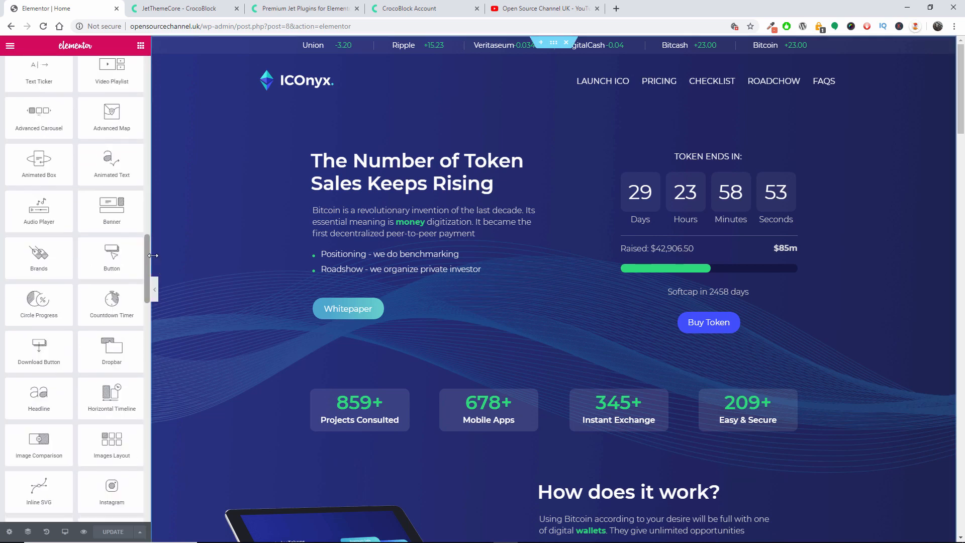
scroll(down, 3)
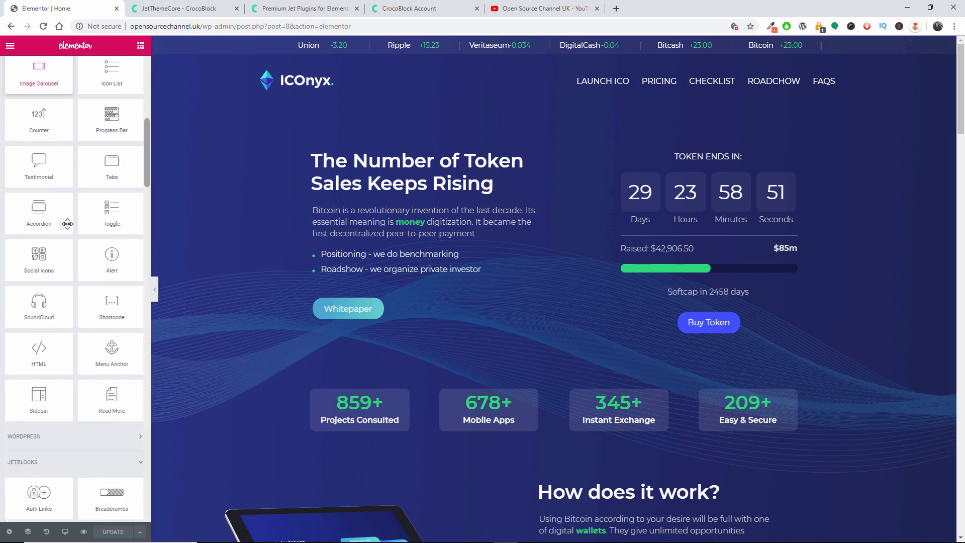
scroll(down, 3)
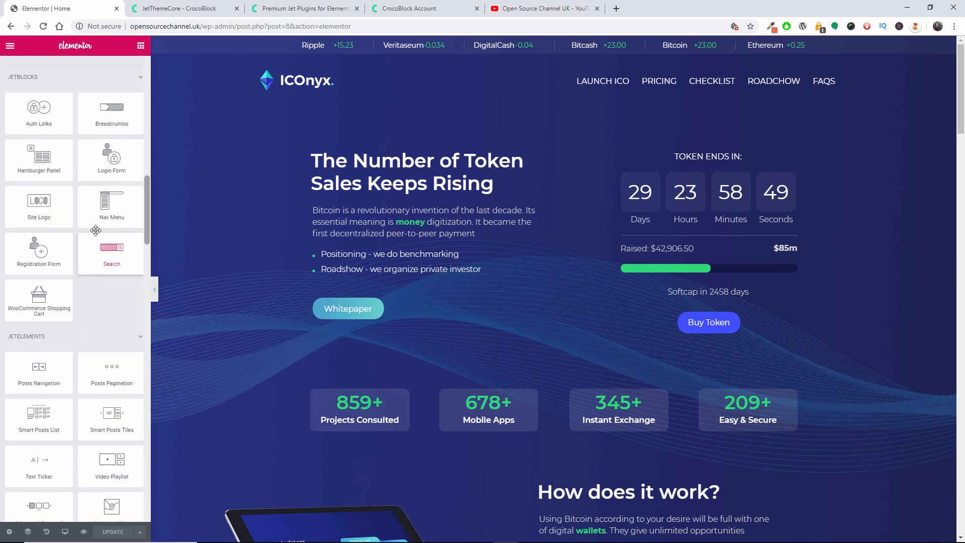
right_click(112, 247)
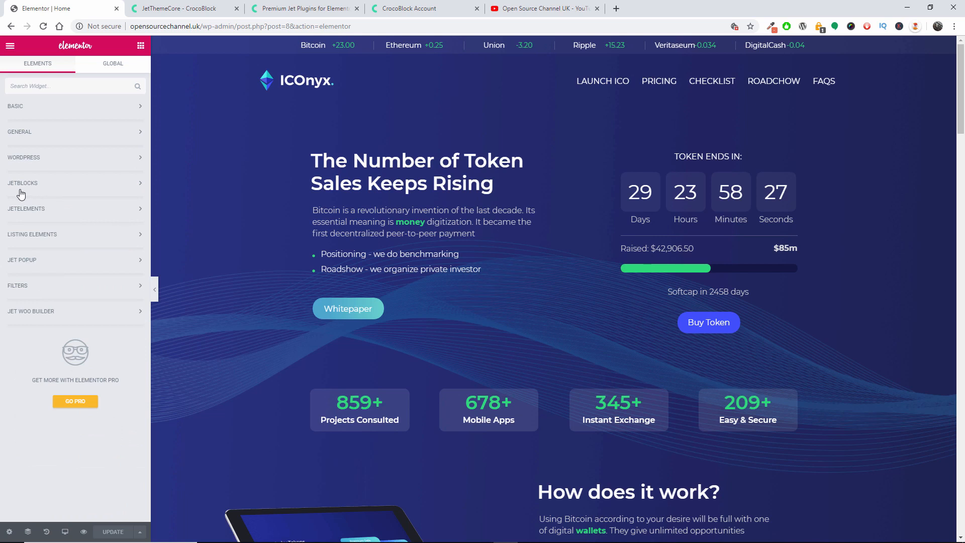
mouse_move(32, 239)
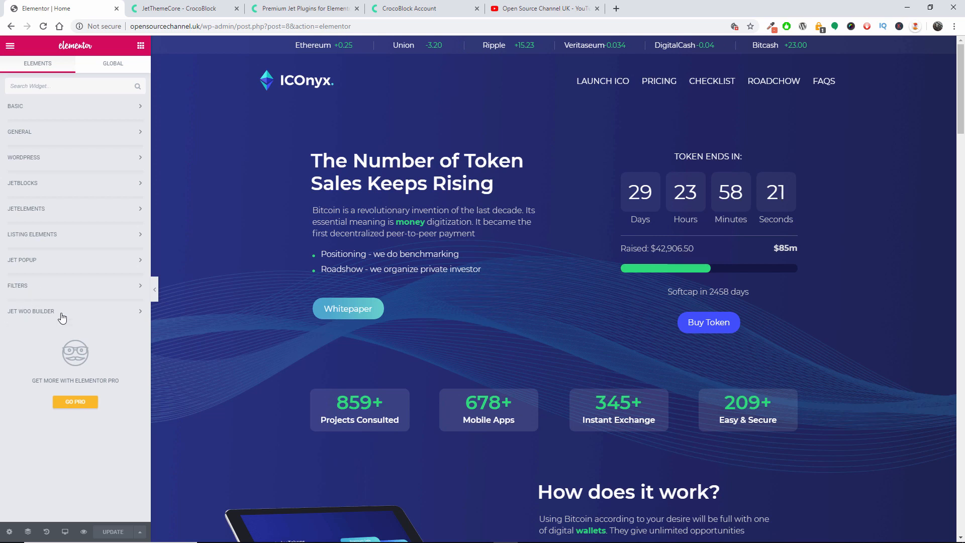
click(31, 310)
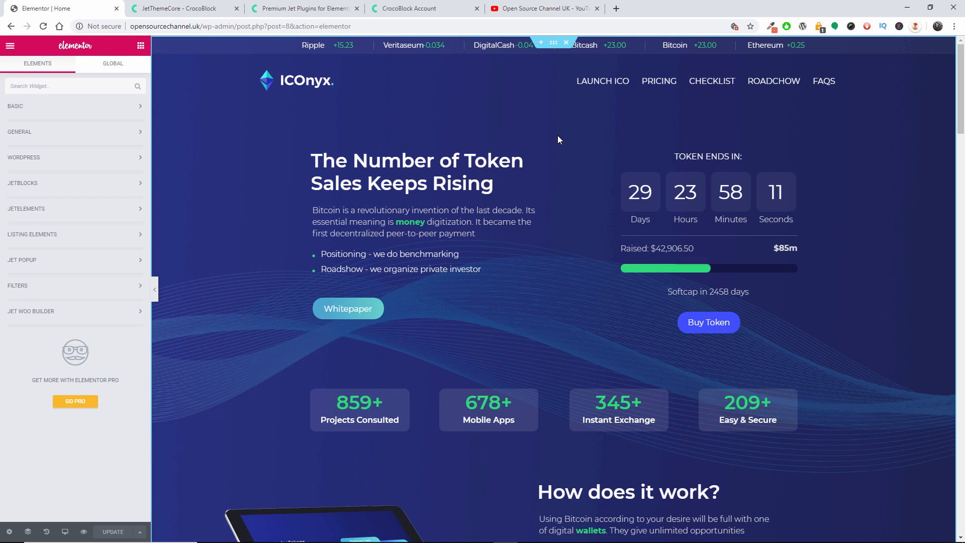
- Scroll to the page bottom and bring up the JetThemeCore Magic Button ready-made templates
scroll(down, 3)
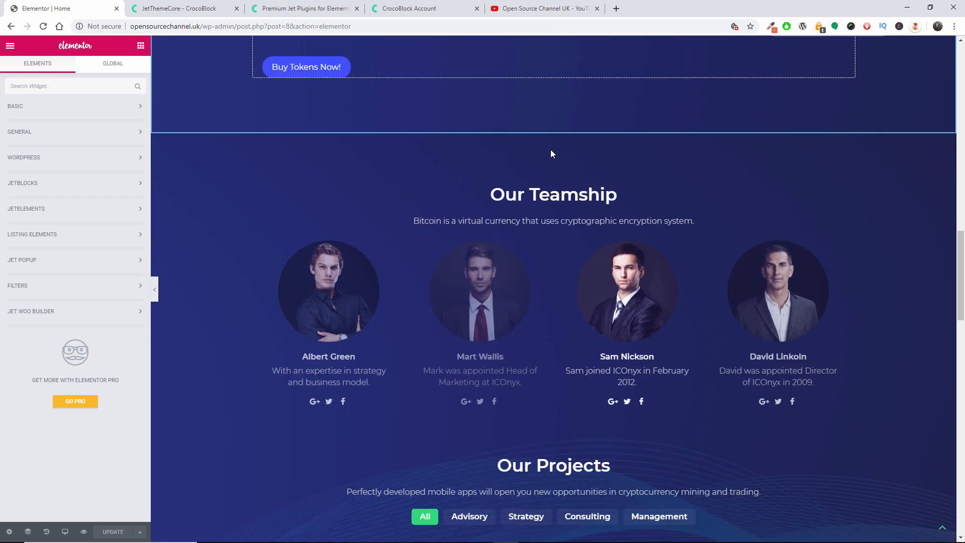
scroll(down, 3)
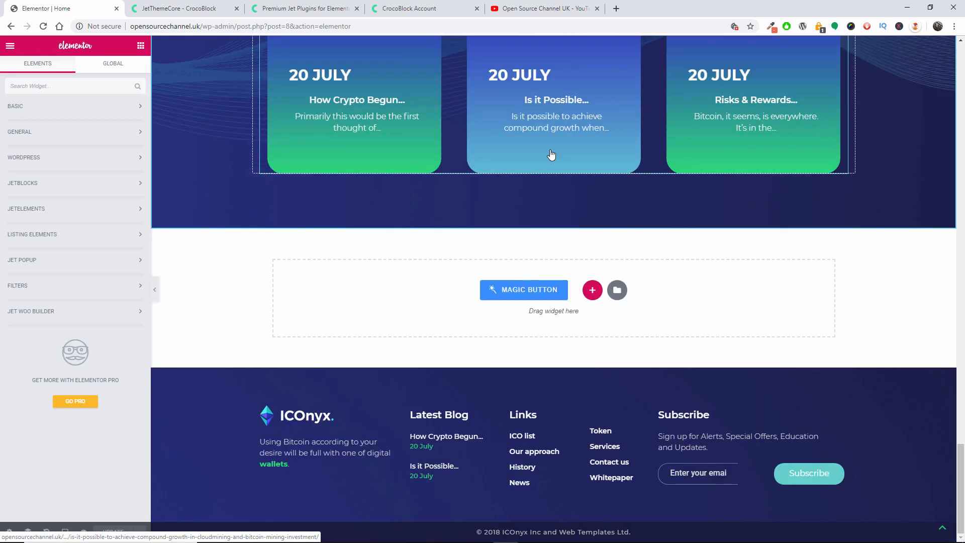
mouse_move(522, 289)
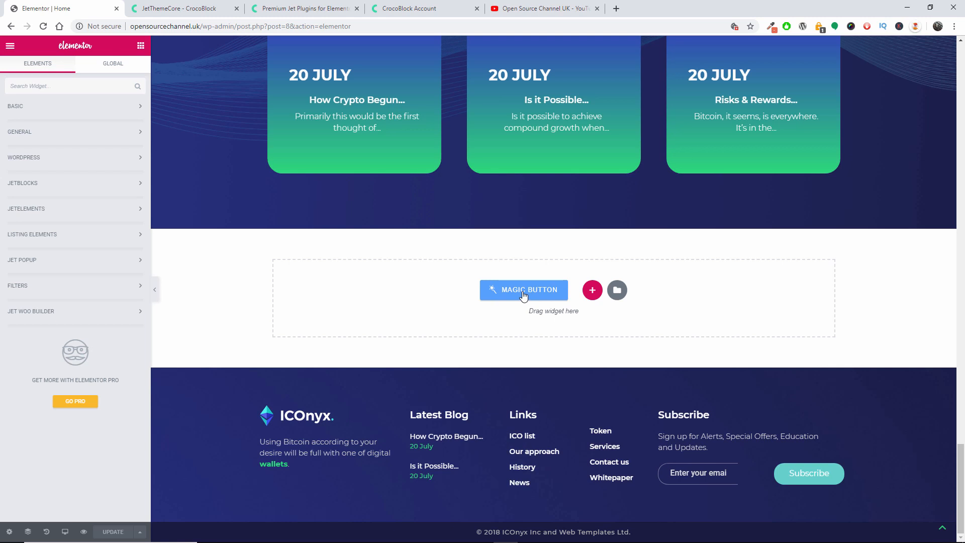
click(523, 289)
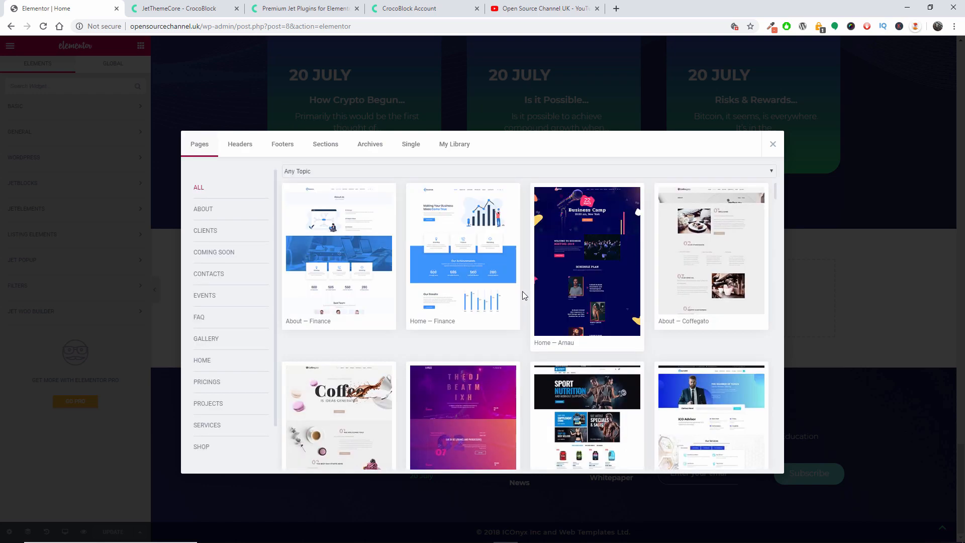
mouse_move(462, 255)
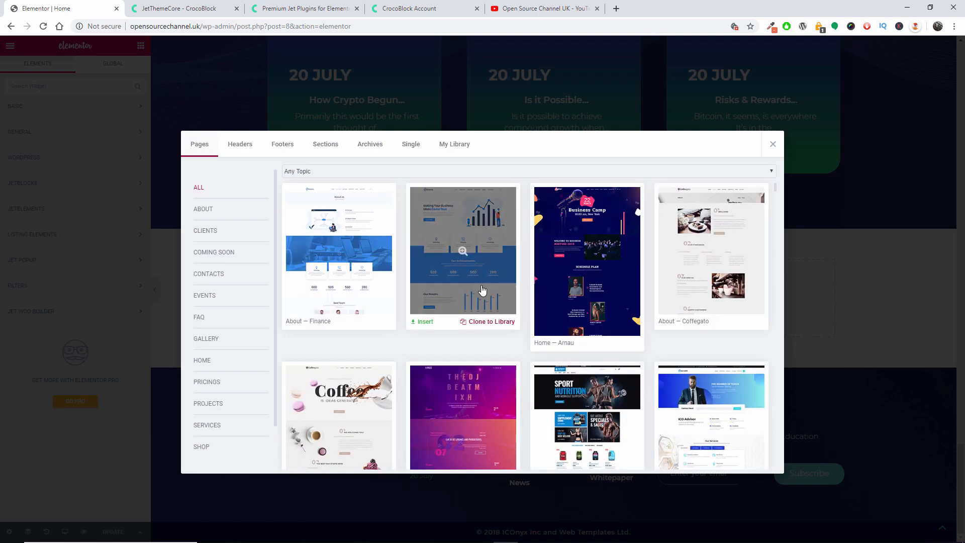
- View the saved header and footer templates in My Library, close it, and open Elementor's own template library
click(454, 144)
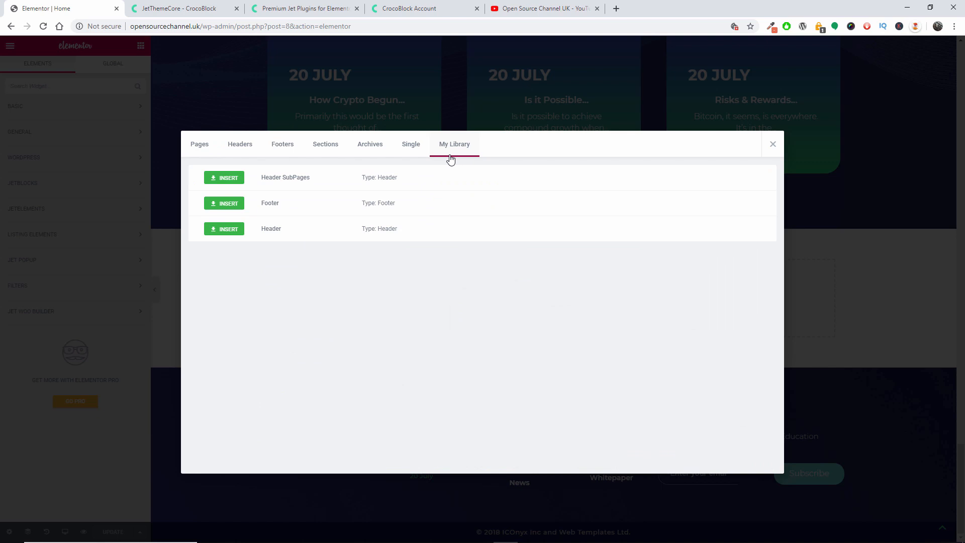
mouse_move(659, 121)
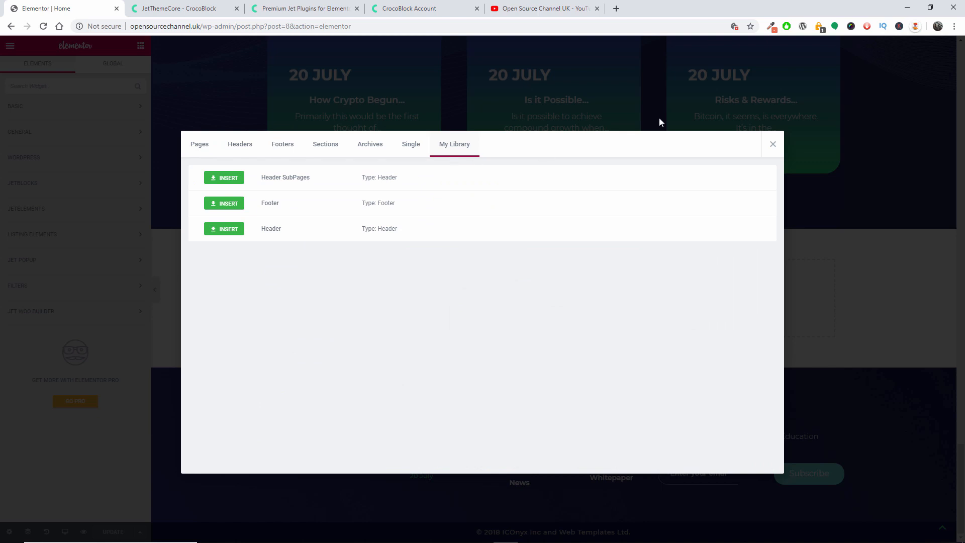
click(772, 144)
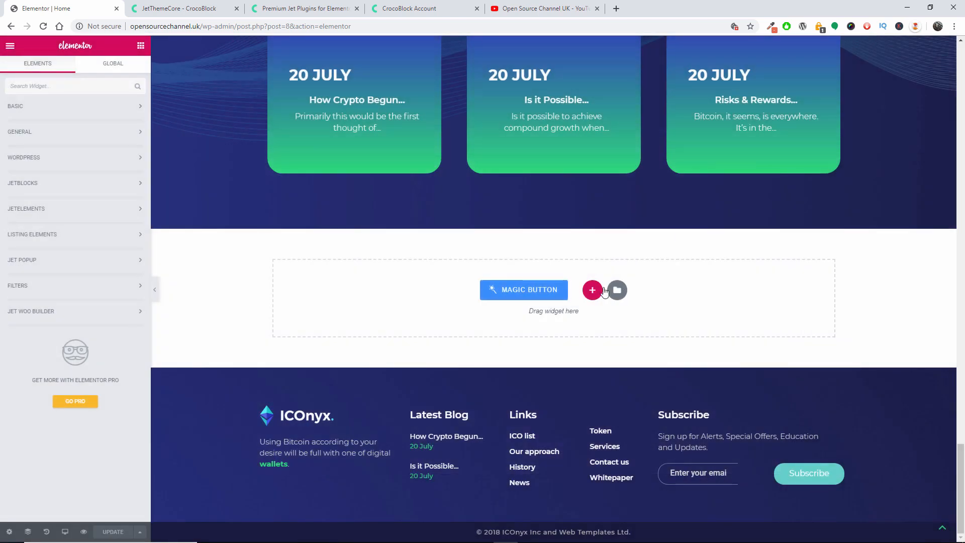
click(616, 289)
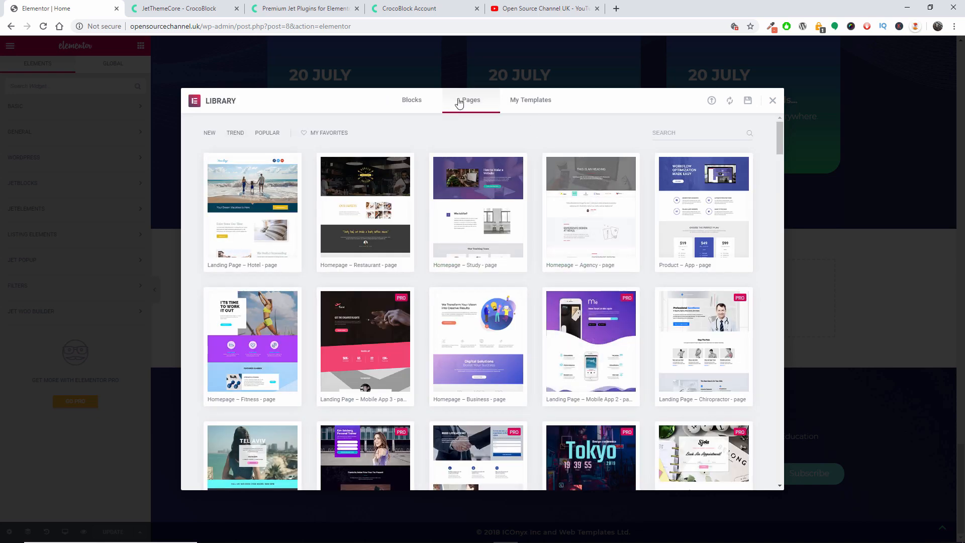
- Review the My Templates list of saved page templates and close the Elementor Library
click(529, 99)
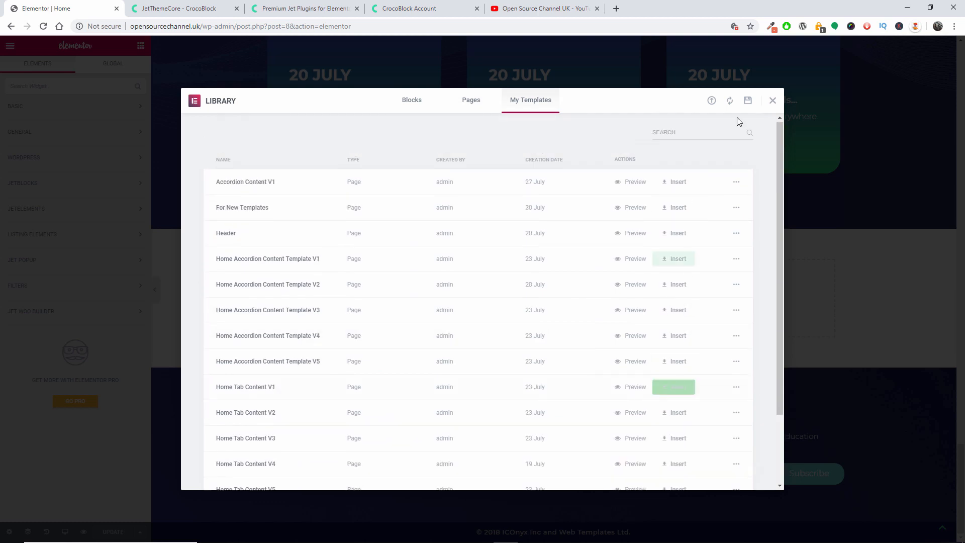
click(772, 101)
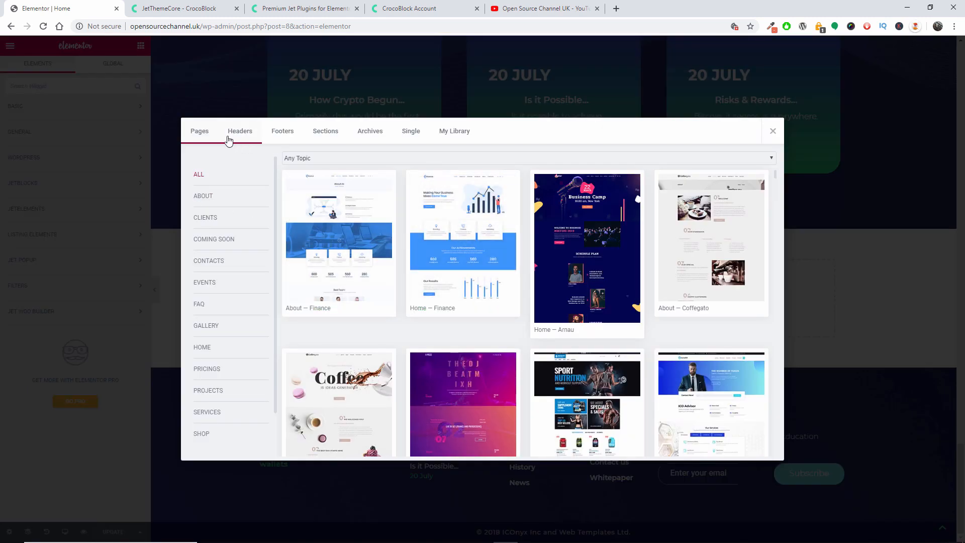
- Look through the Jet Headers and My Library collections, then return to the ready-made Pages templates
click(240, 131)
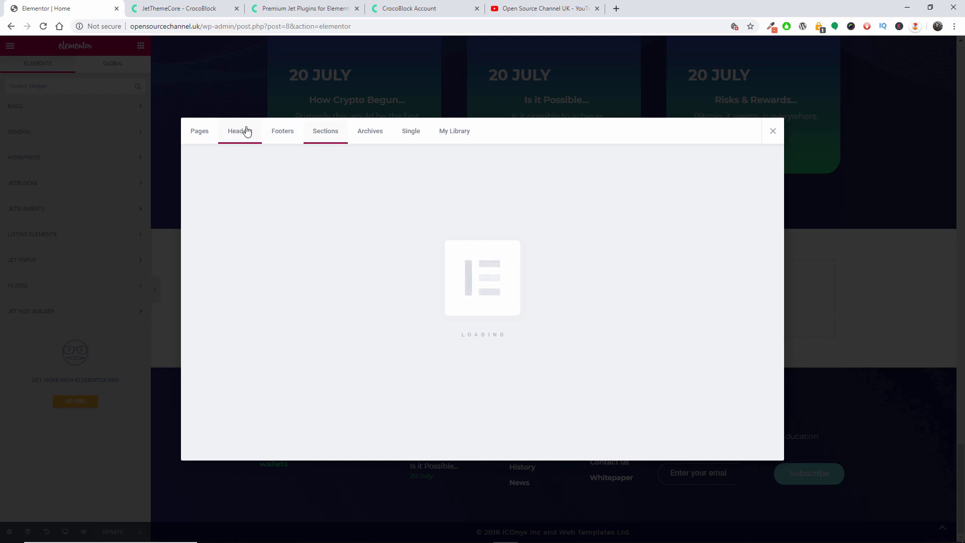
click(370, 131)
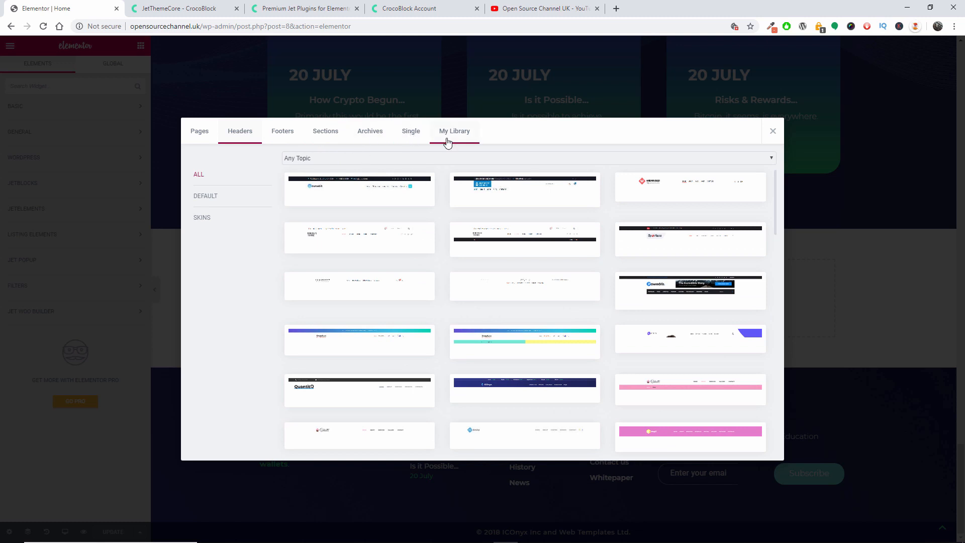
click(454, 130)
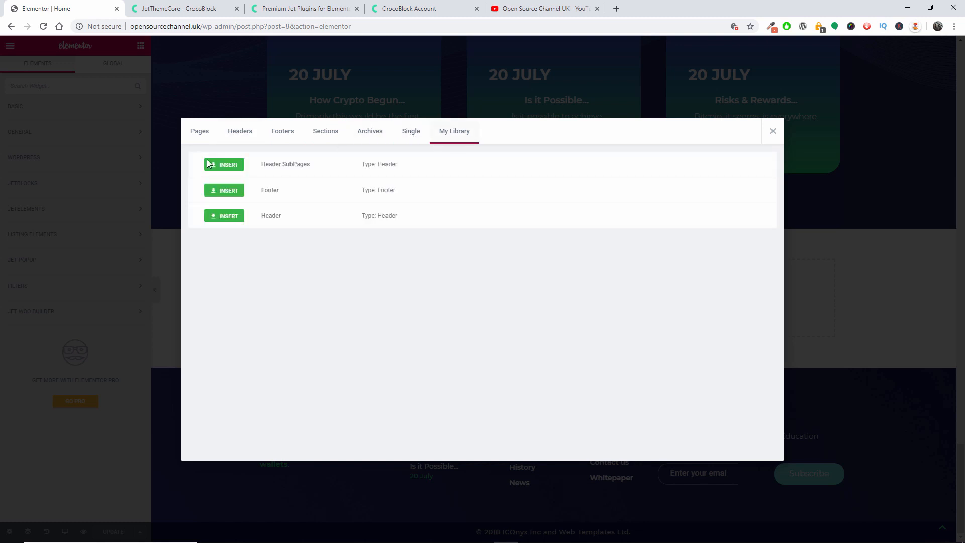
mouse_move(252, 164)
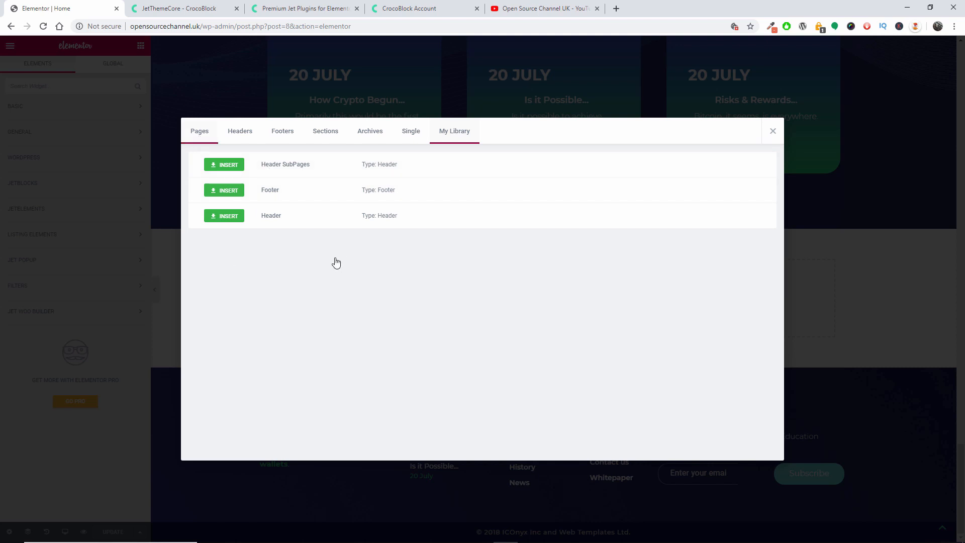
click(199, 131)
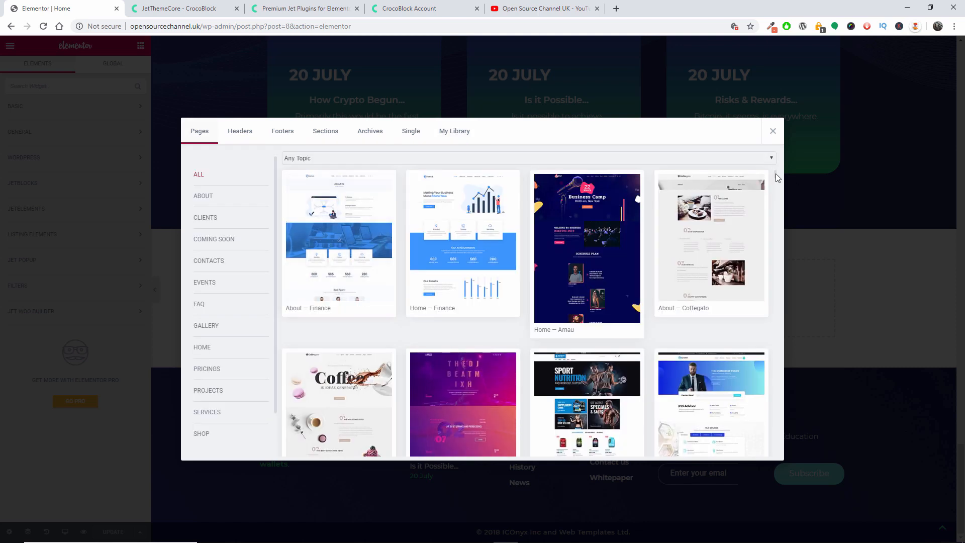
- Filter the page templates by Projects, Contacts and All categories, then close the Magic Button library
scroll(down, 3)
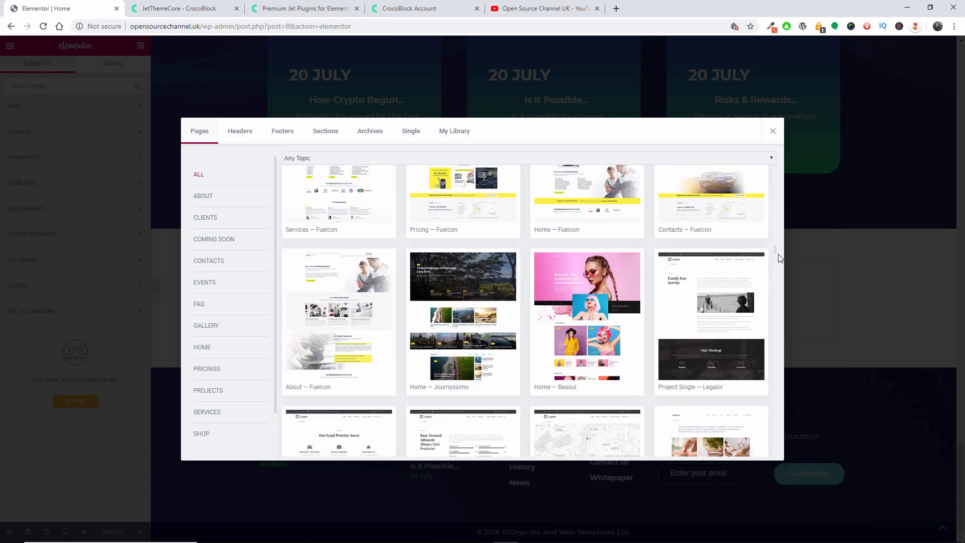
scroll(down, 3)
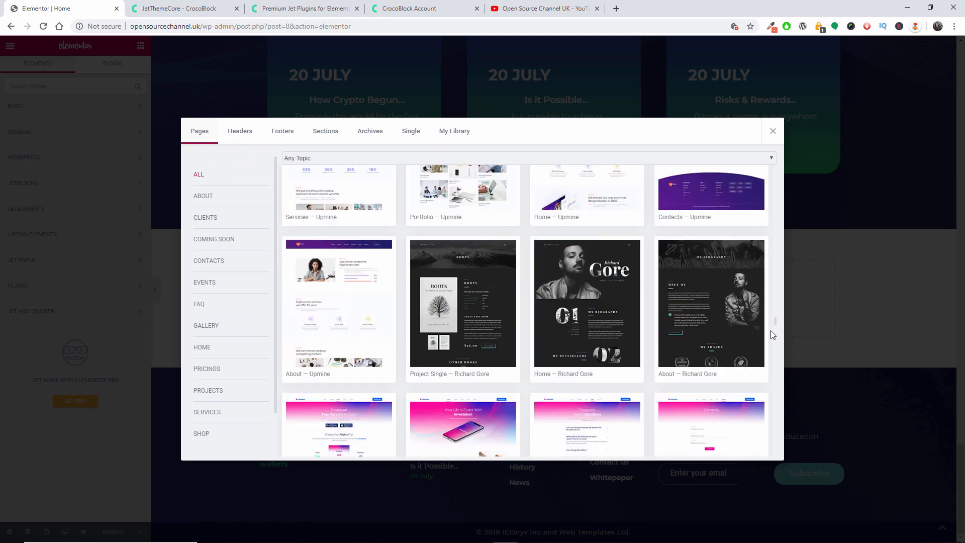
scroll(down, 3)
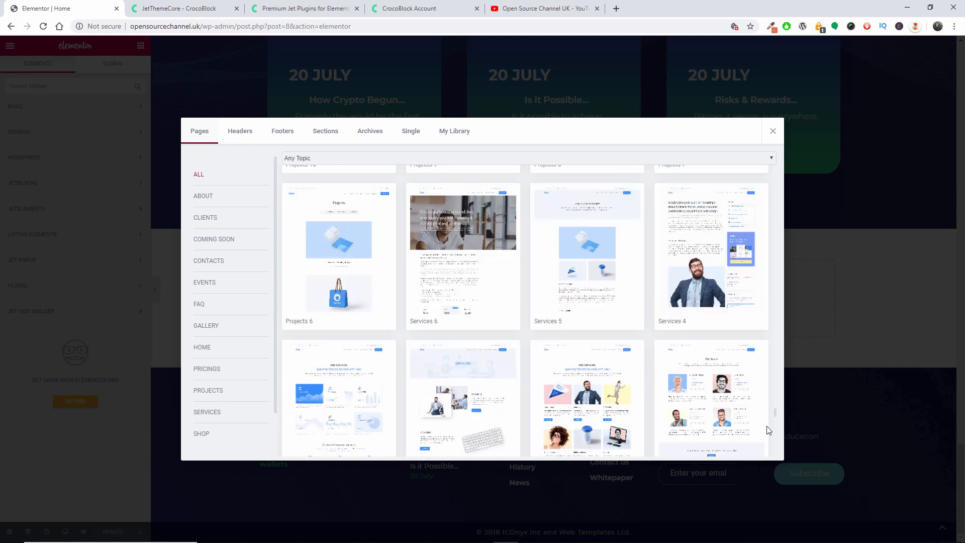
scroll(down, 3)
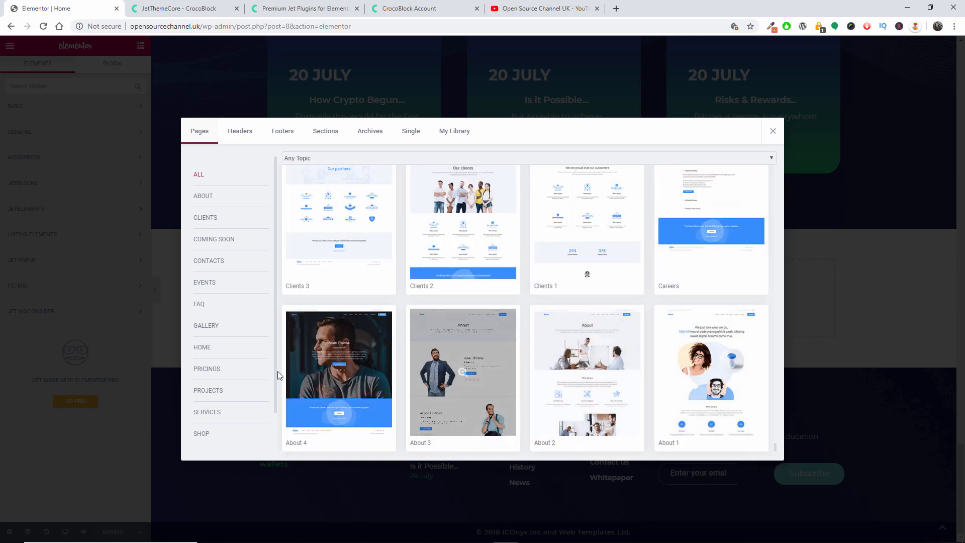
click(208, 390)
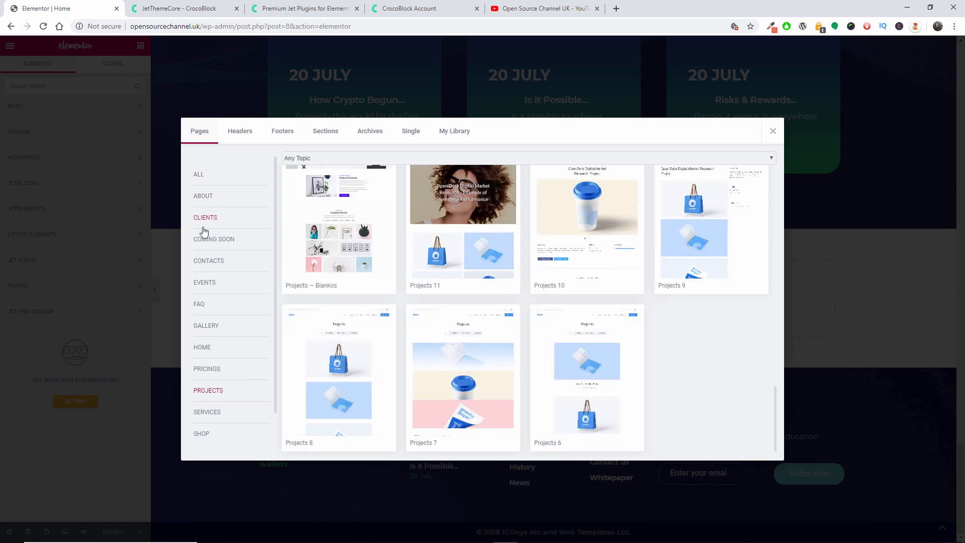
click(208, 260)
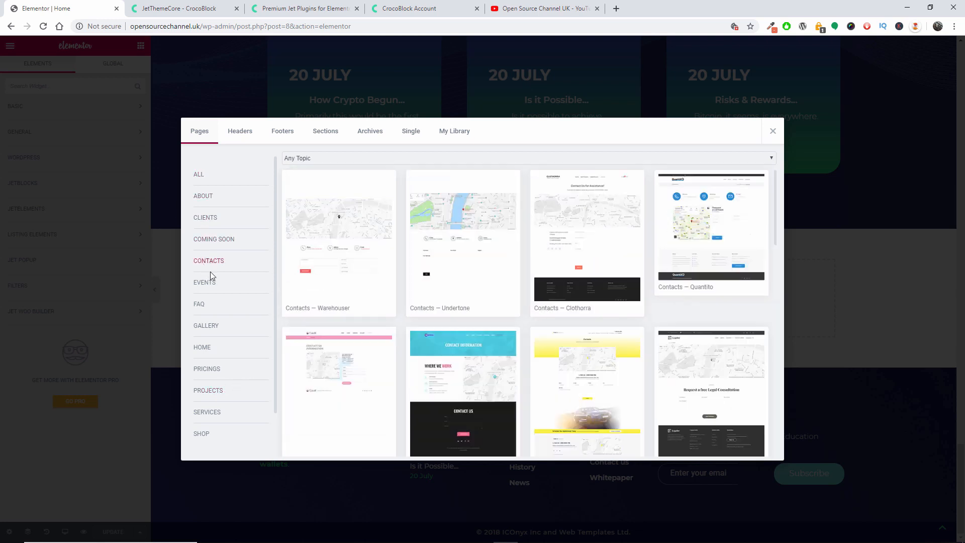
click(198, 174)
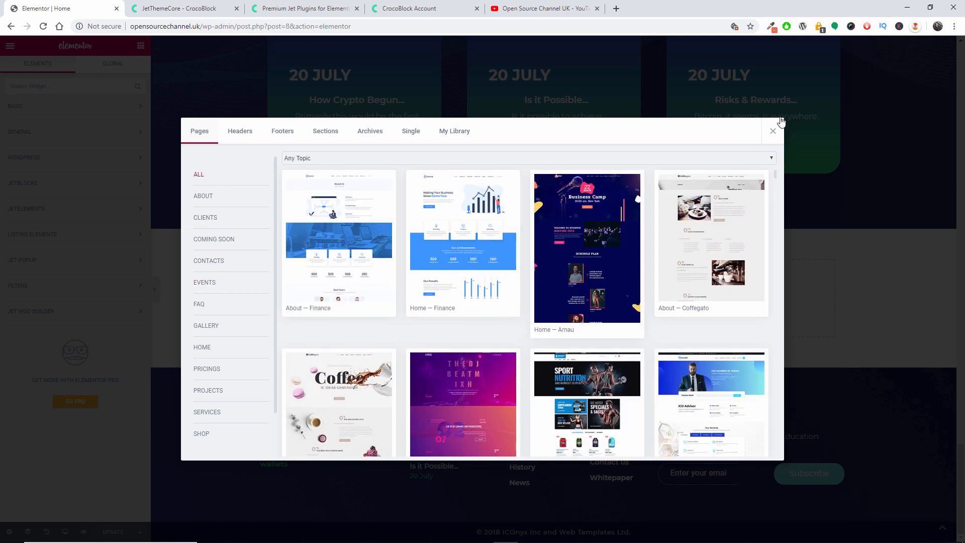
click(772, 131)
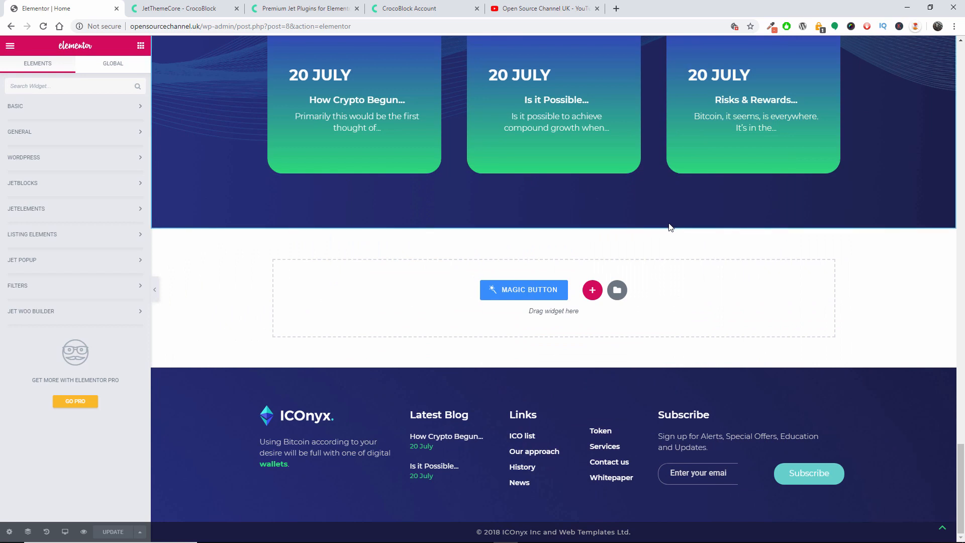
- Switch from the Elementor editor to the JetThemeCore page on the CrocoBlock website
scroll(up, 3)
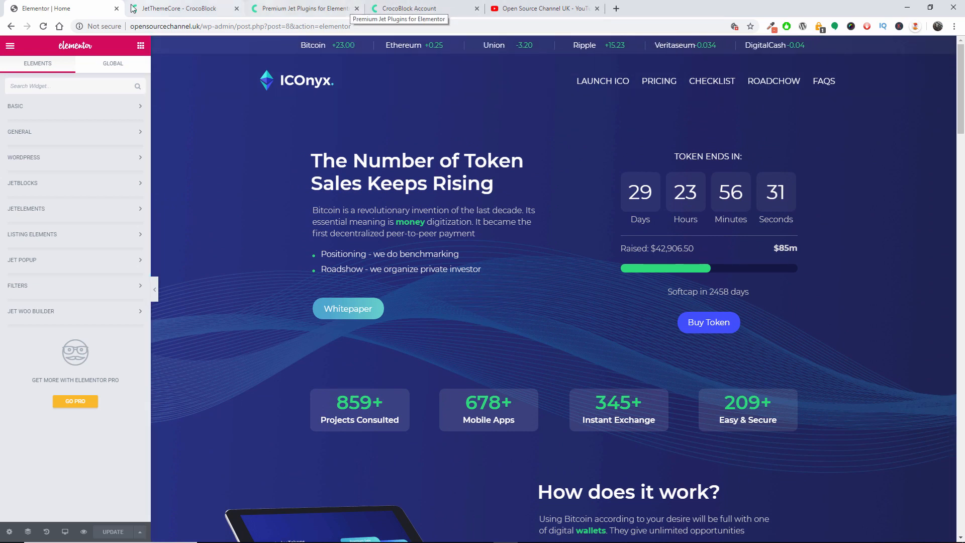
click(179, 8)
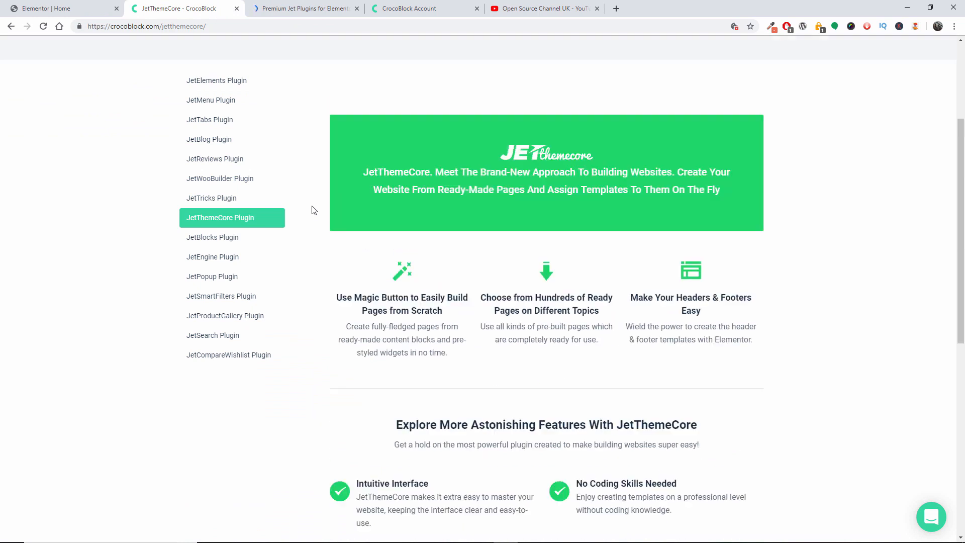